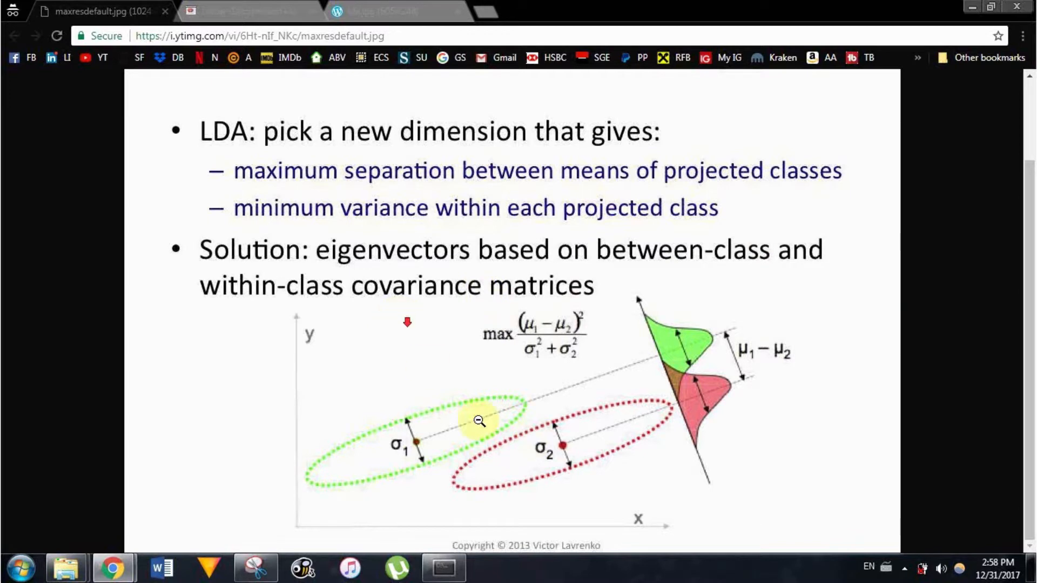
mouse_move(542, 471)
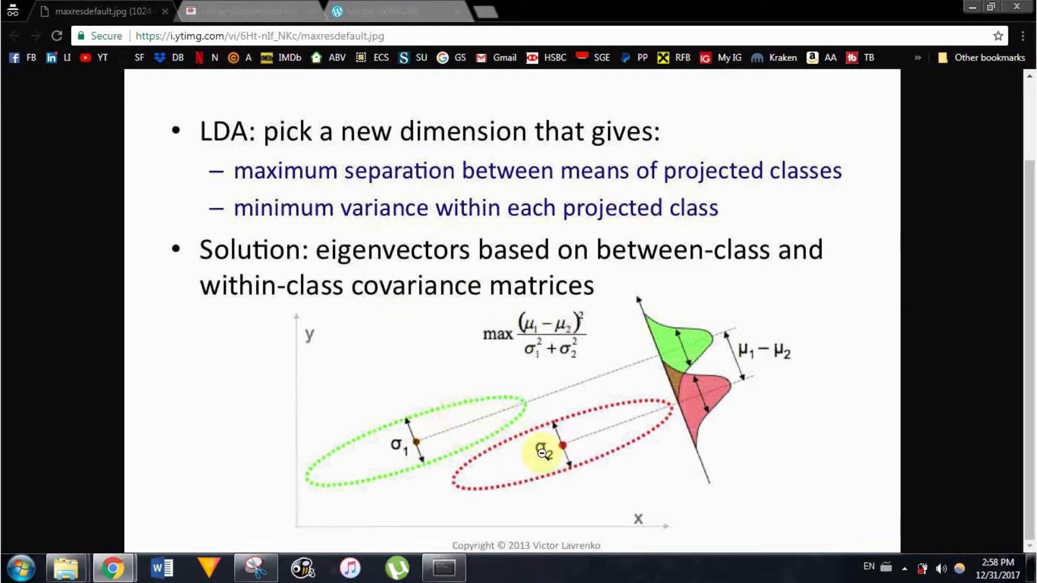
mouse_move(858, 509)
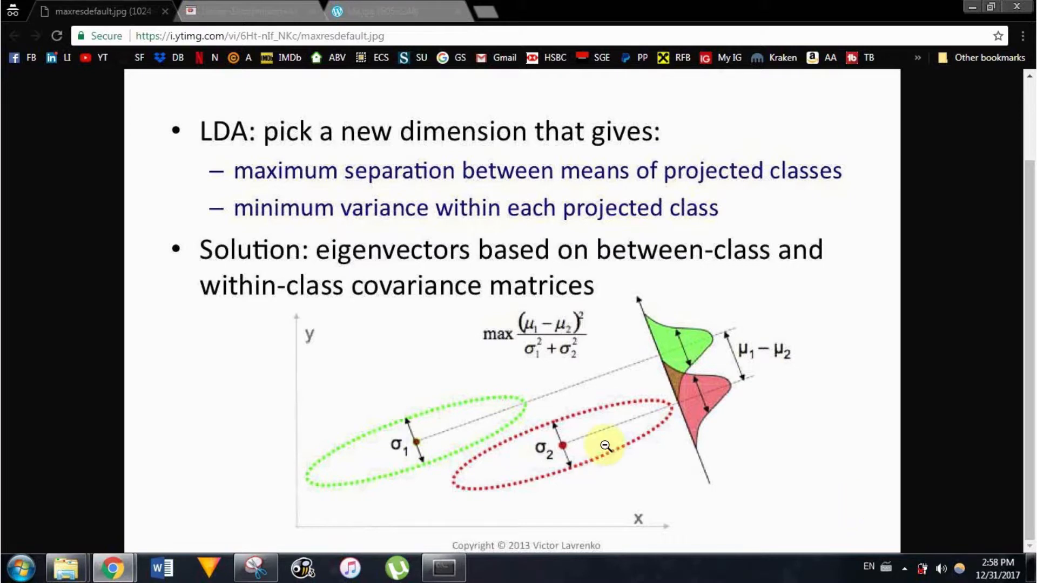
mouse_move(888, 538)
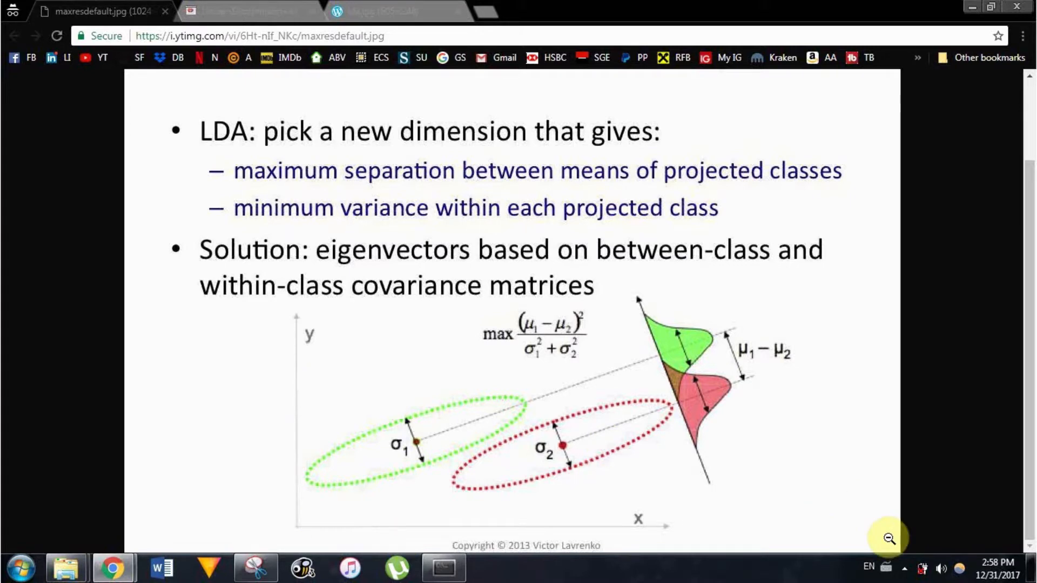
mouse_move(743, 506)
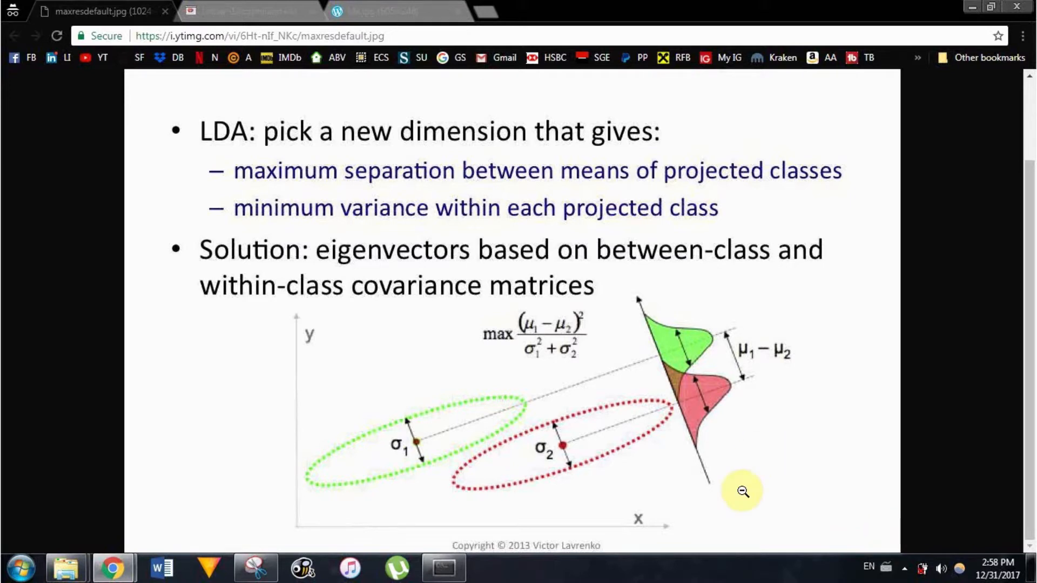
mouse_move(706, 486)
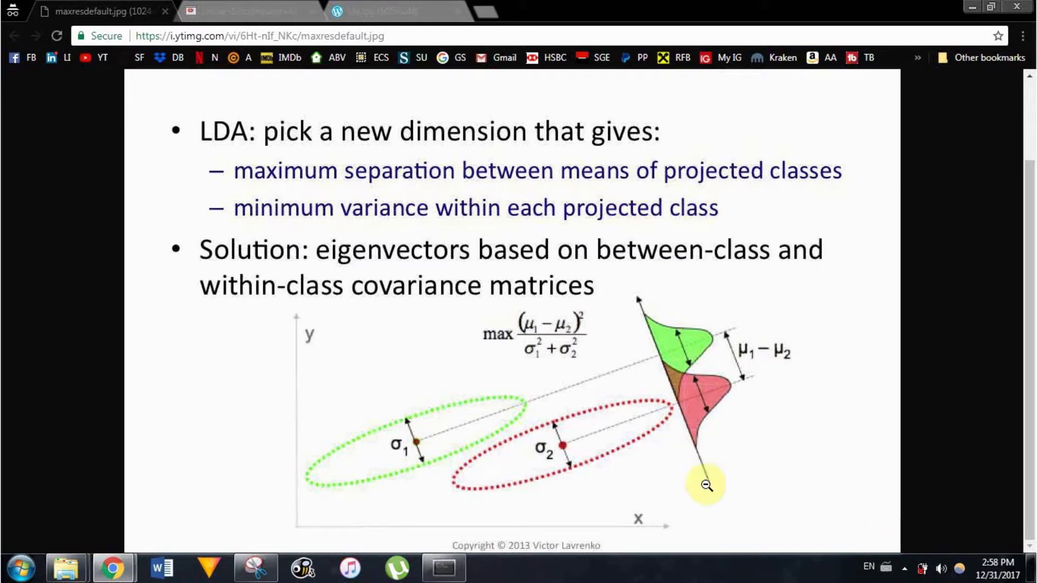
mouse_move(695, 495)
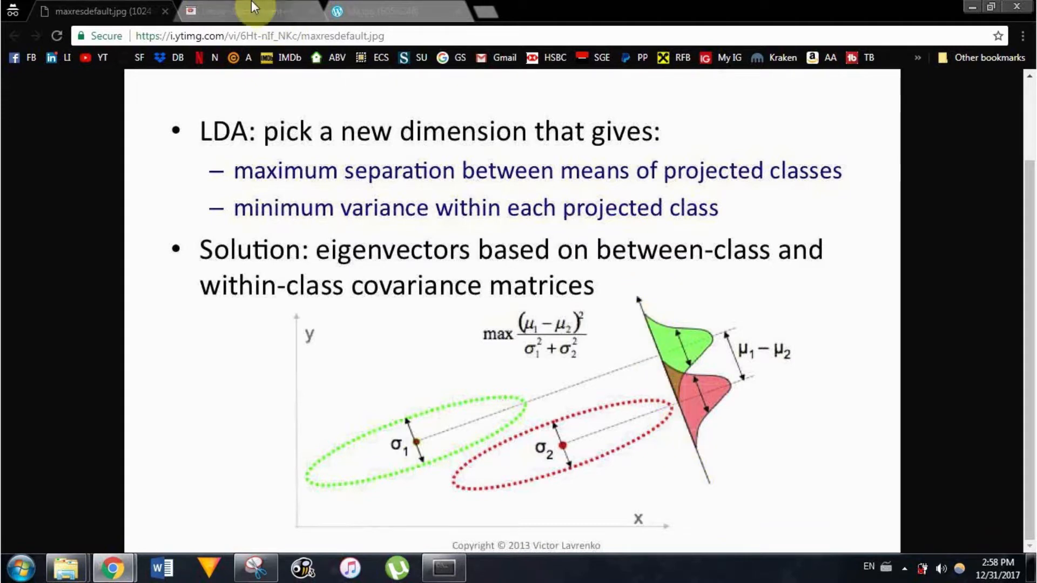
Step: Show the LDA slide contrasting non-ideal and ideal separating projections
click(253, 11)
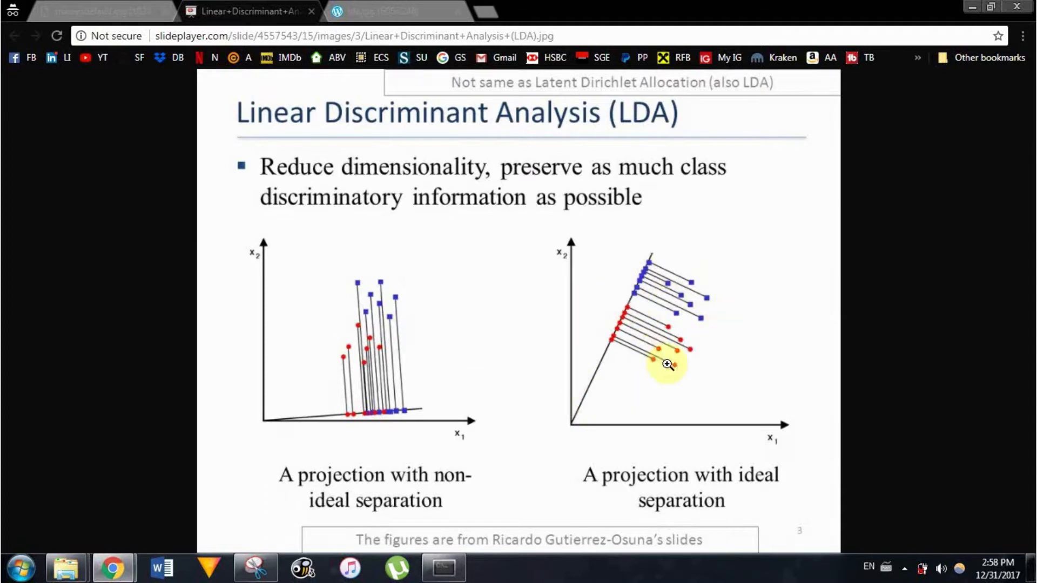
mouse_move(646, 292)
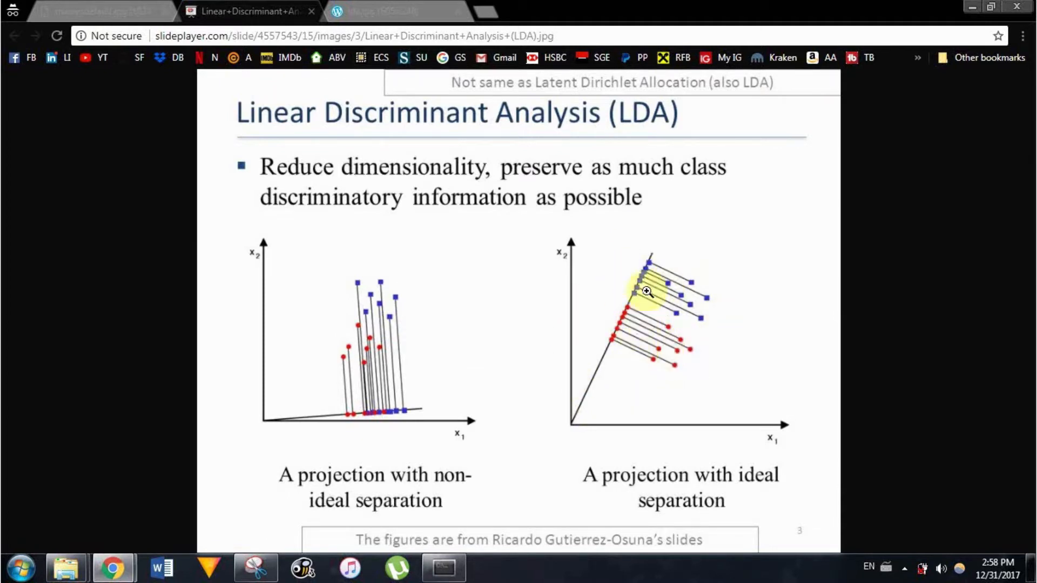
mouse_move(657, 266)
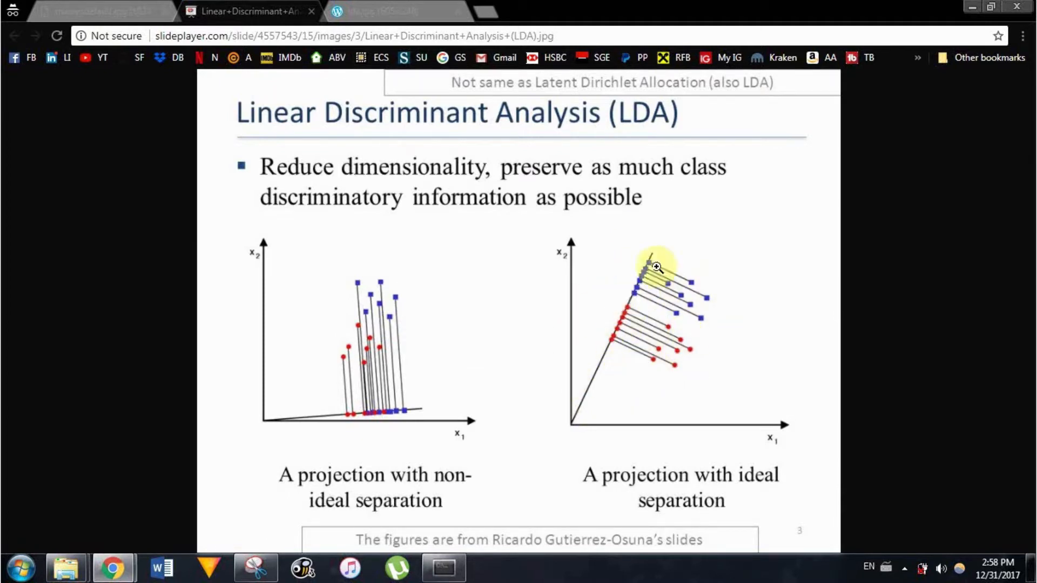
mouse_move(665, 272)
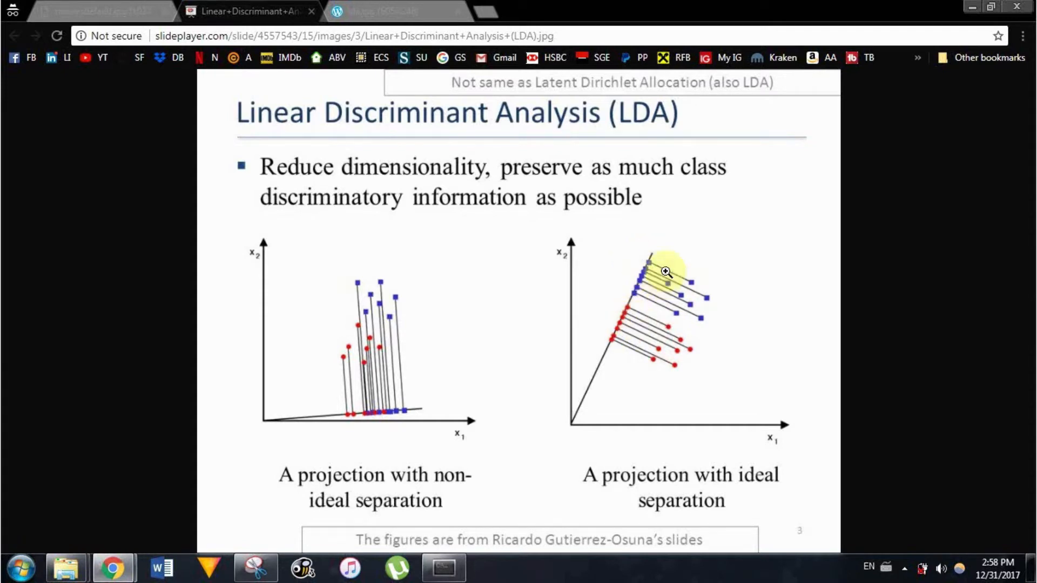
mouse_move(624, 281)
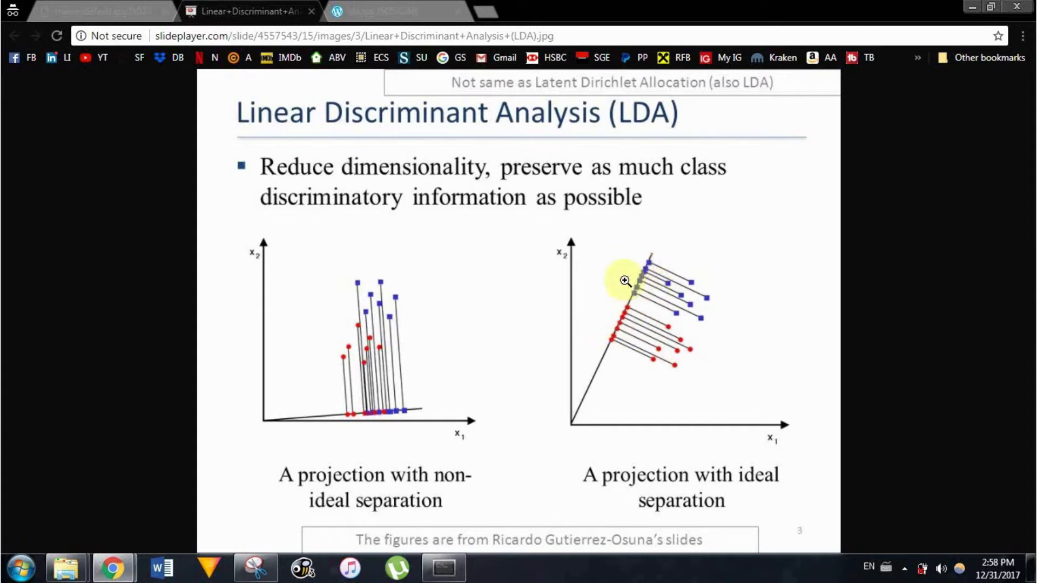
mouse_move(659, 401)
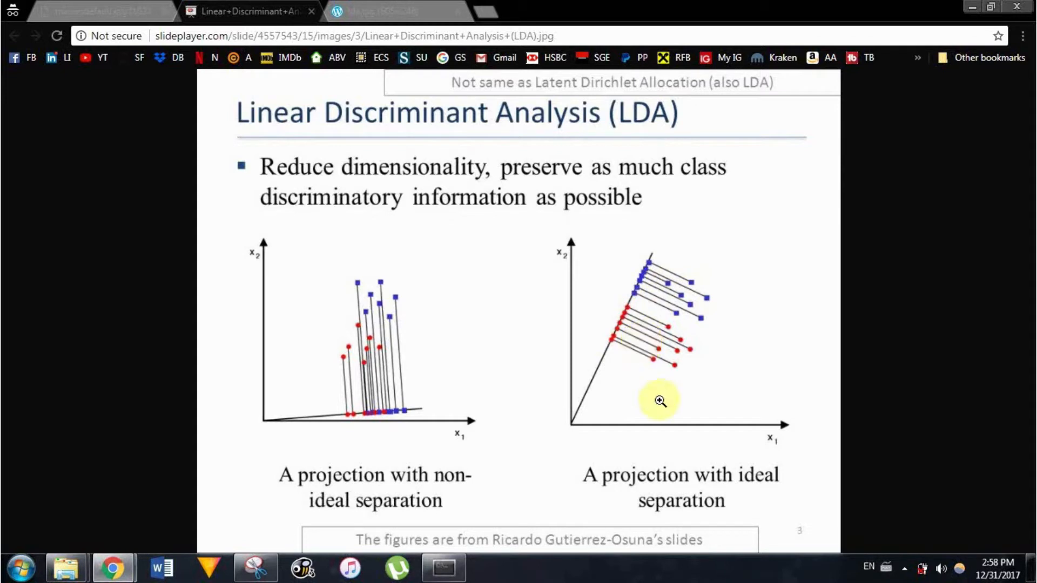
mouse_move(601, 231)
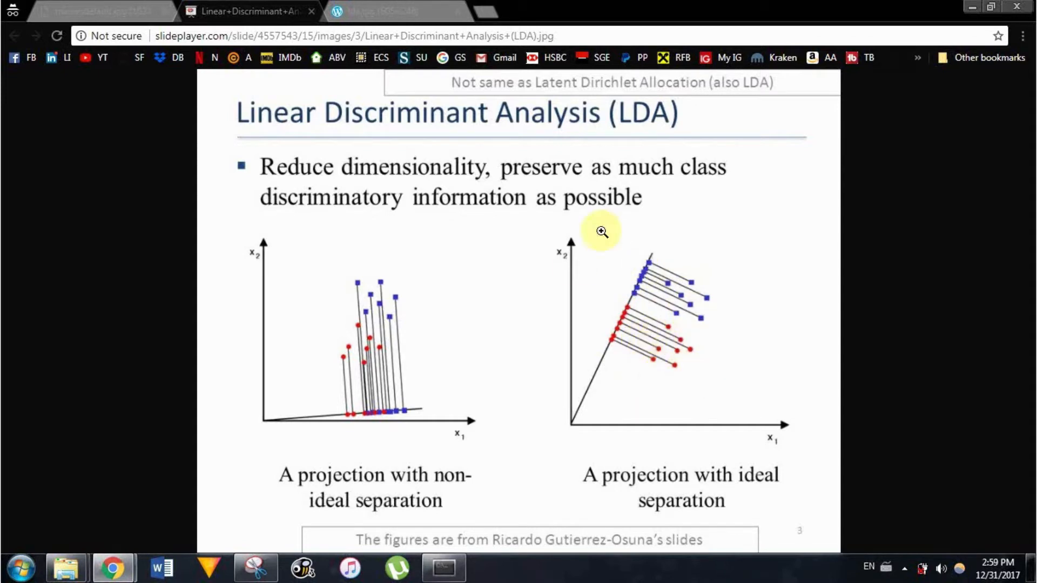
mouse_move(620, 368)
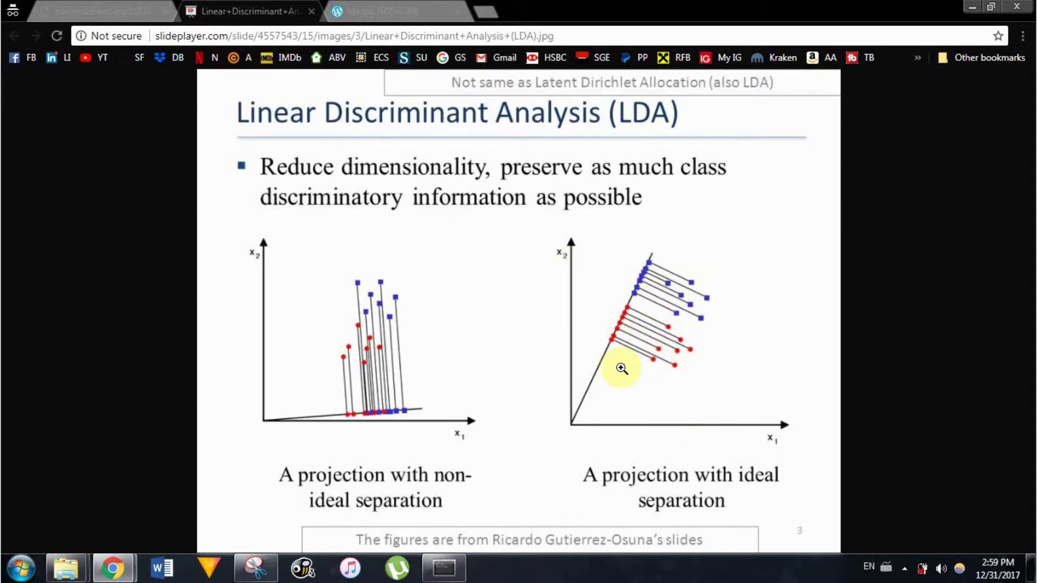
mouse_move(637, 384)
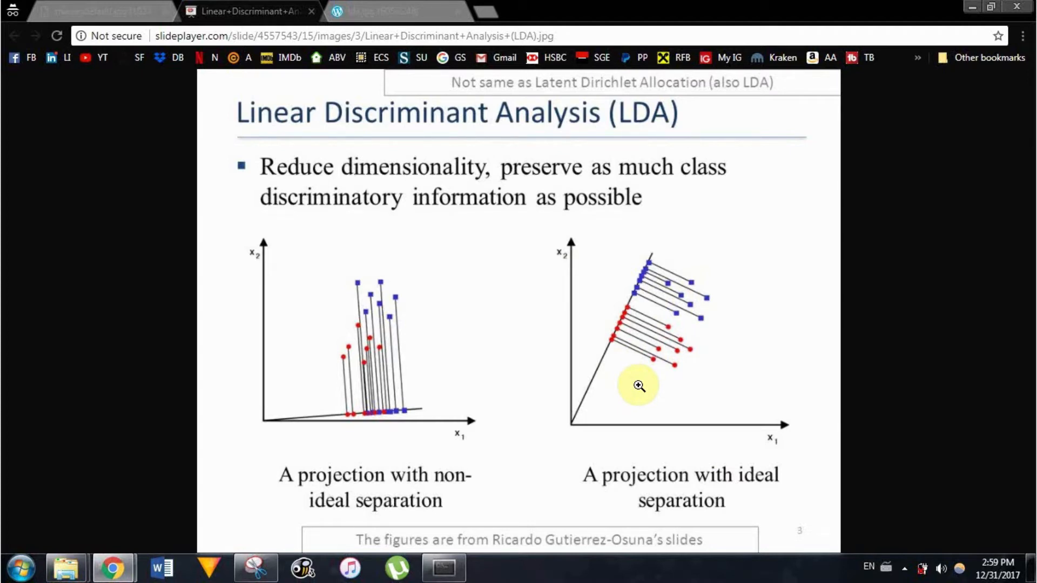
mouse_move(598, 383)
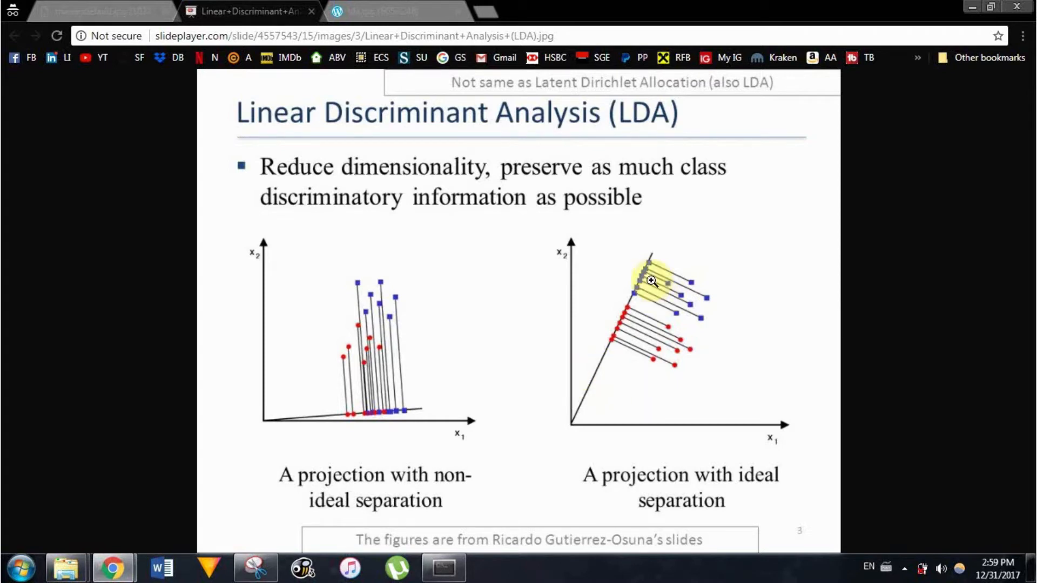
mouse_move(572, 287)
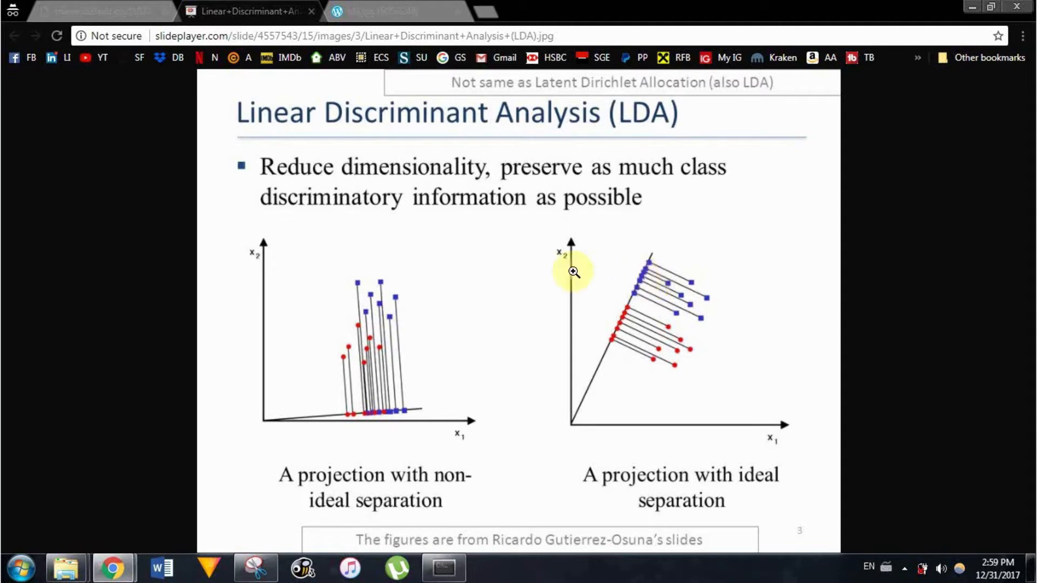
mouse_move(726, 434)
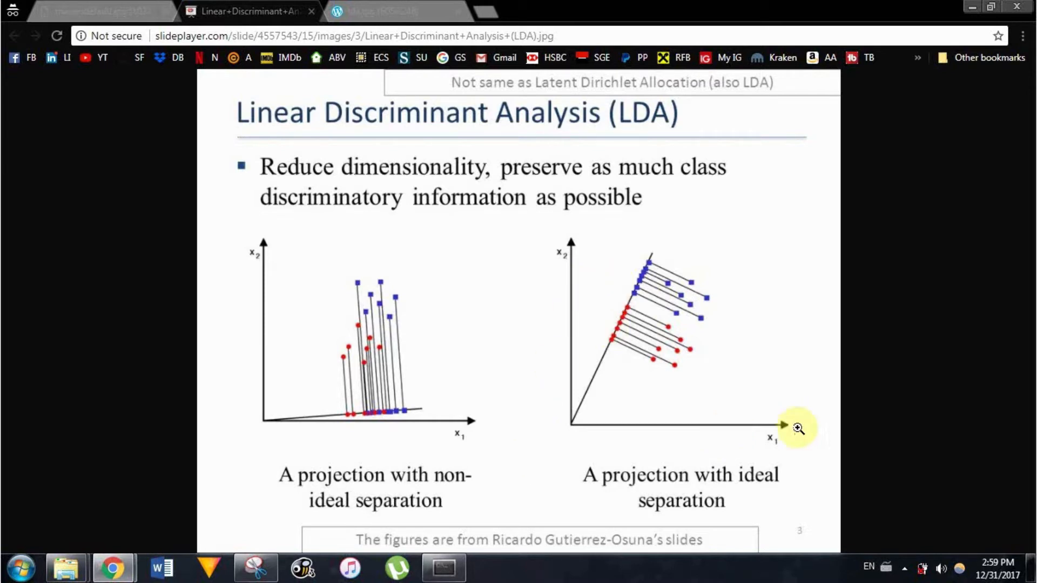
mouse_move(566, 249)
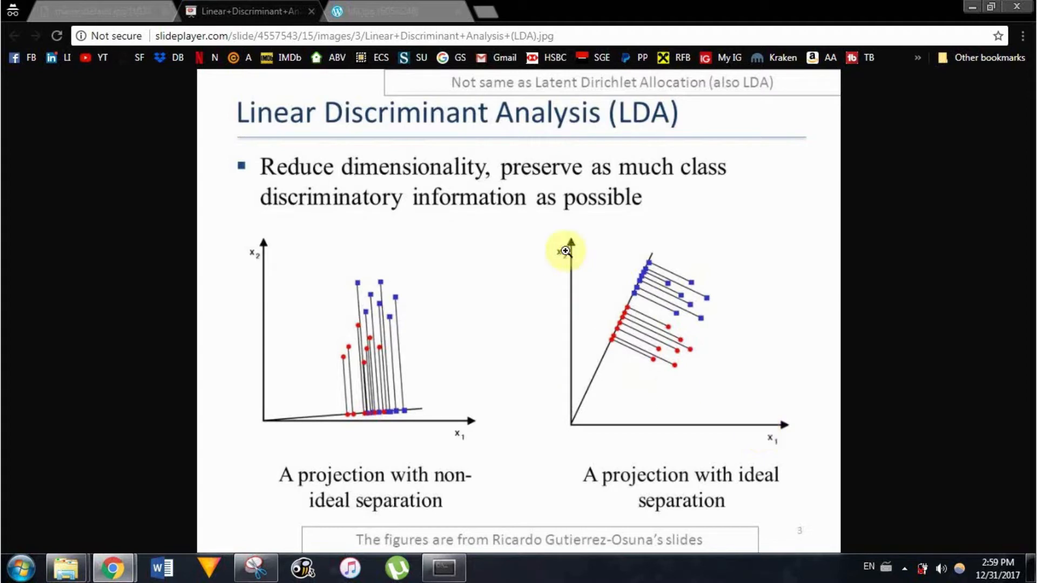
mouse_move(561, 434)
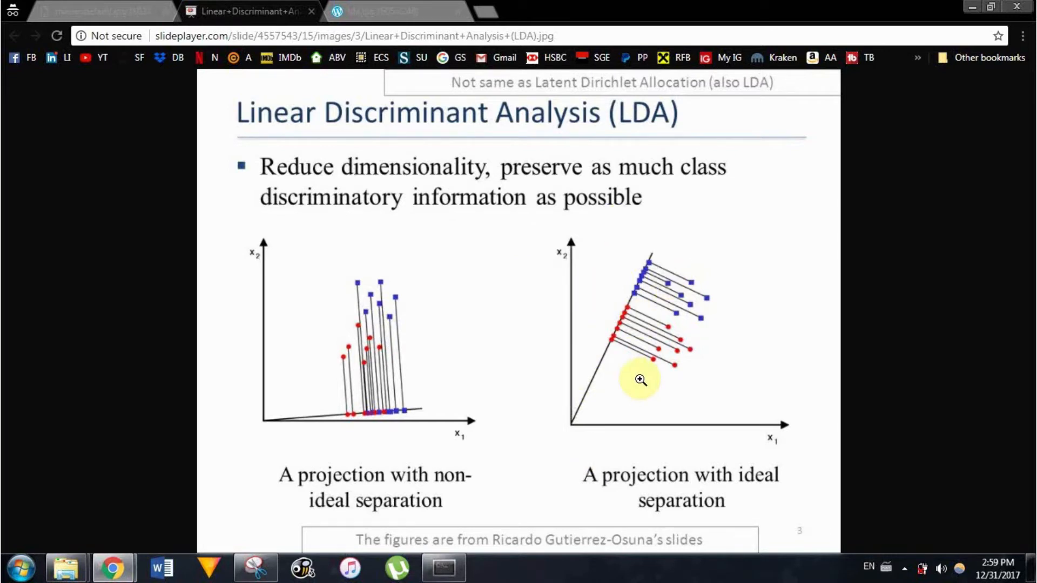
mouse_move(627, 368)
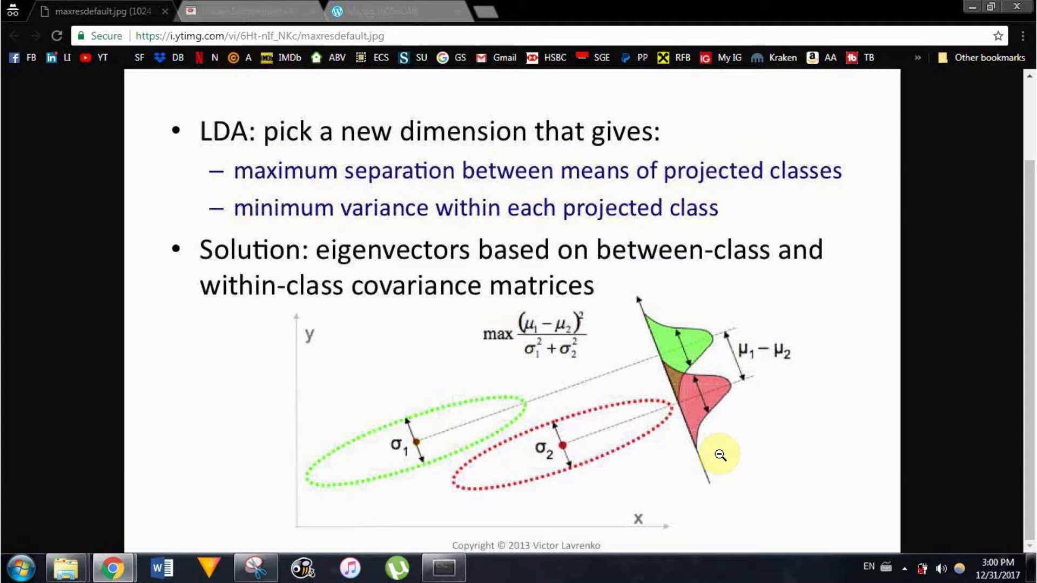
mouse_move(488, 286)
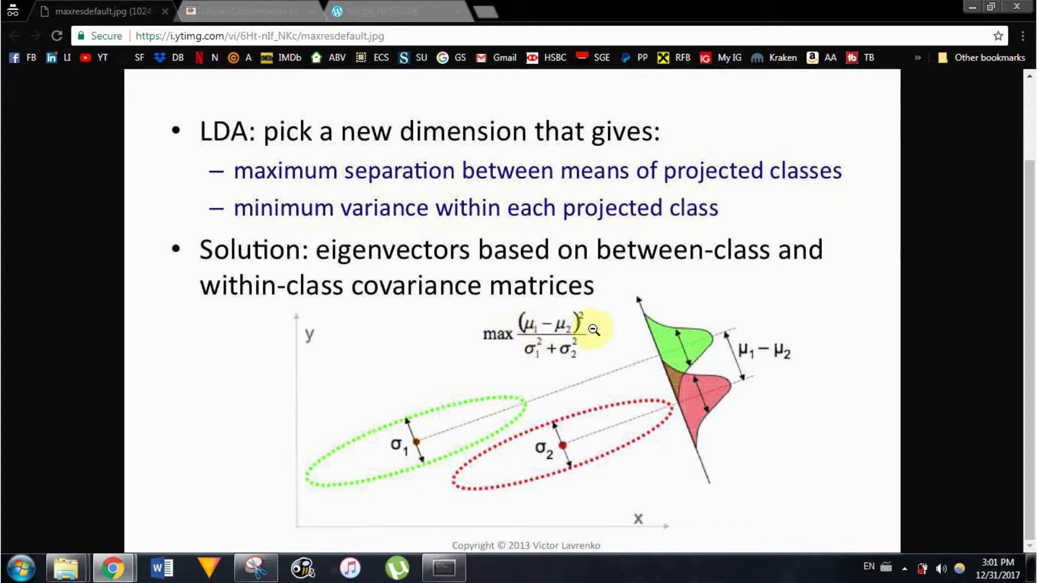
mouse_move(582, 473)
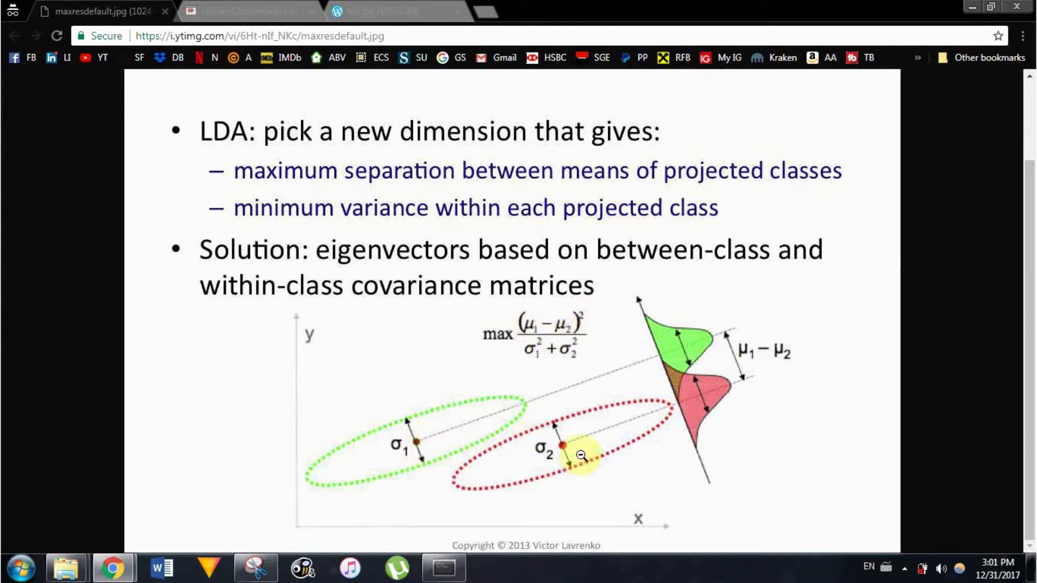
mouse_move(526, 358)
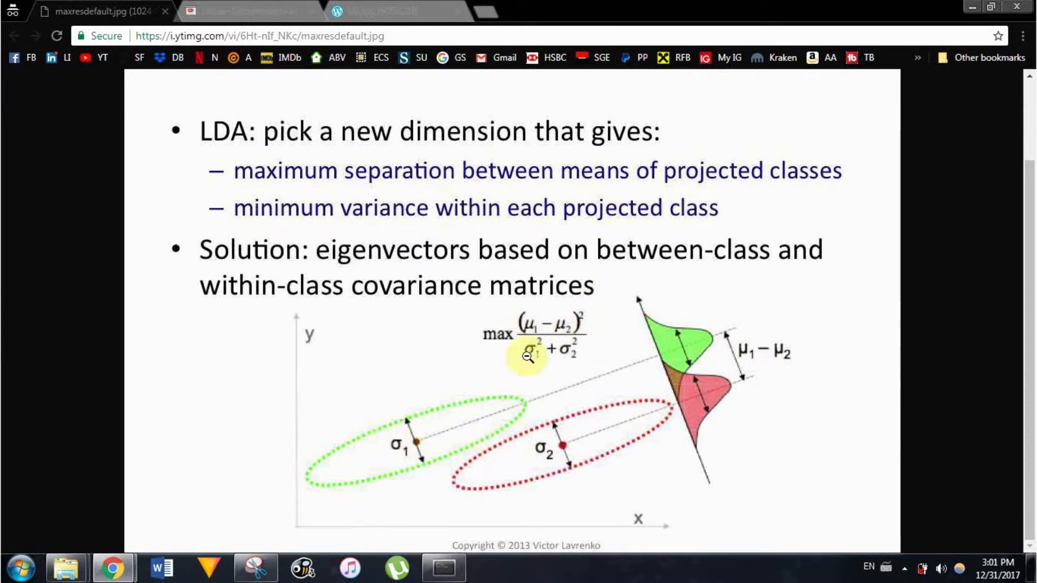
mouse_move(489, 439)
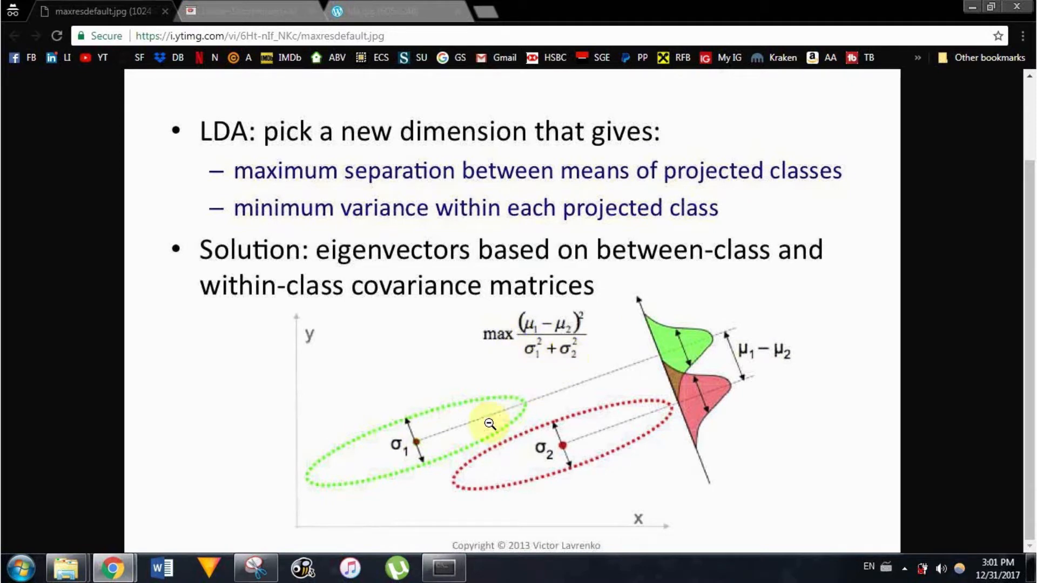
mouse_move(424, 396)
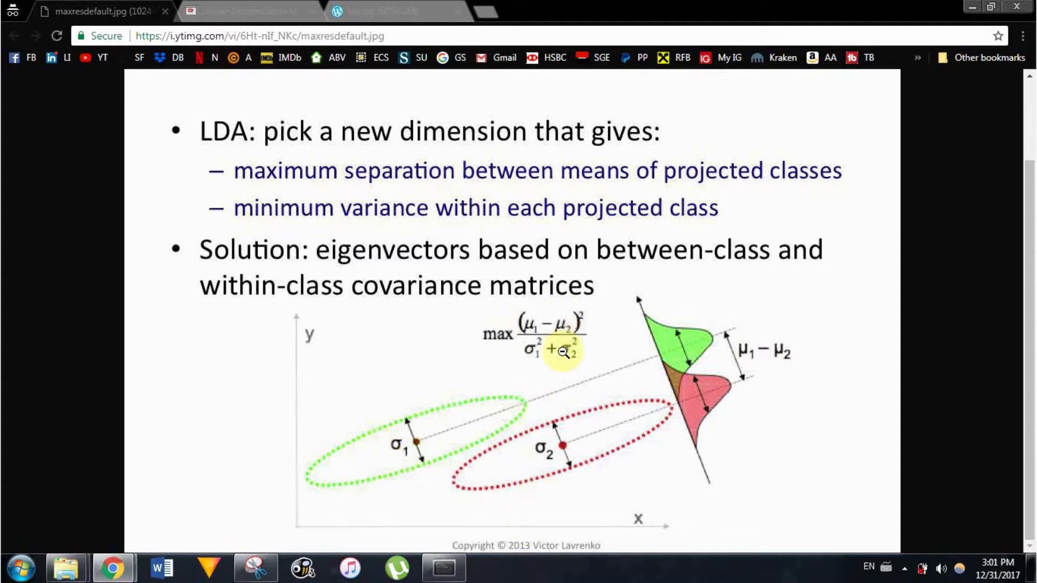
mouse_move(518, 335)
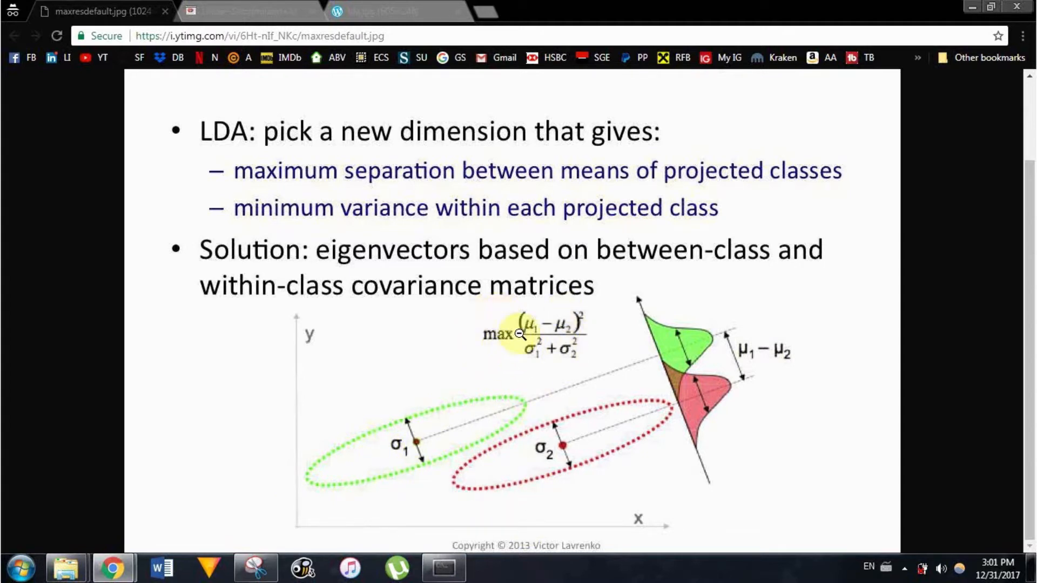
mouse_move(491, 354)
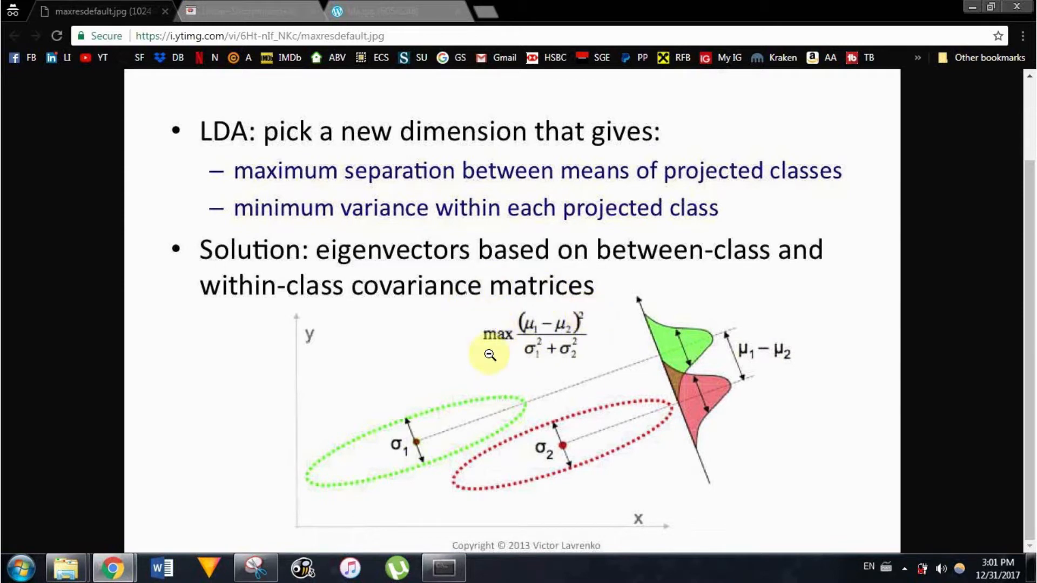
mouse_move(469, 462)
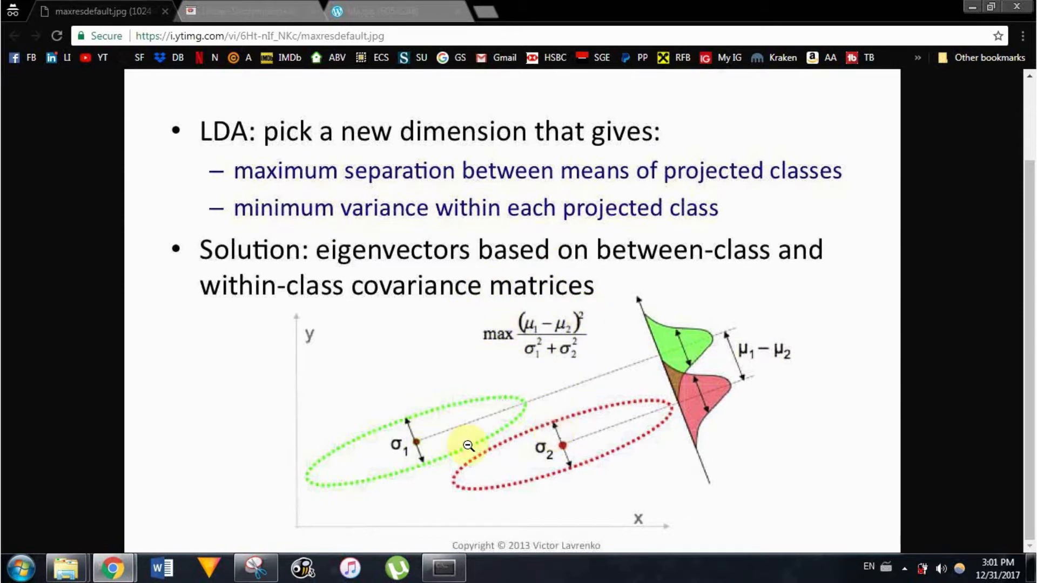
mouse_move(540, 515)
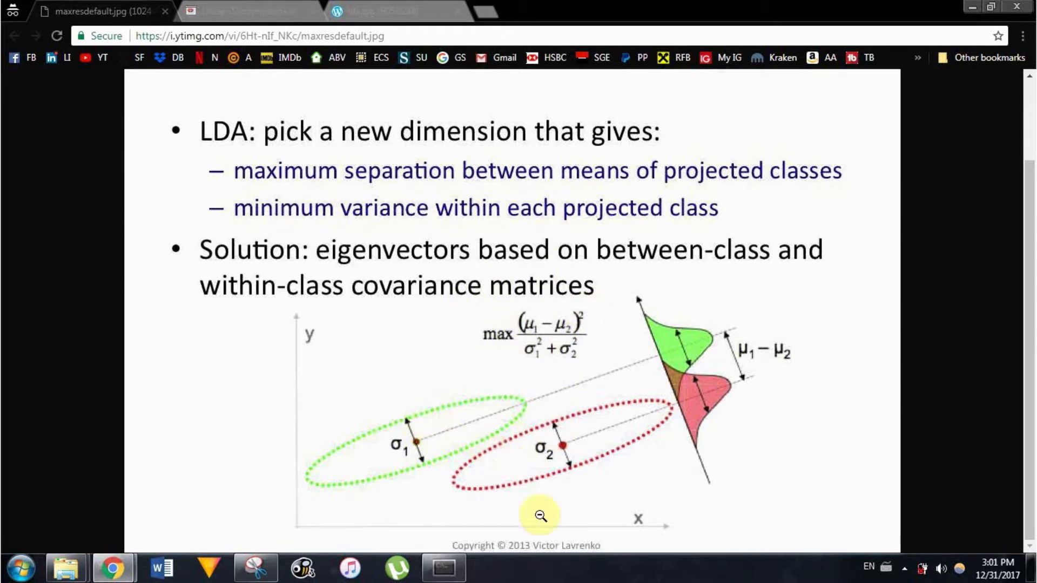
mouse_move(399, 407)
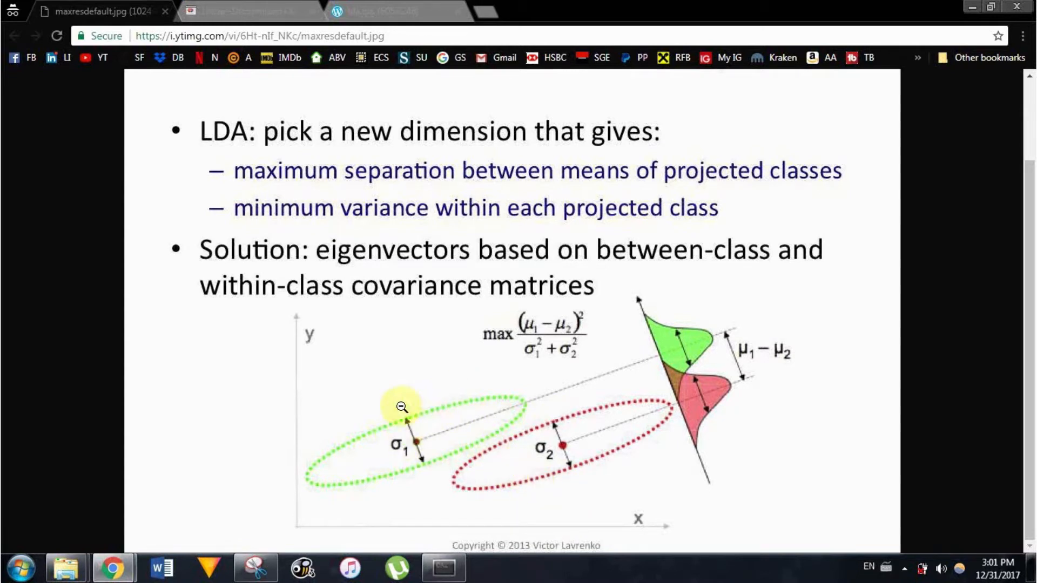
mouse_move(580, 447)
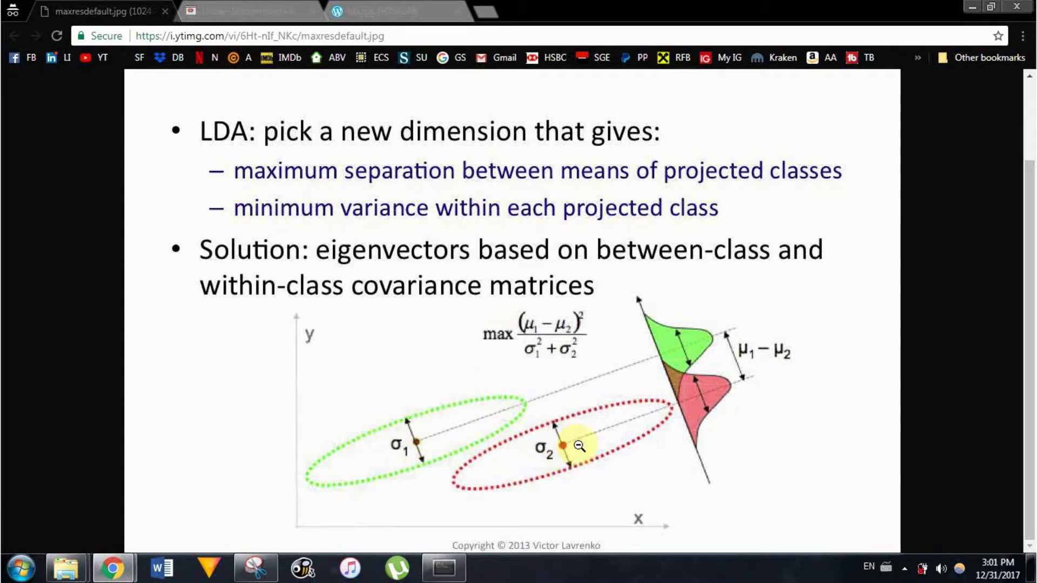
mouse_move(699, 307)
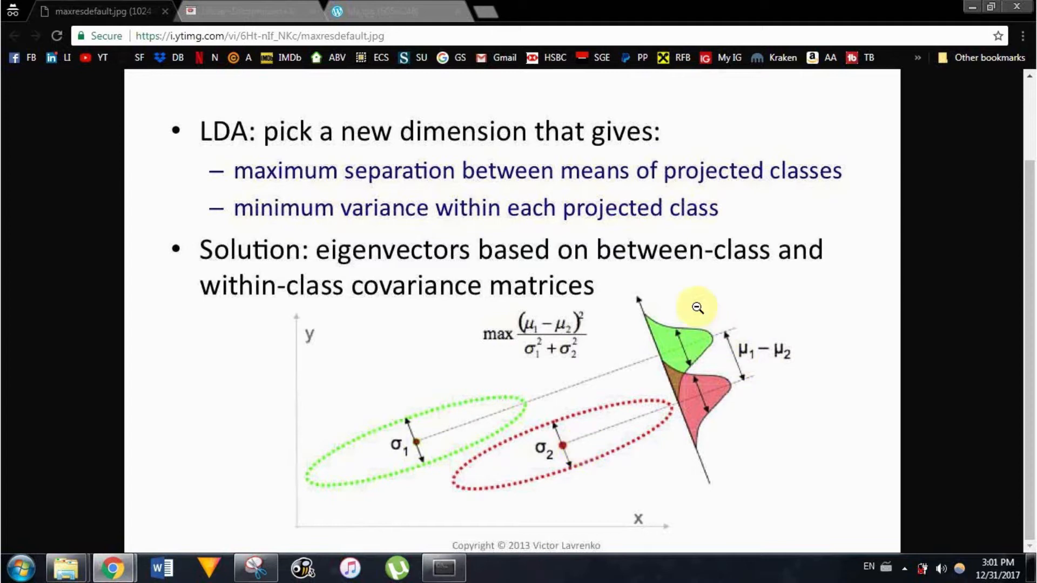
mouse_move(679, 469)
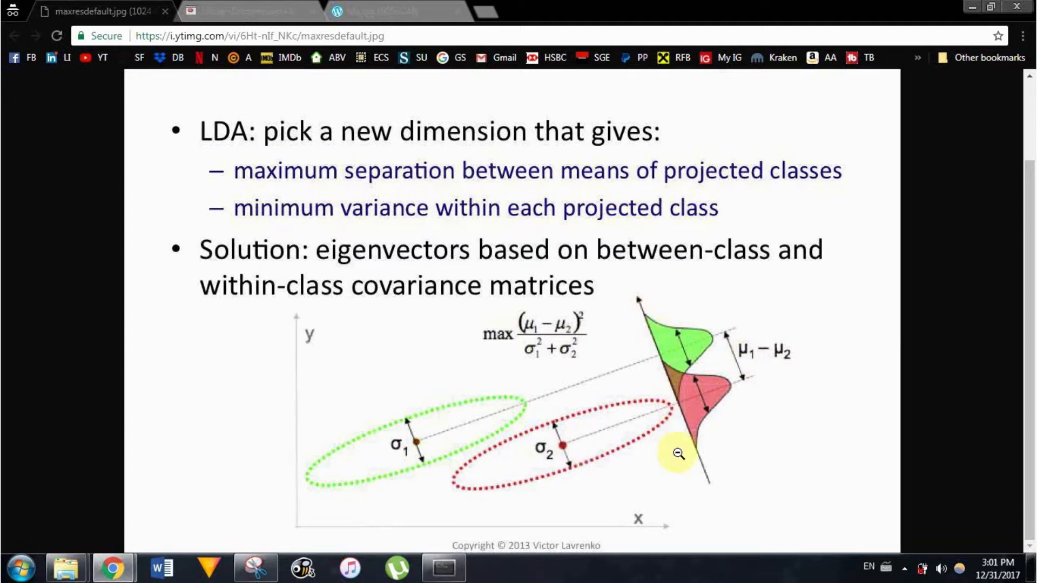
mouse_move(756, 418)
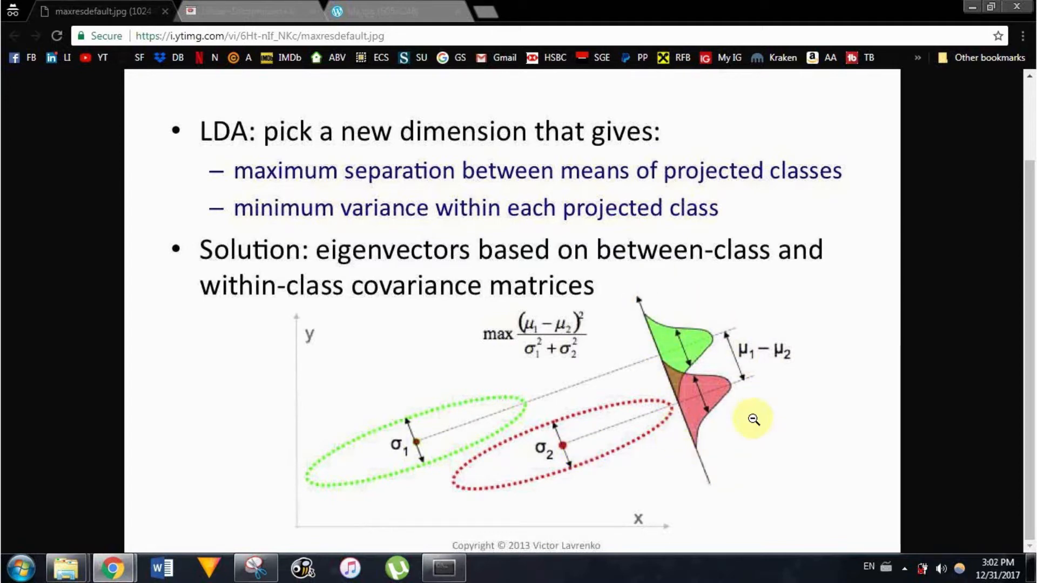
mouse_move(635, 474)
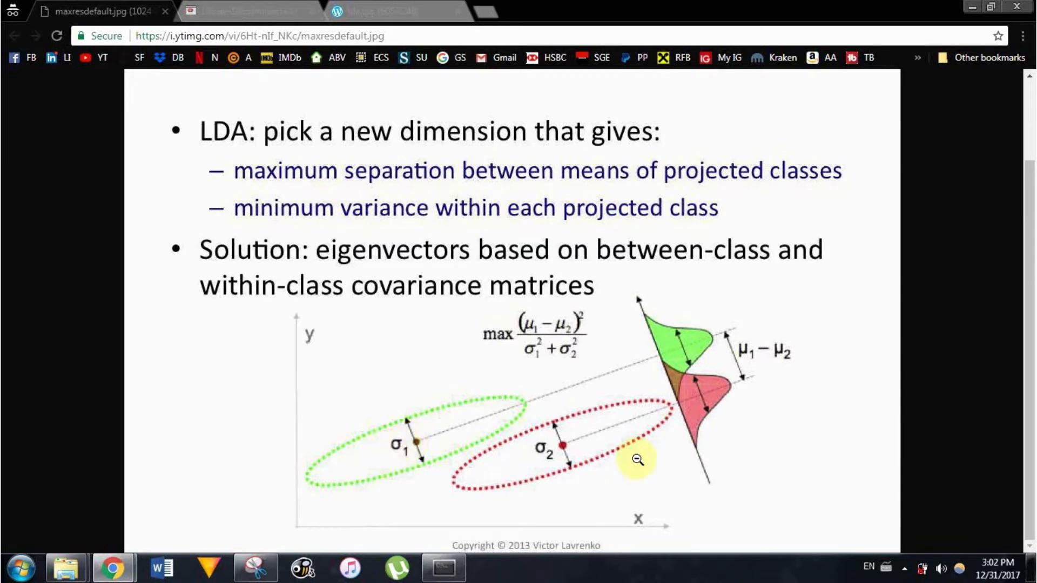
mouse_move(589, 385)
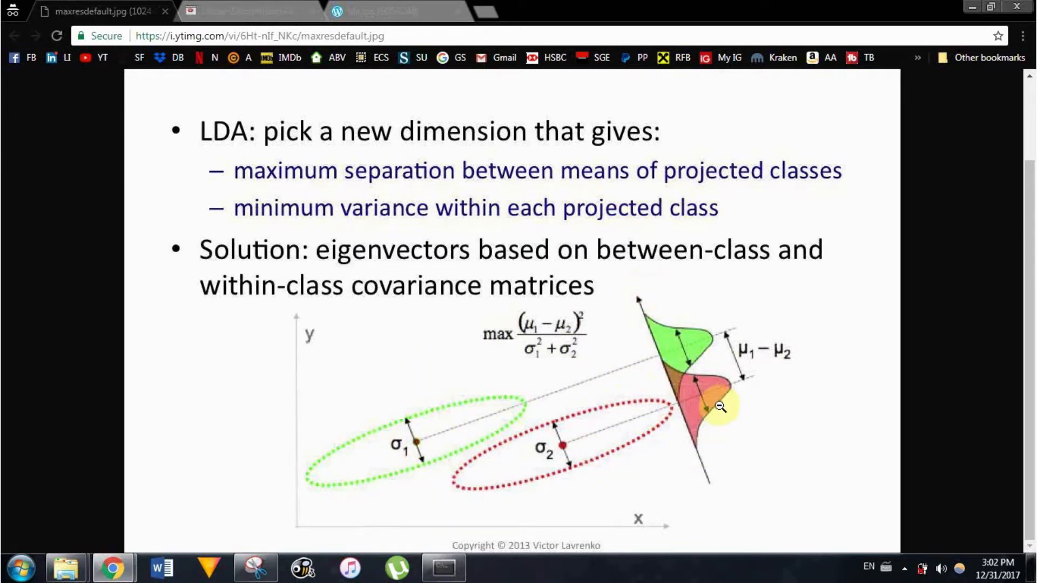
mouse_move(647, 331)
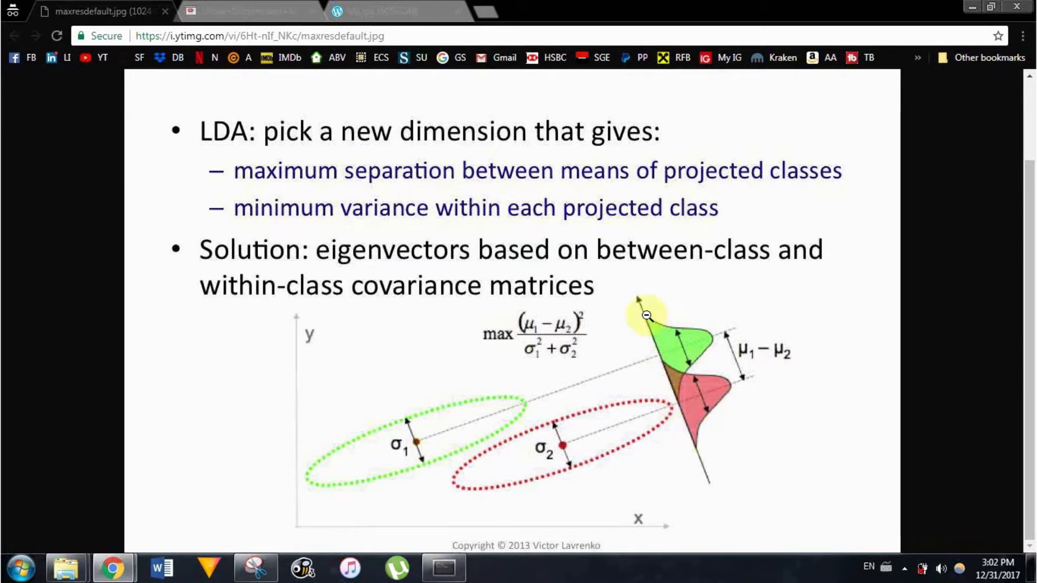
mouse_move(730, 383)
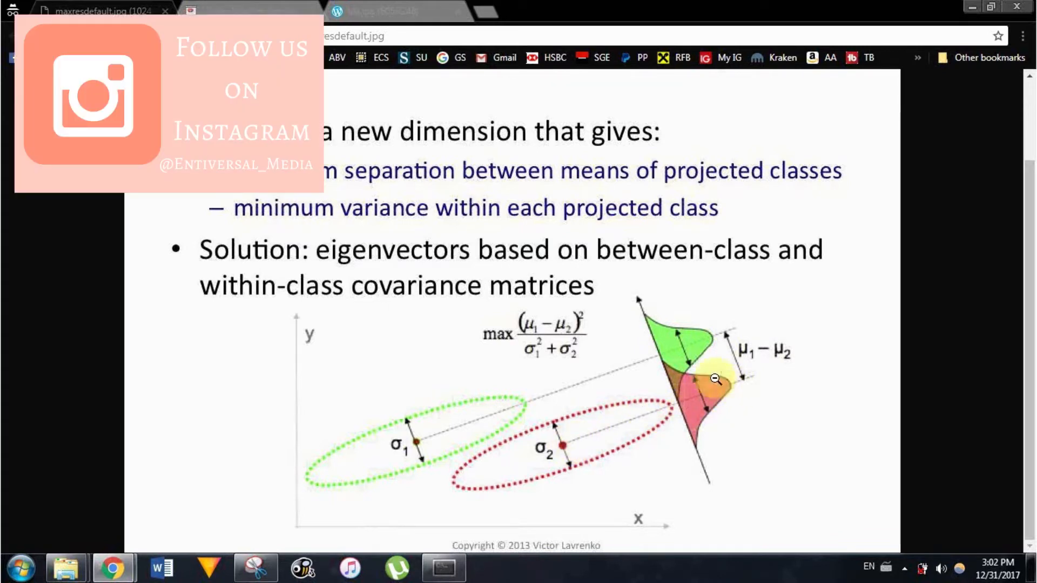
mouse_move(726, 386)
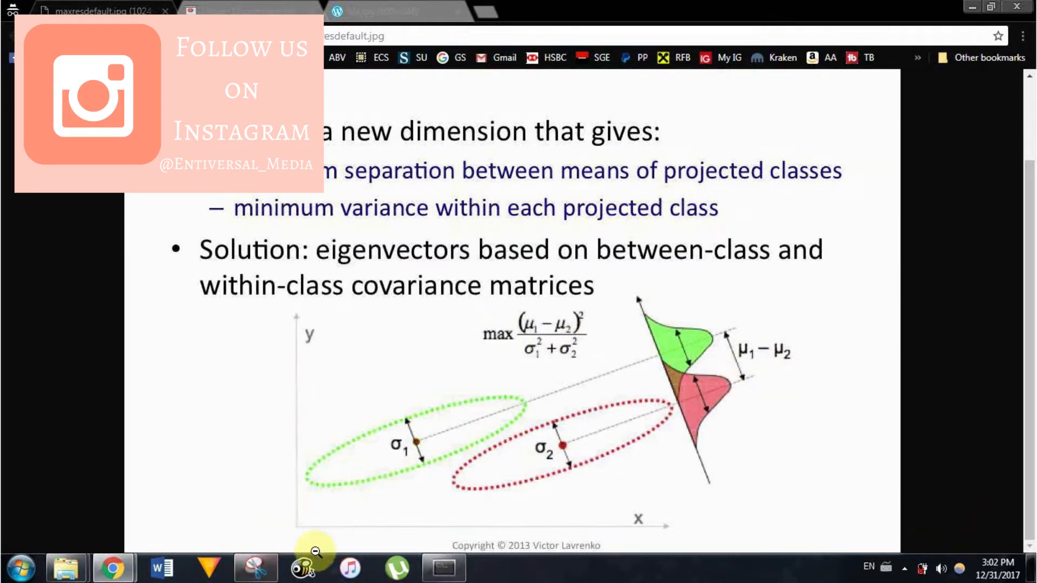
mouse_move(437, 357)
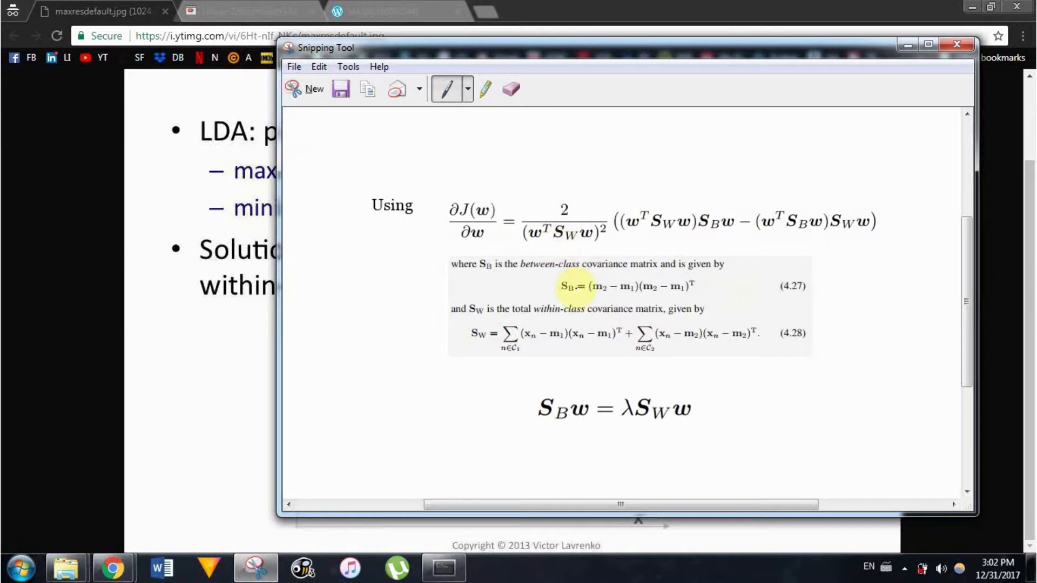
mouse_move(659, 260)
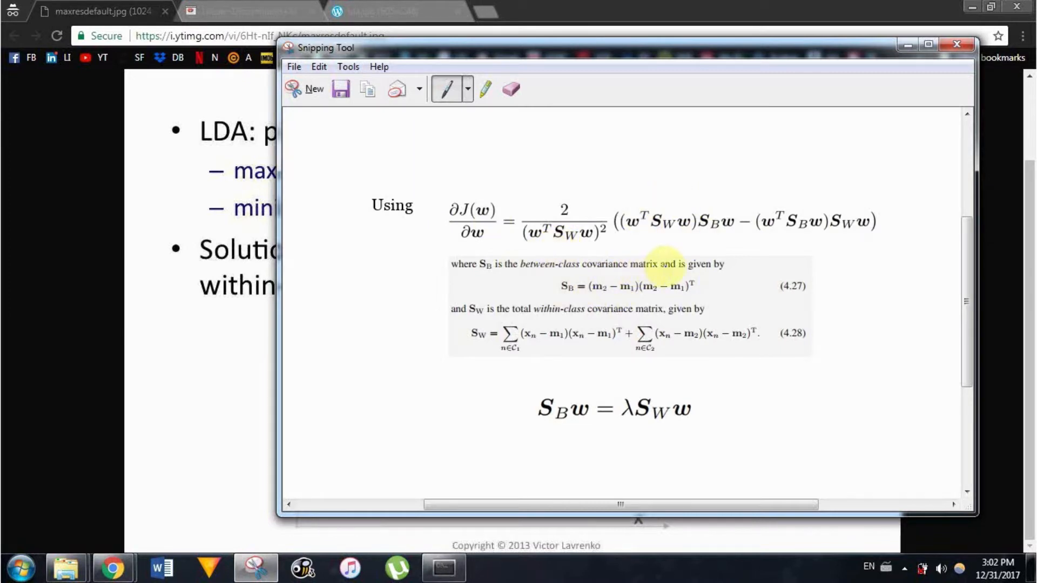
mouse_move(506, 311)
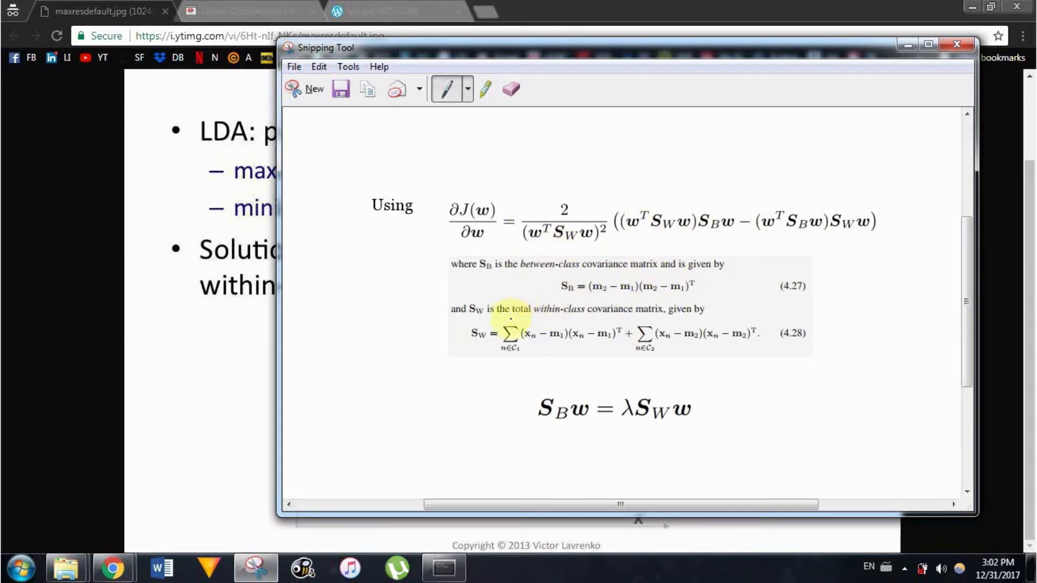
mouse_move(664, 313)
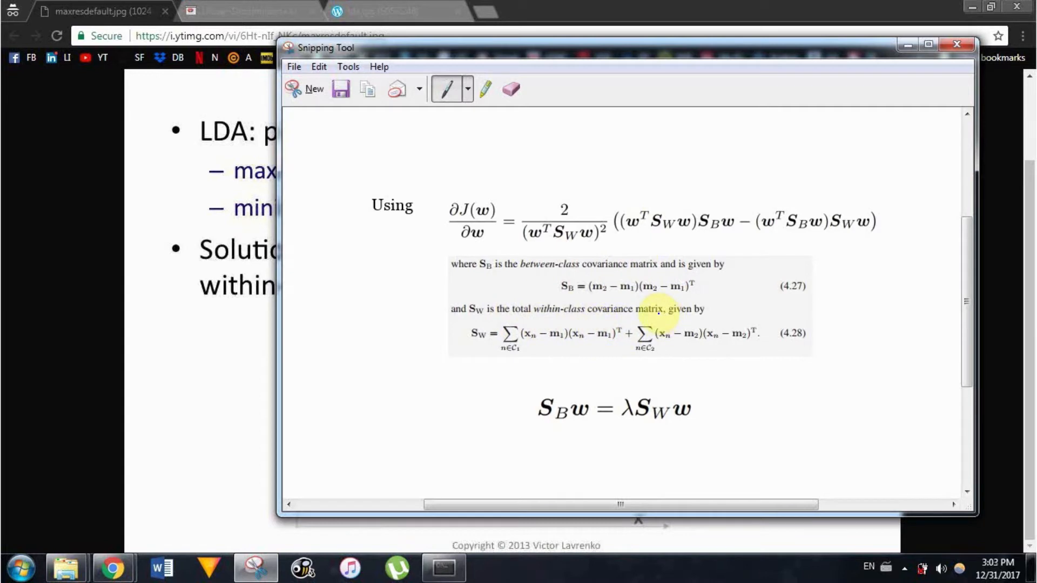
mouse_move(618, 277)
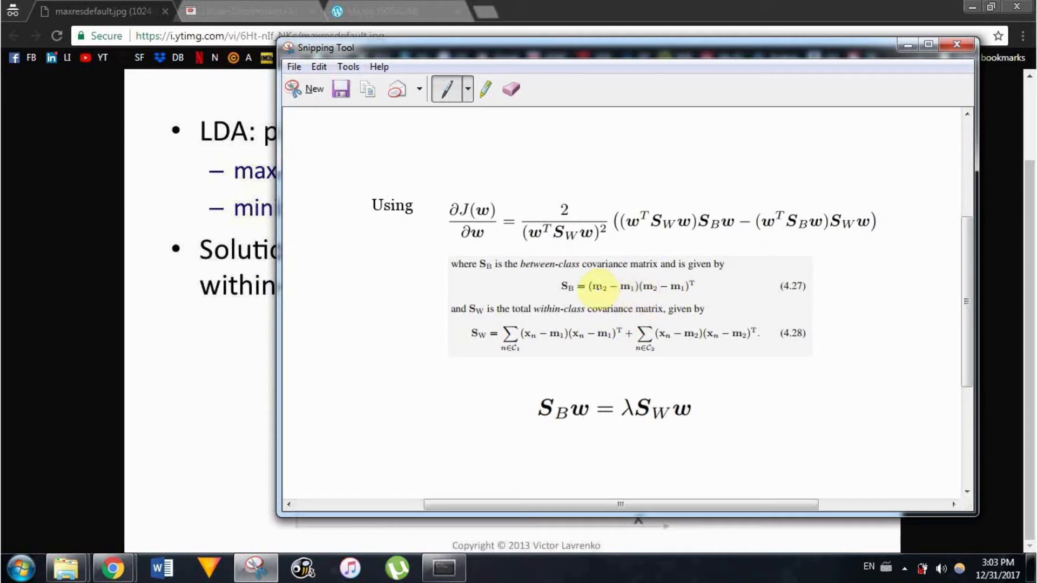
mouse_move(535, 334)
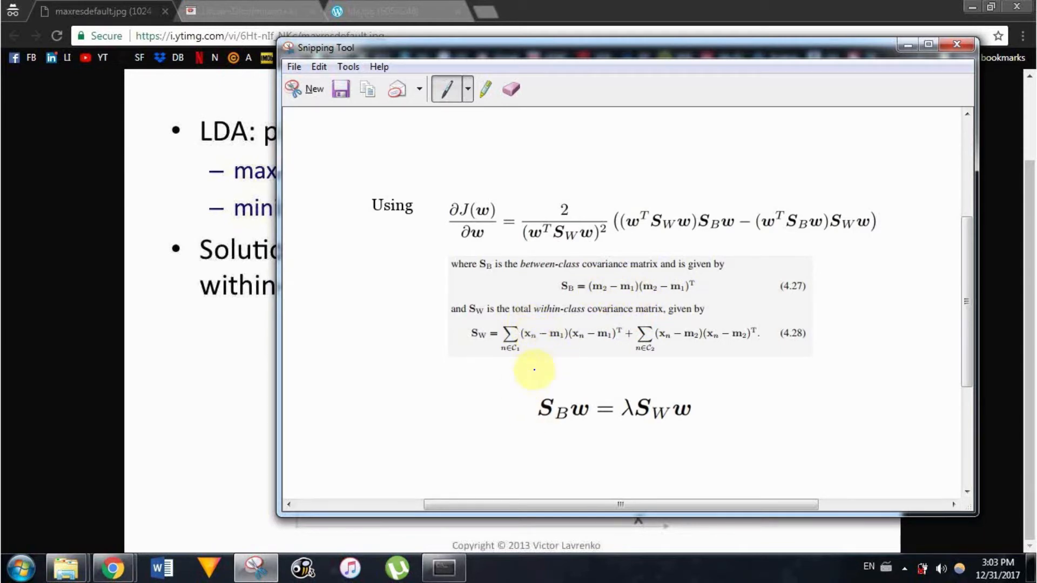
mouse_move(536, 314)
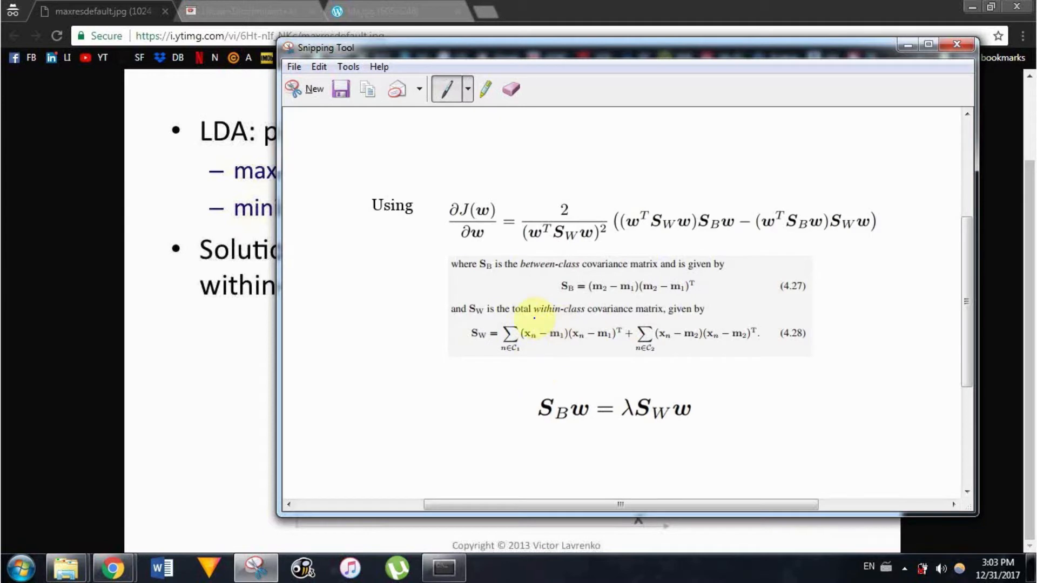
mouse_move(516, 356)
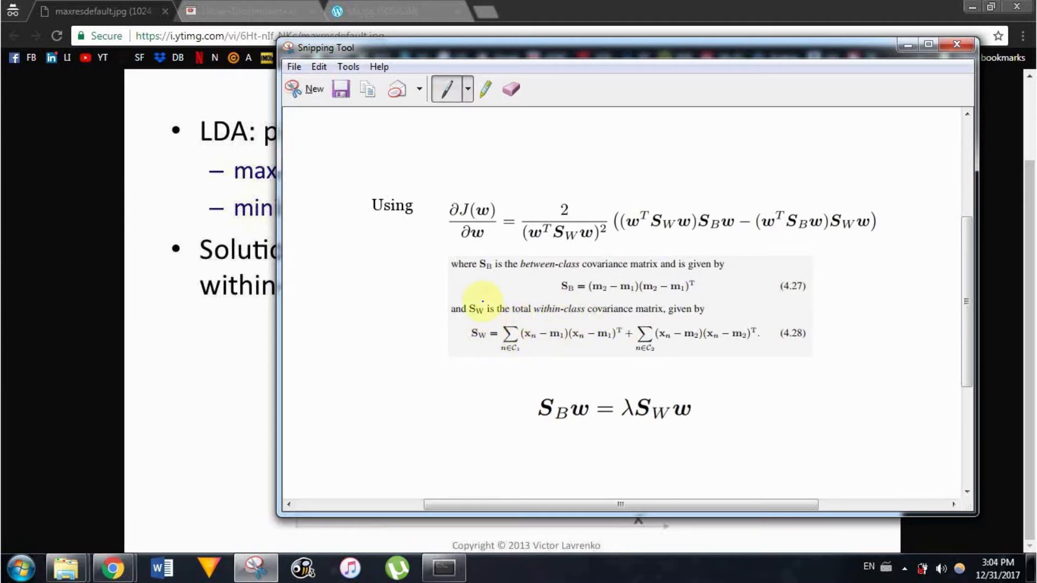
mouse_move(598, 392)
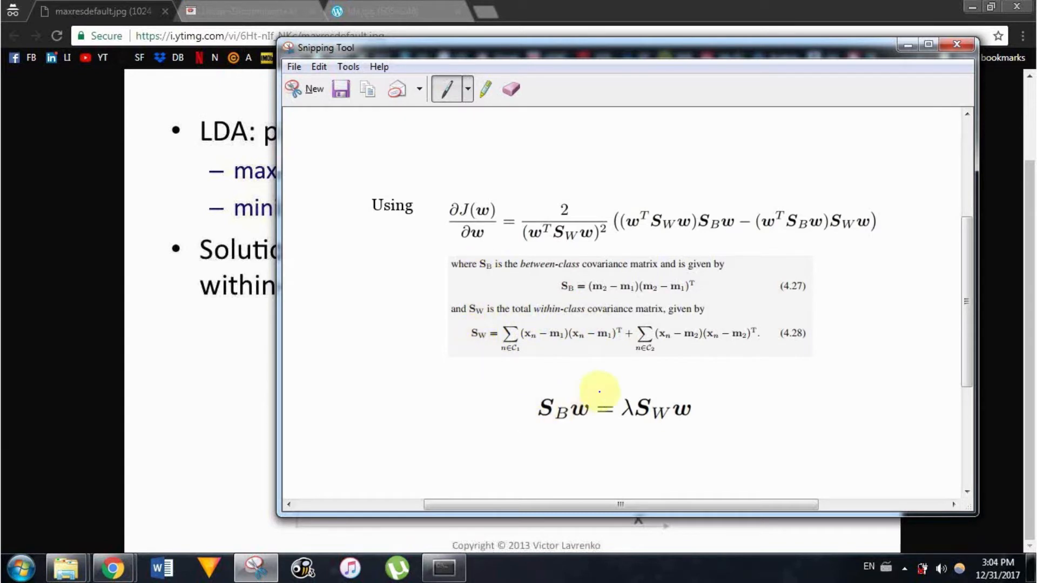
mouse_move(696, 393)
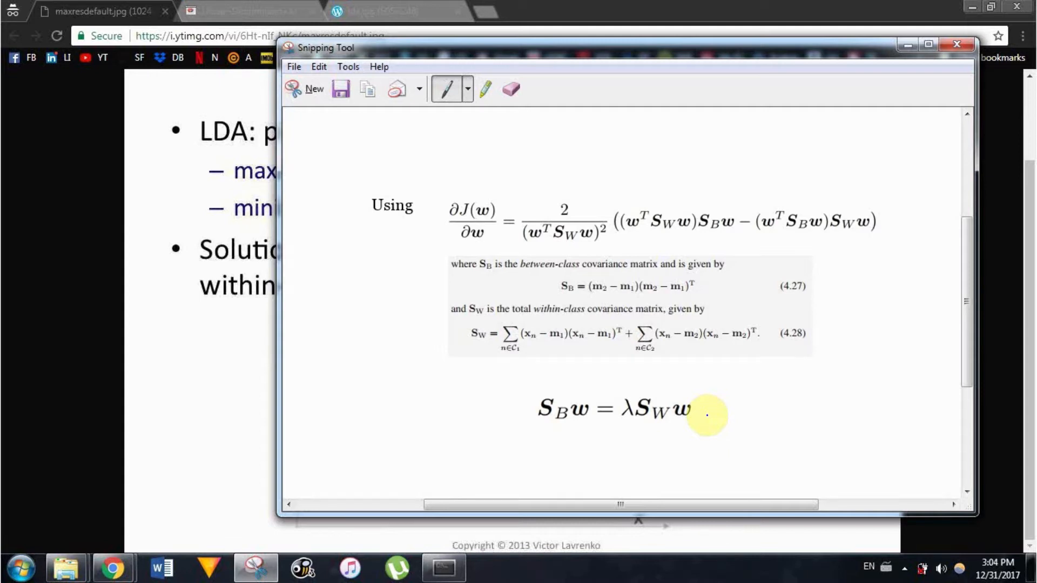
mouse_move(422, 328)
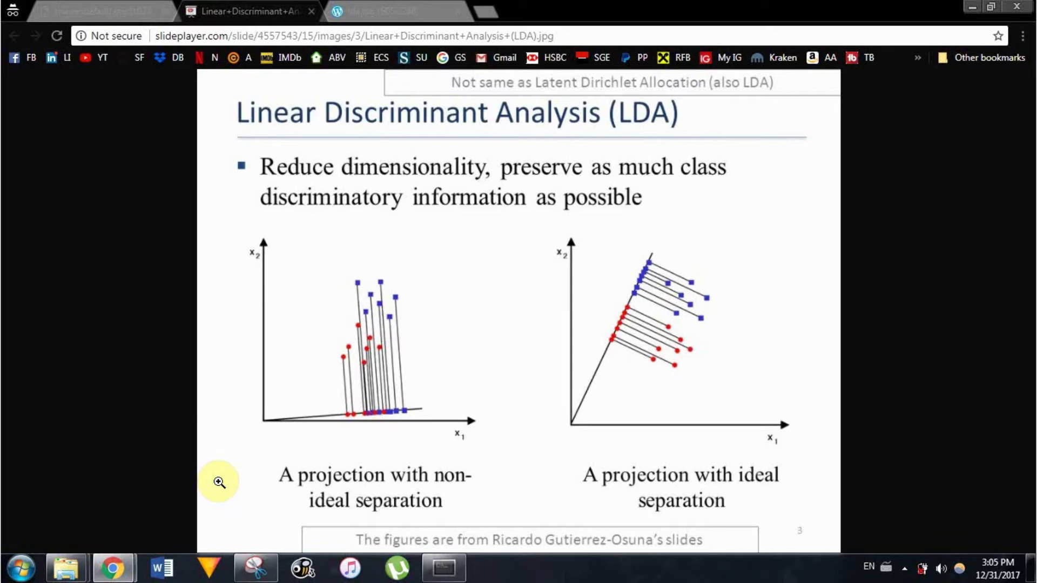
Step: Show the Iris species picture and feature table, then return to the notebook
click(542, 10)
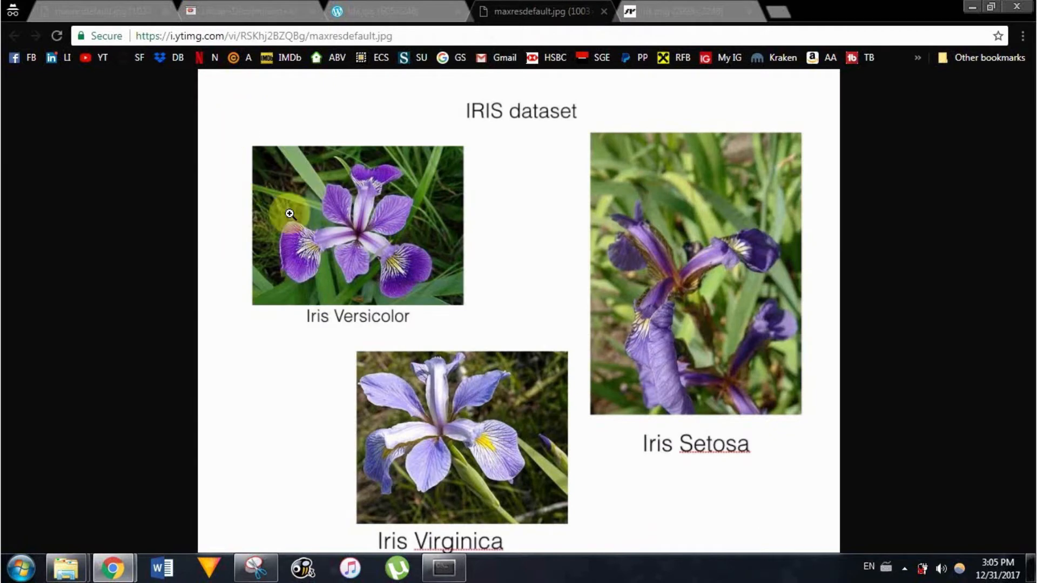
mouse_move(318, 409)
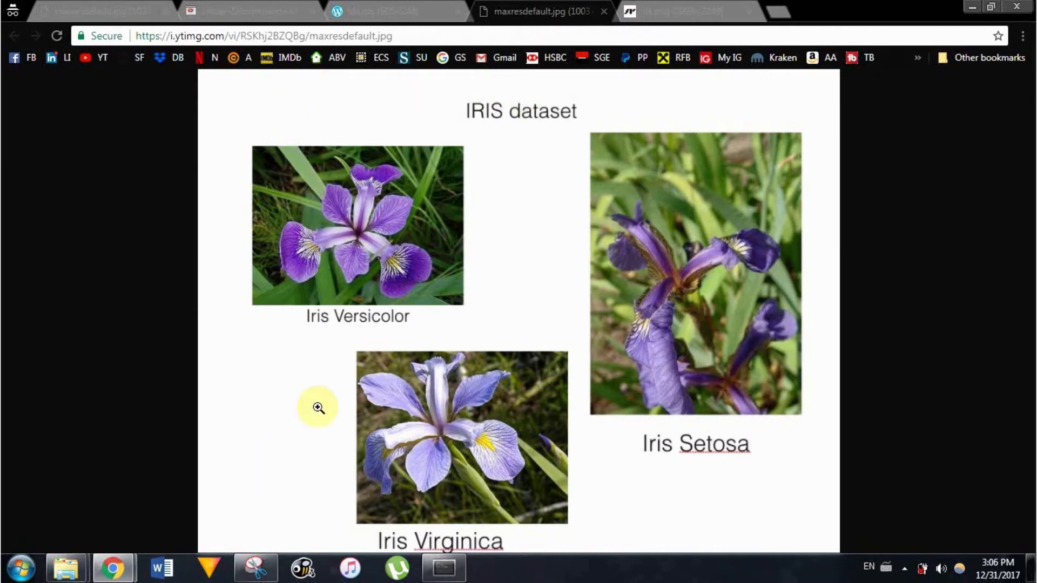
mouse_move(605, 407)
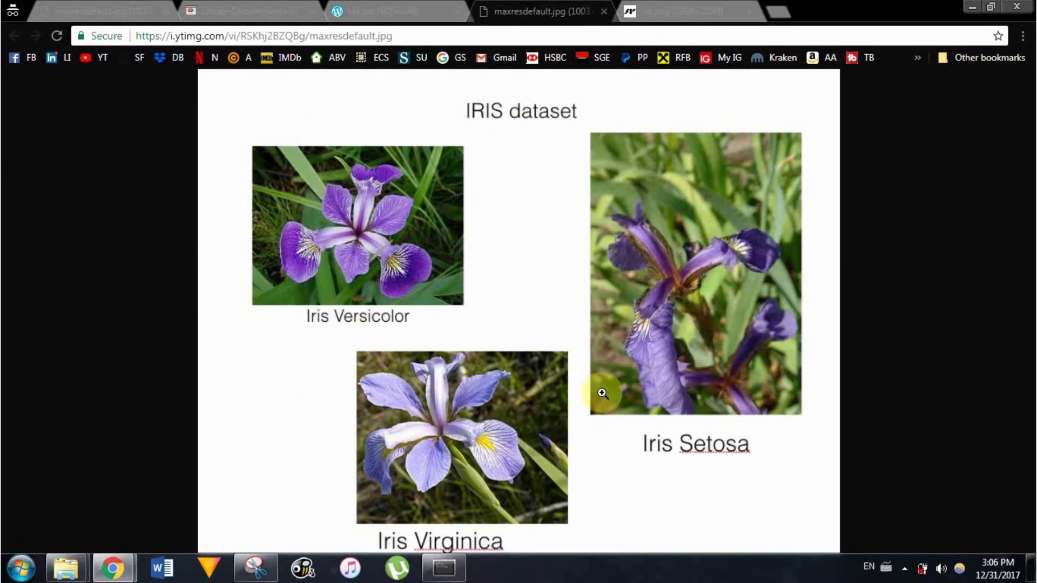
click(685, 12)
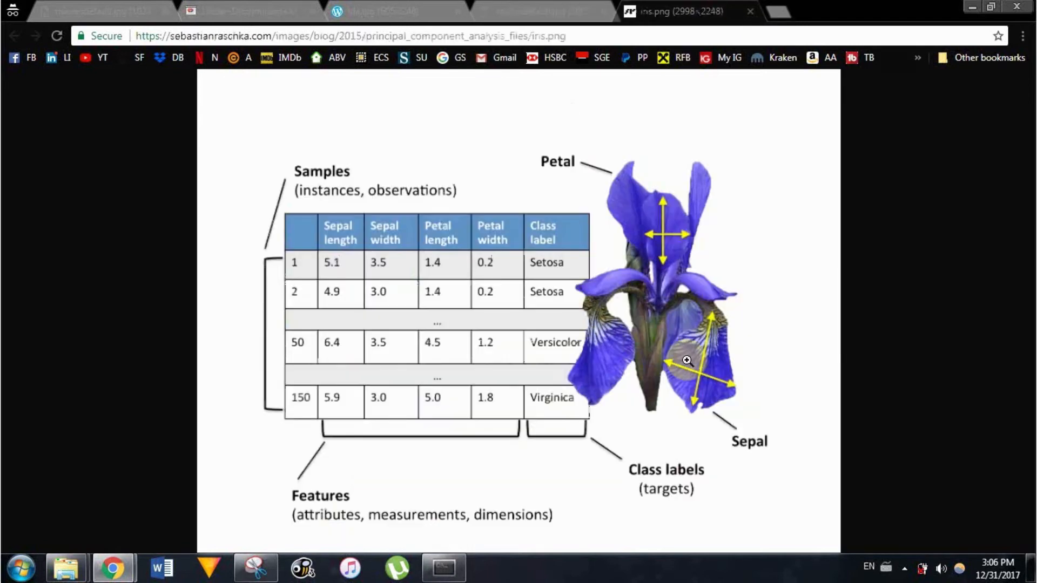
mouse_move(732, 435)
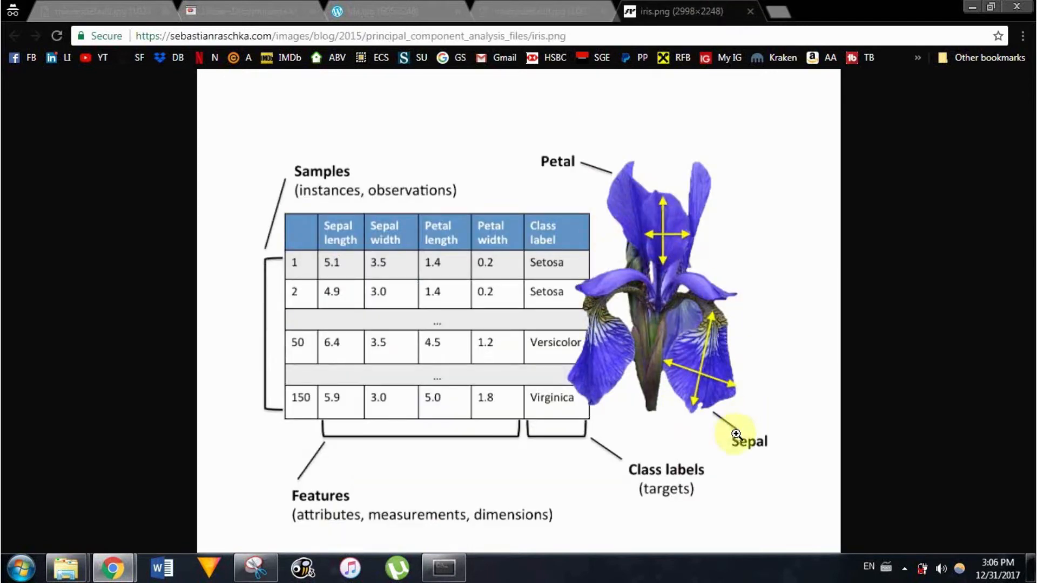
mouse_move(721, 392)
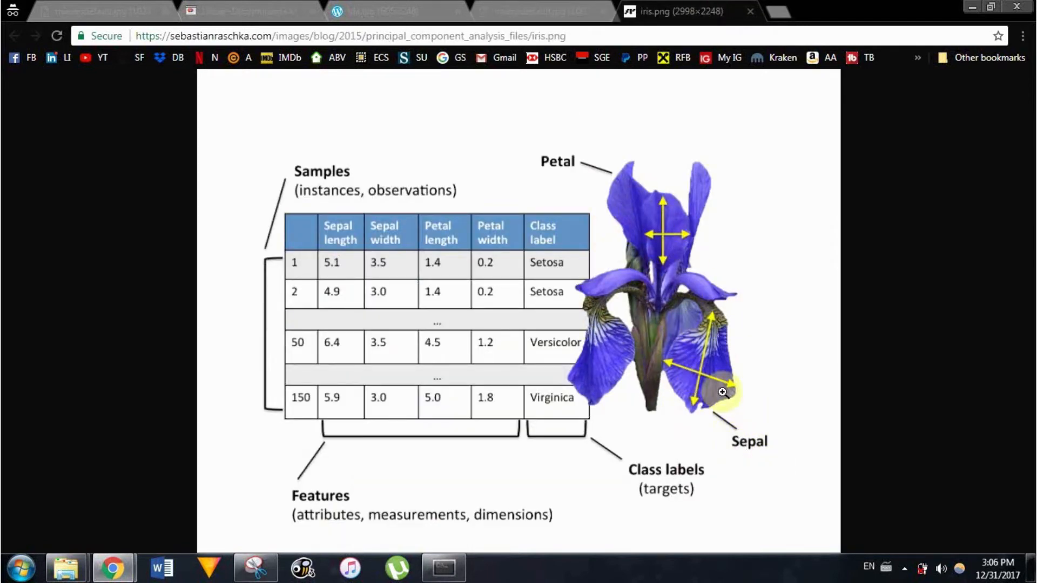
mouse_move(582, 437)
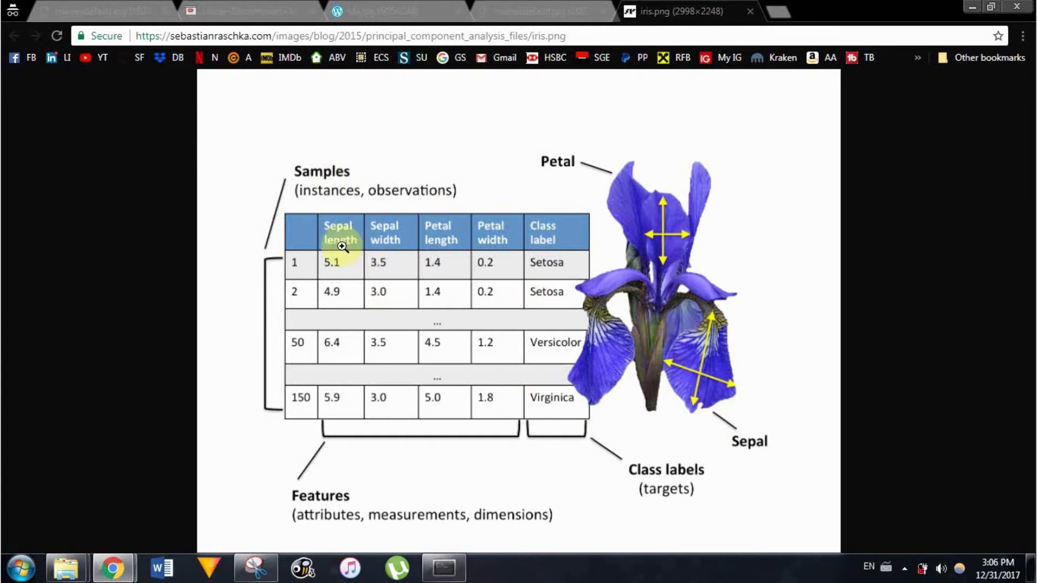
mouse_move(320, 366)
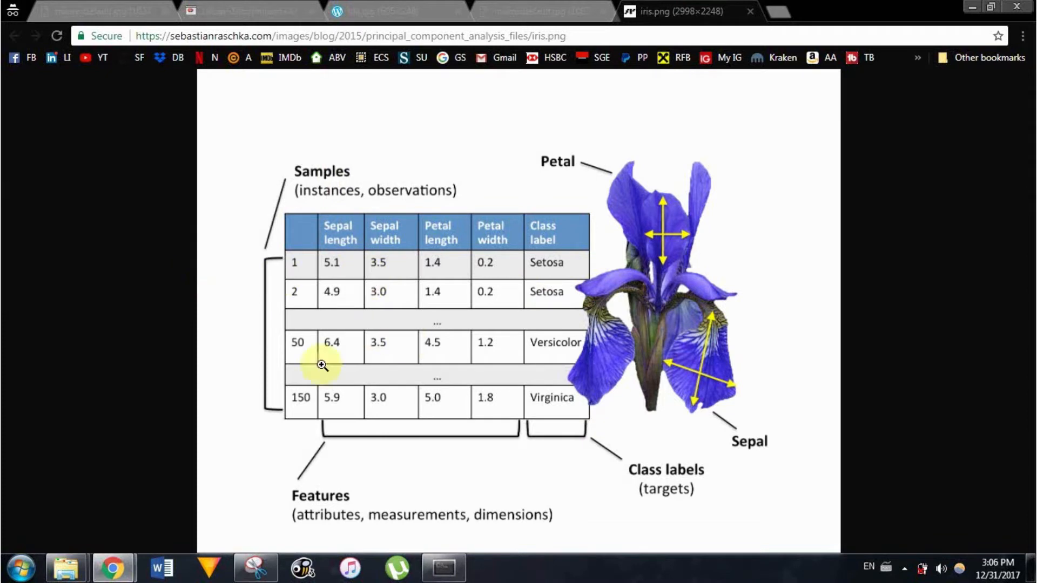
click(195, 10)
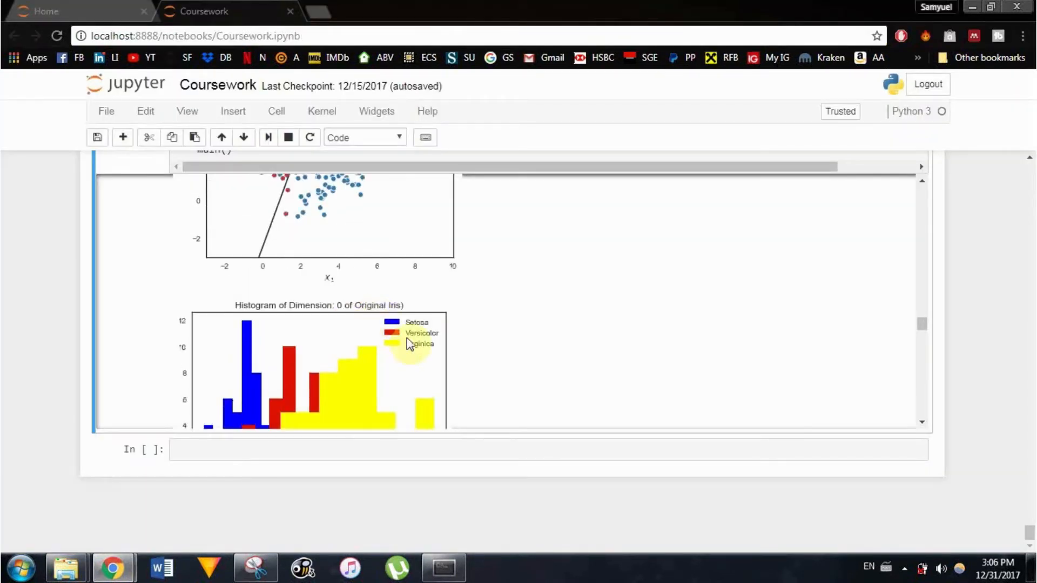
scroll(down, 3)
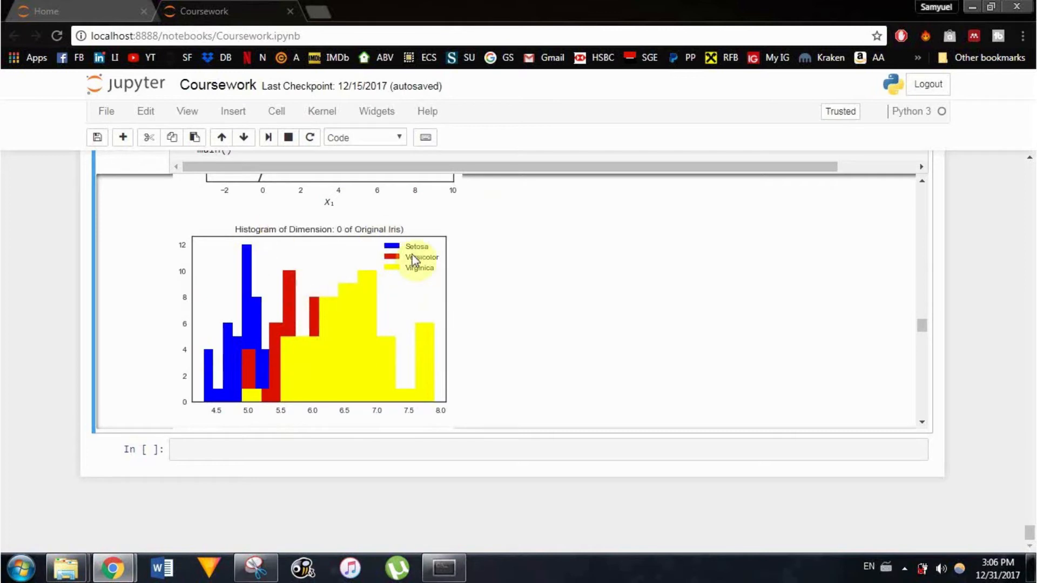
scroll(down, 3)
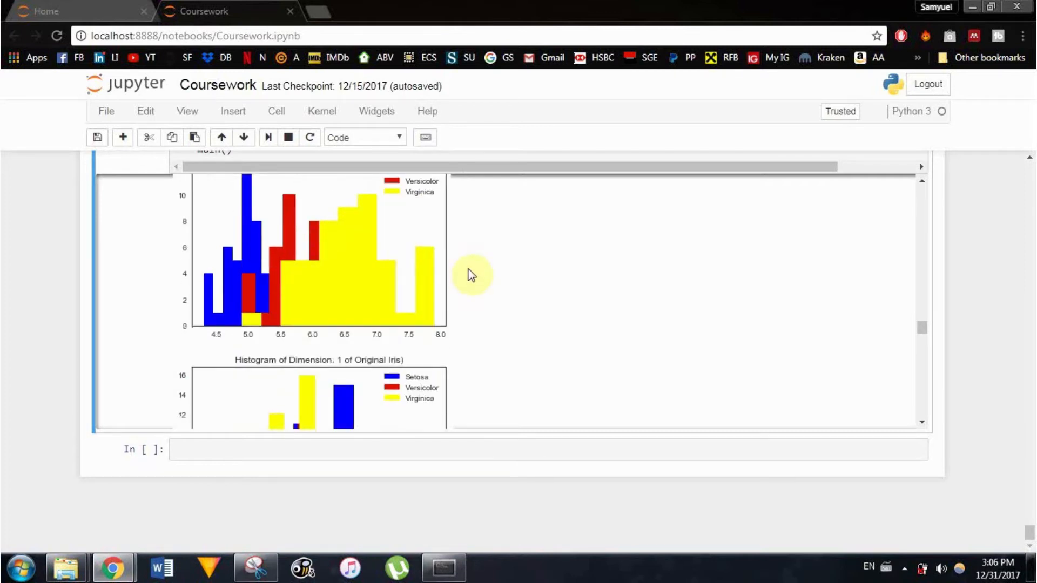
scroll(down, 3)
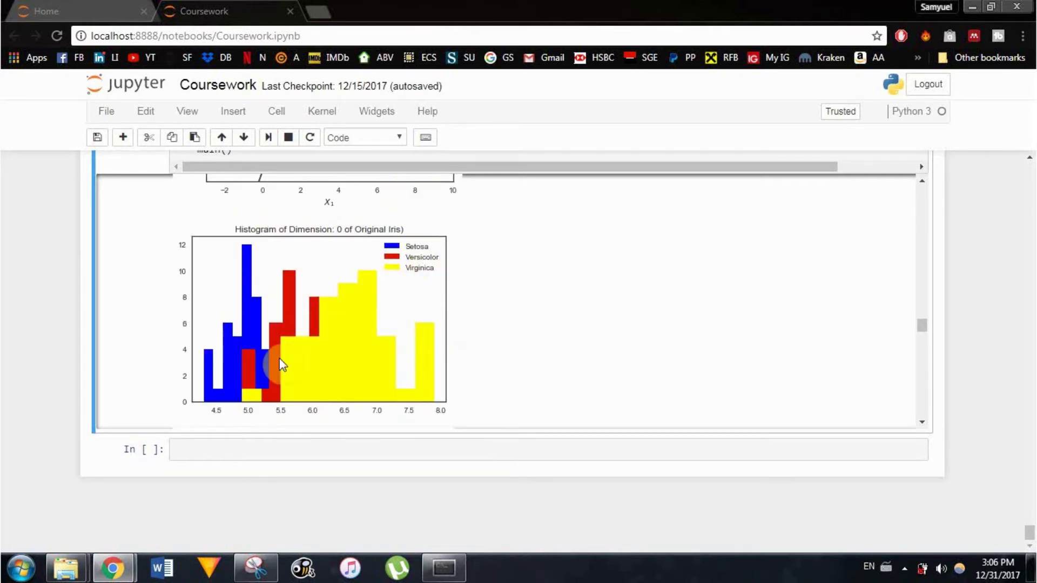
mouse_move(302, 354)
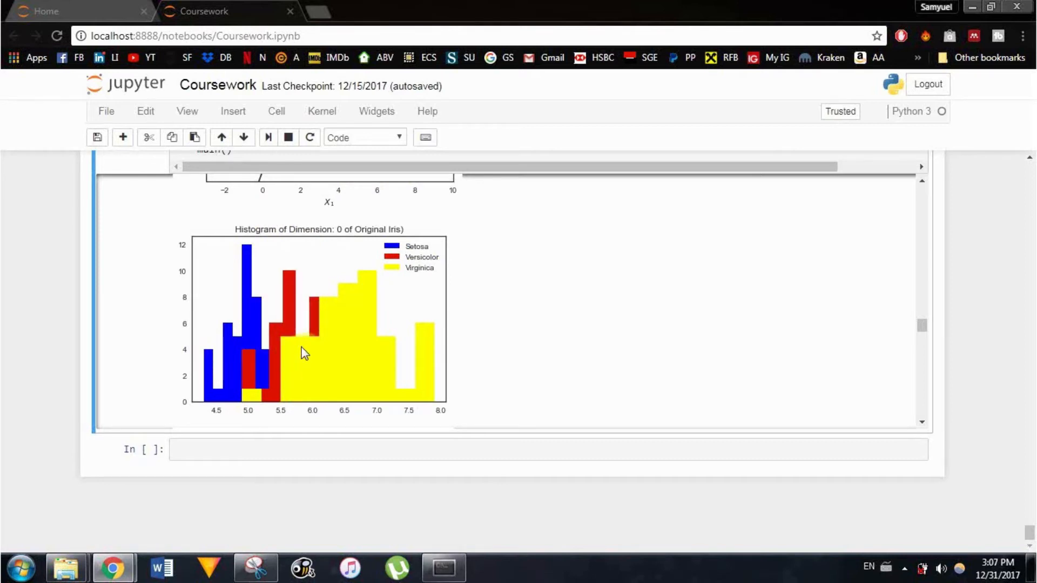
scroll(down, 3)
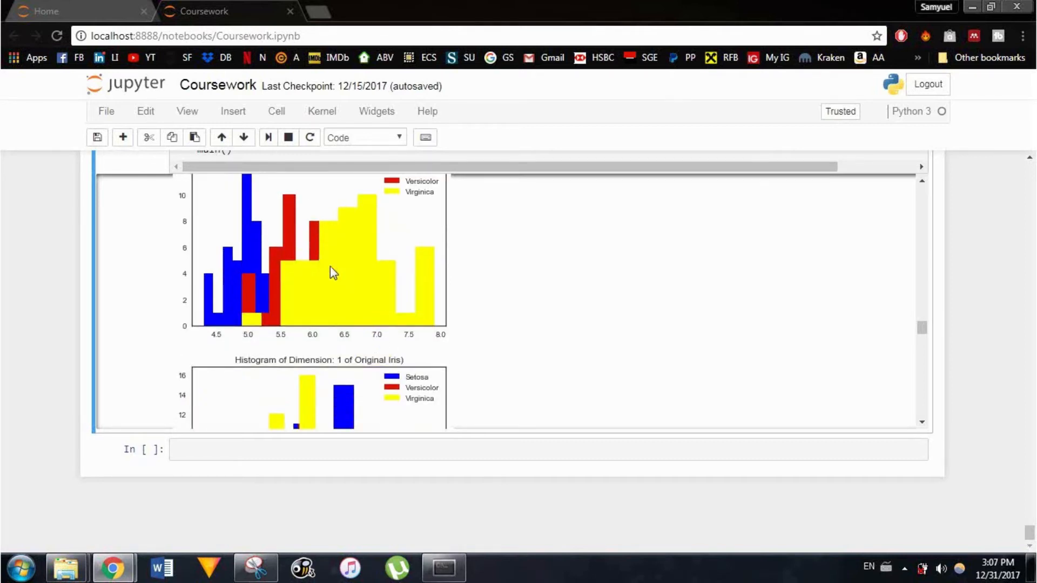
mouse_move(384, 295)
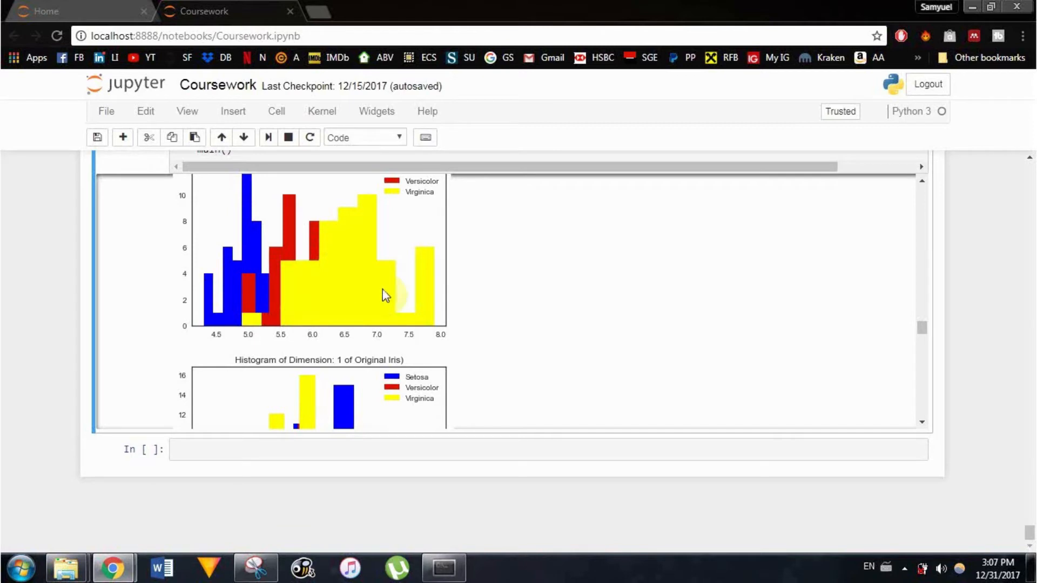
scroll(down, 3)
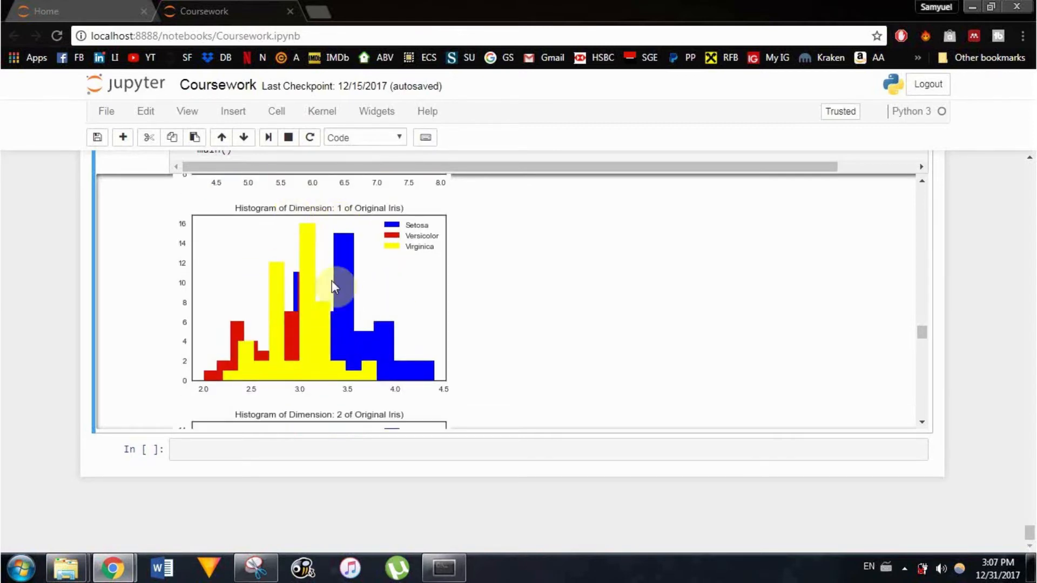
mouse_move(388, 283)
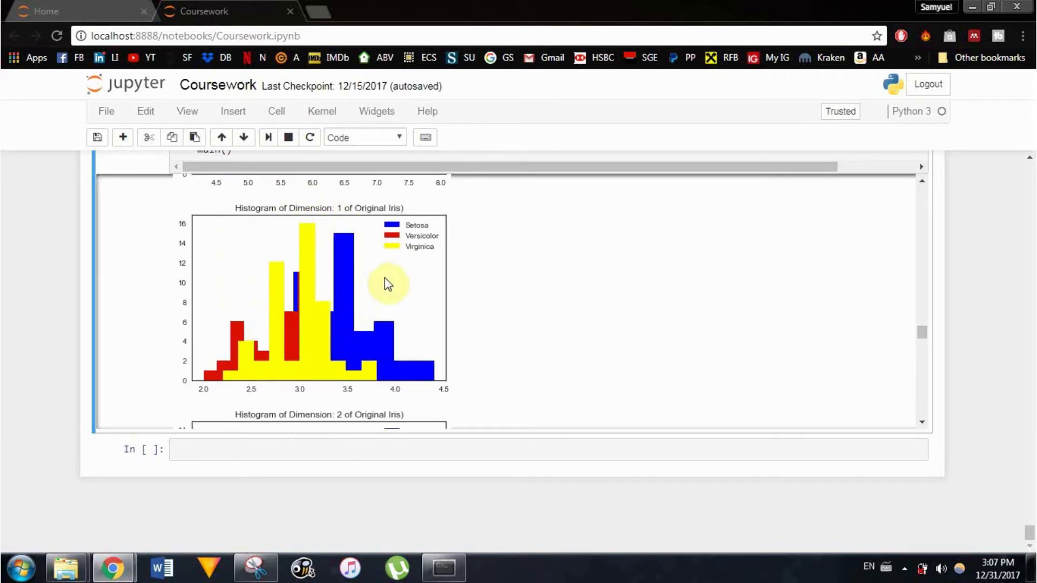
scroll(down, 3)
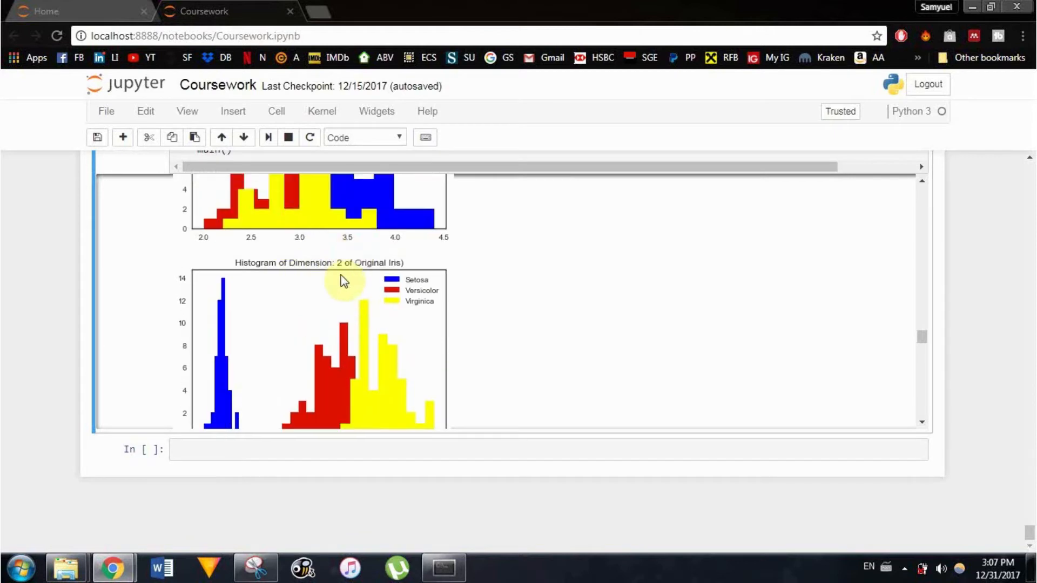
scroll(down, 3)
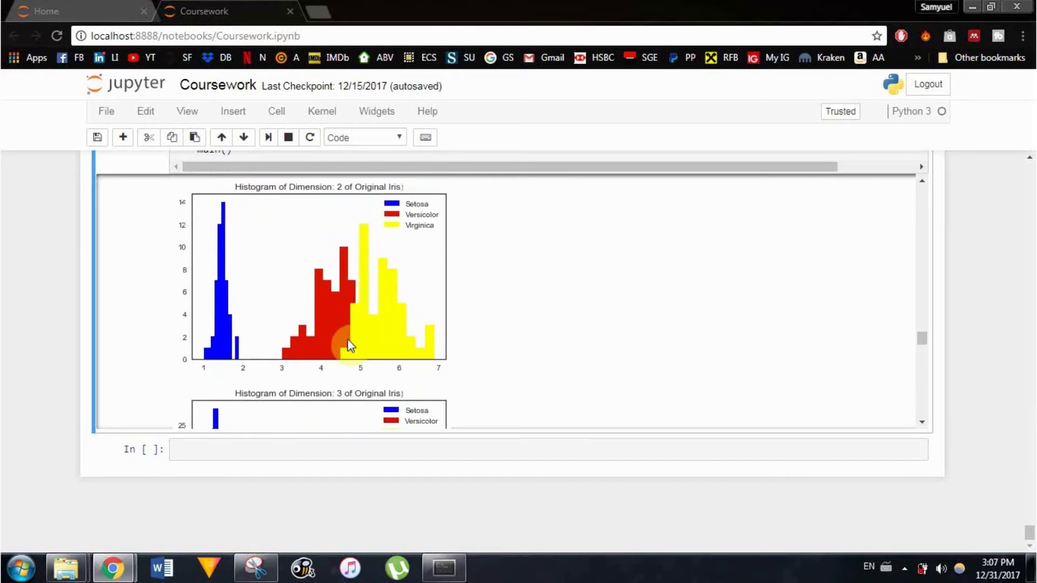
mouse_move(416, 222)
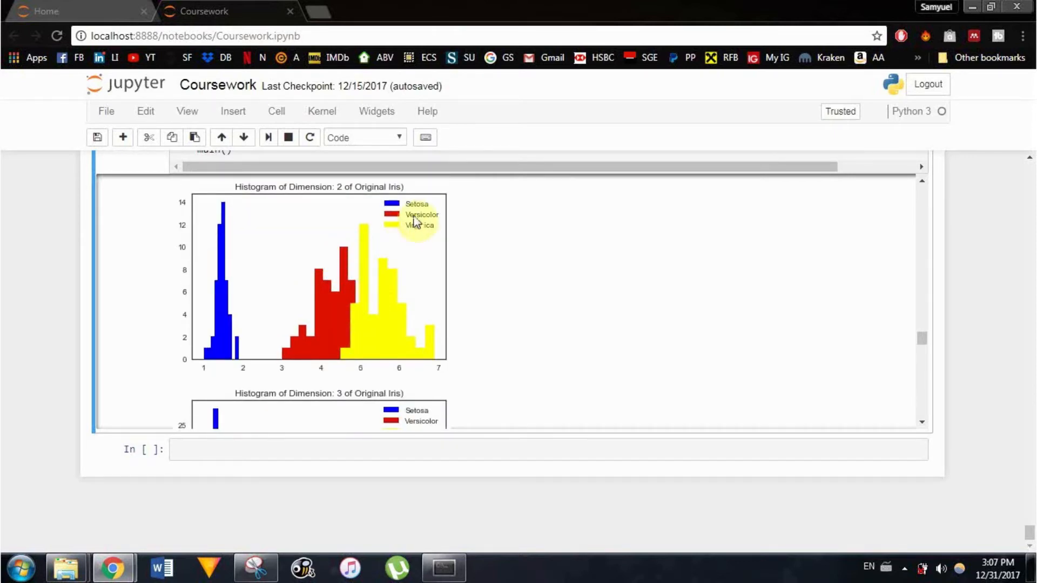
scroll(down, 3)
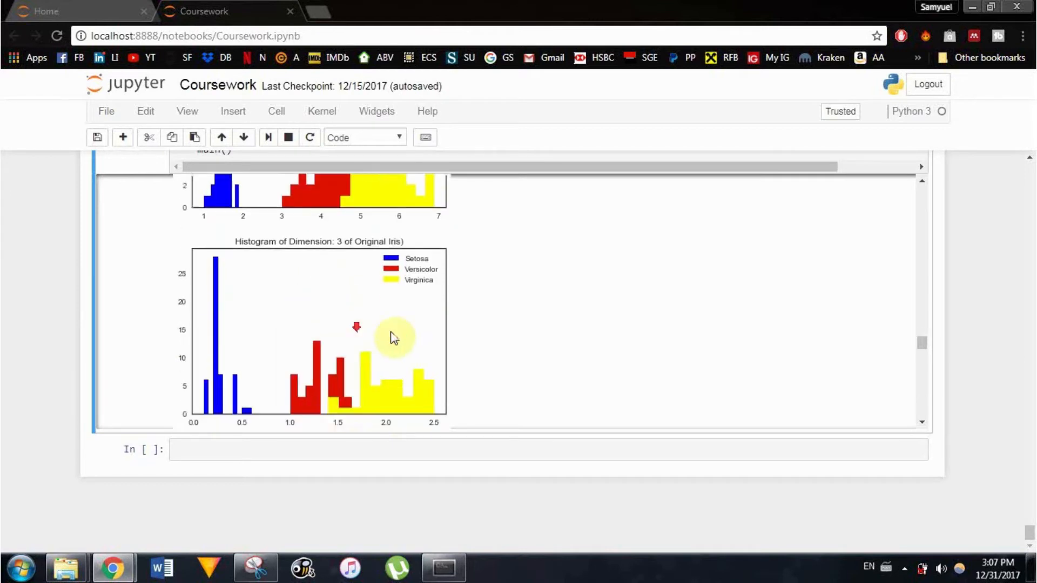
scroll(down, 3)
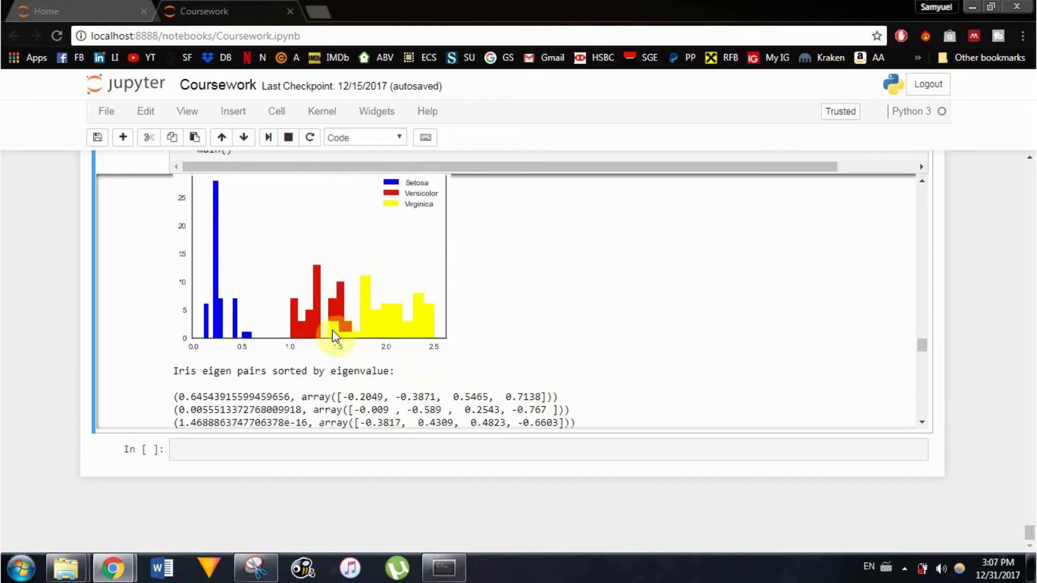
mouse_move(351, 322)
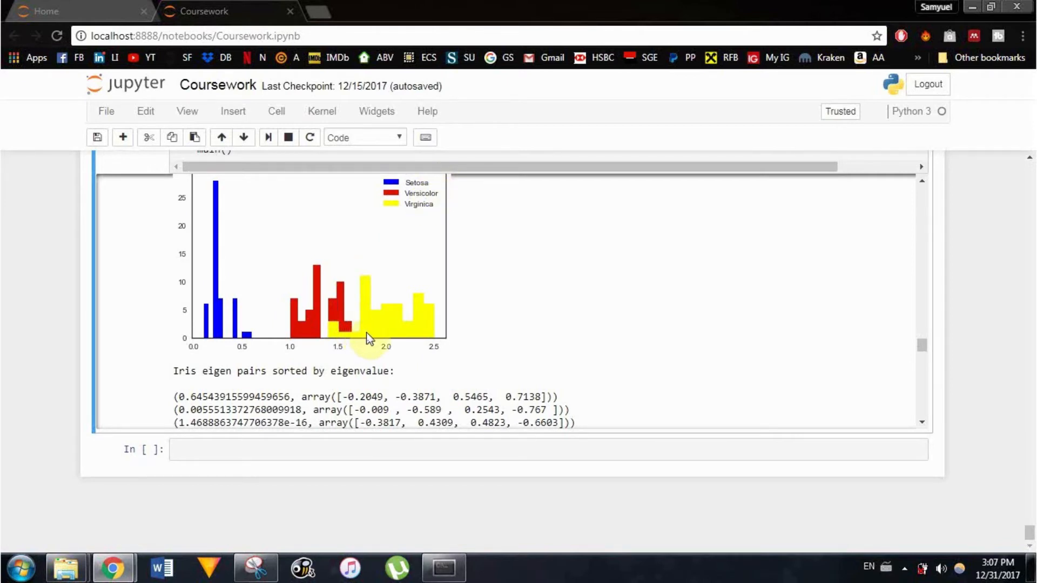
mouse_move(624, 285)
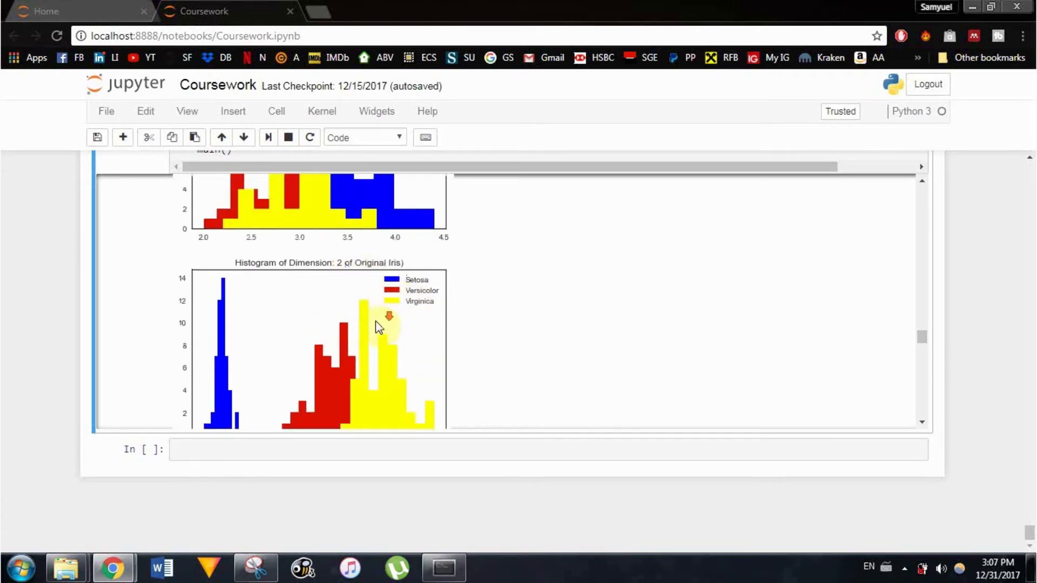
scroll(down, 3)
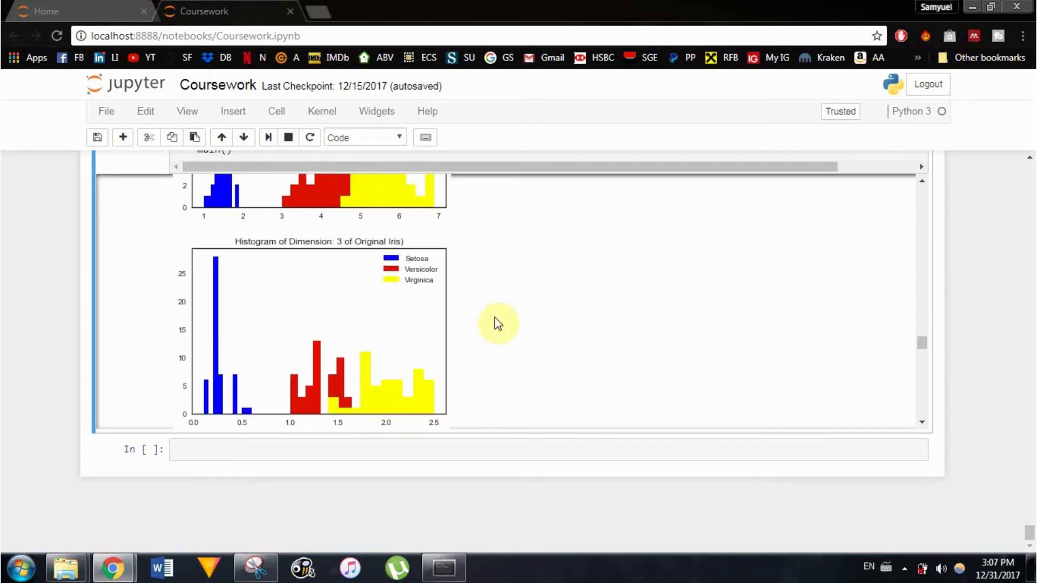
scroll(down, 3)
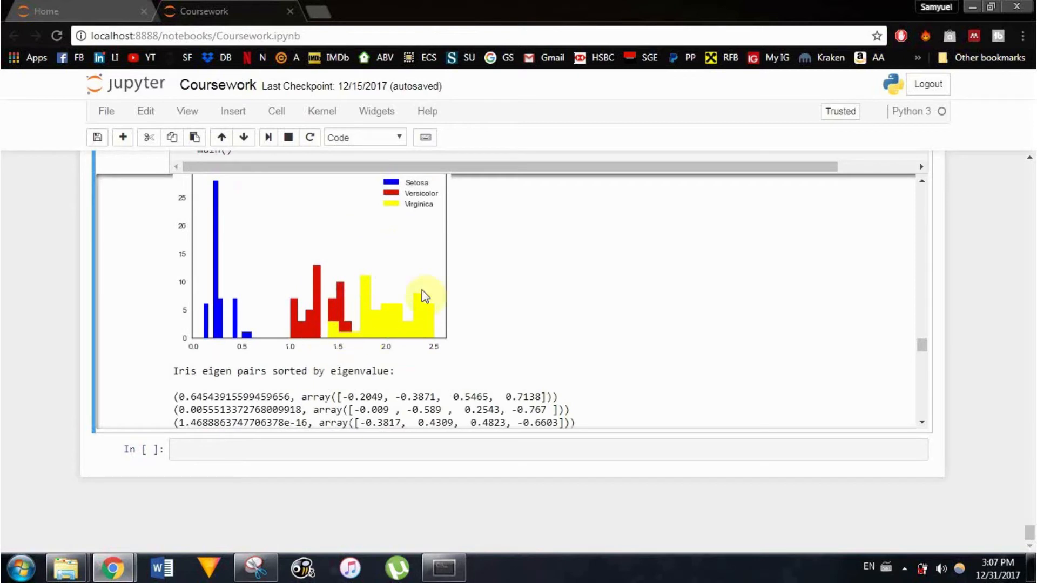
mouse_move(490, 337)
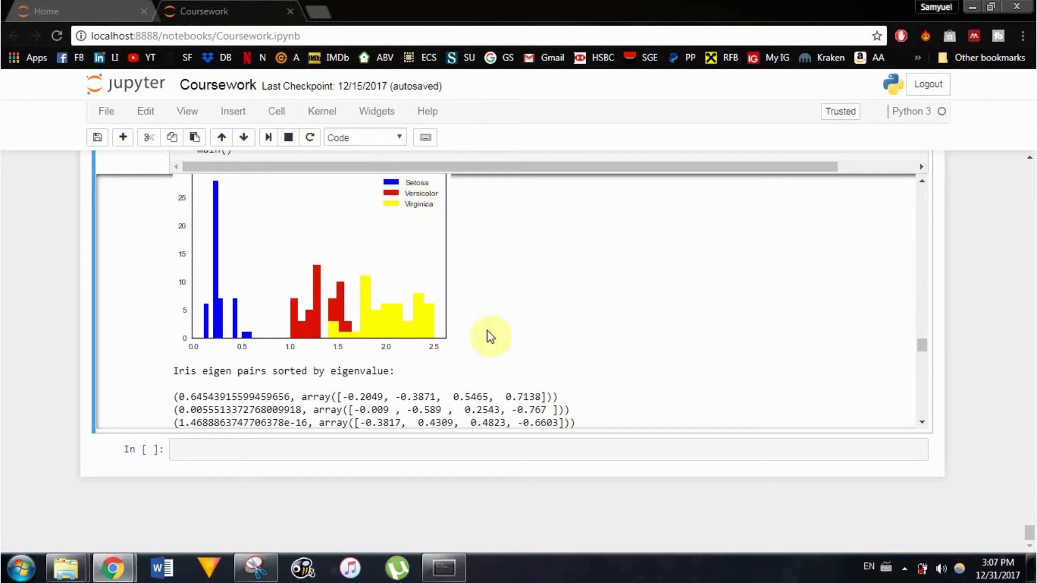
mouse_move(502, 294)
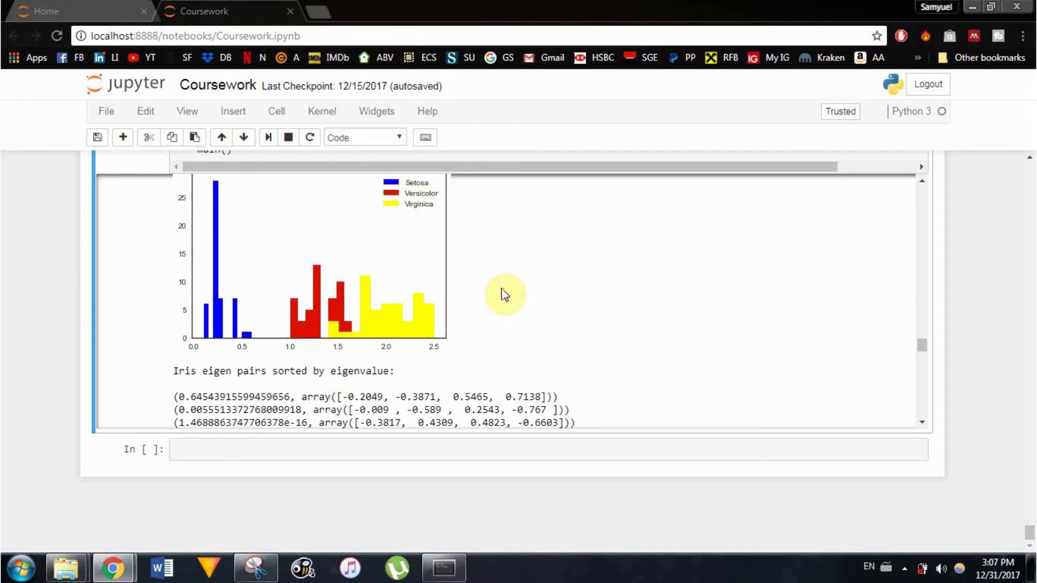
mouse_move(508, 290)
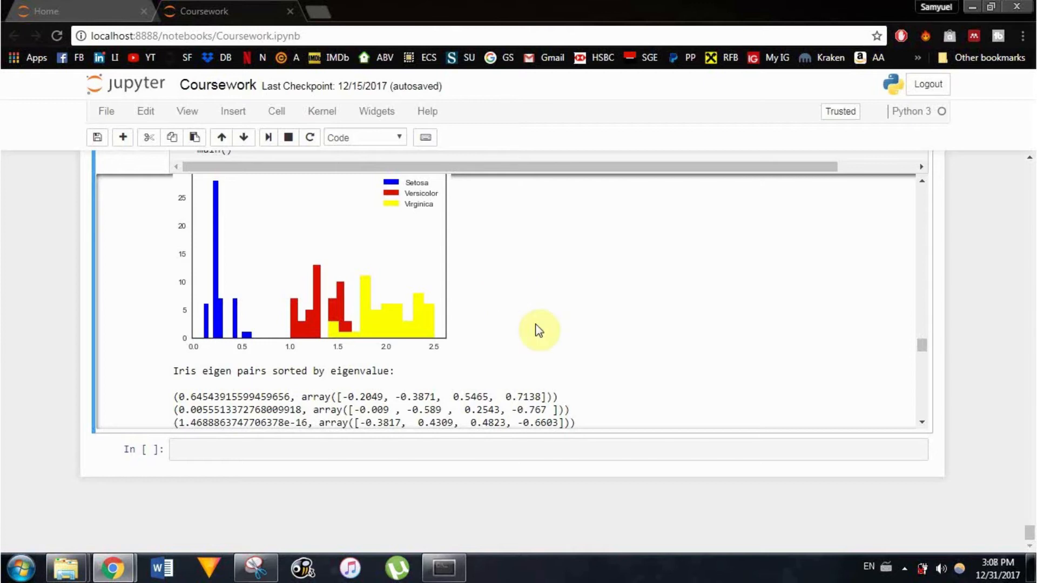
mouse_move(531, 273)
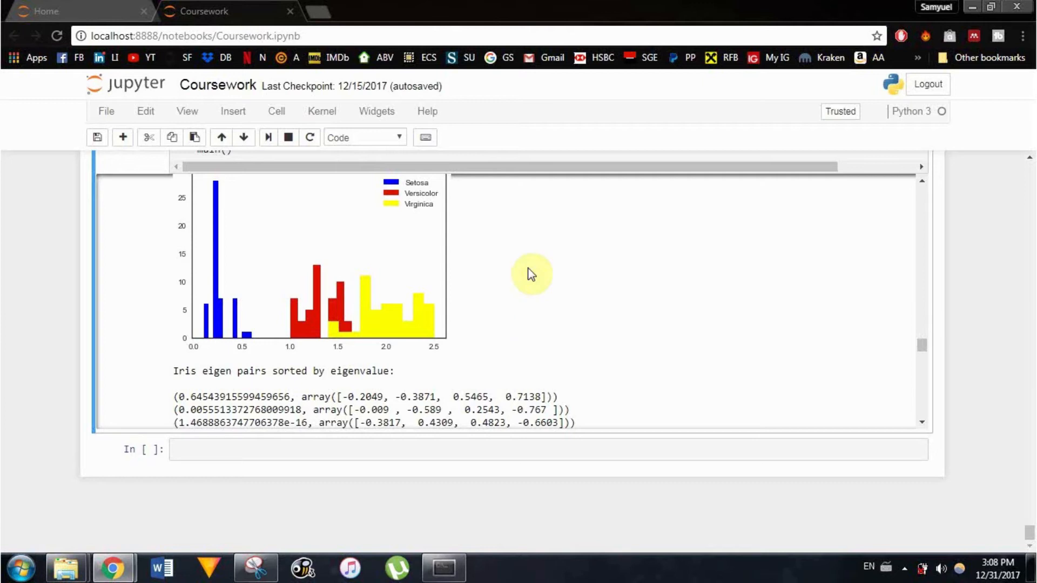
mouse_move(538, 279)
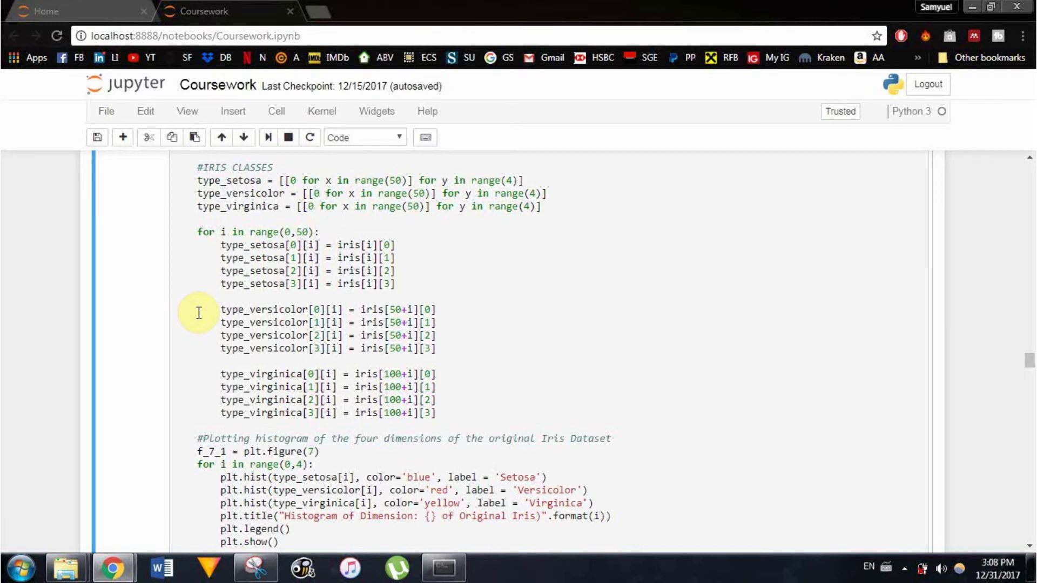
mouse_move(198, 305)
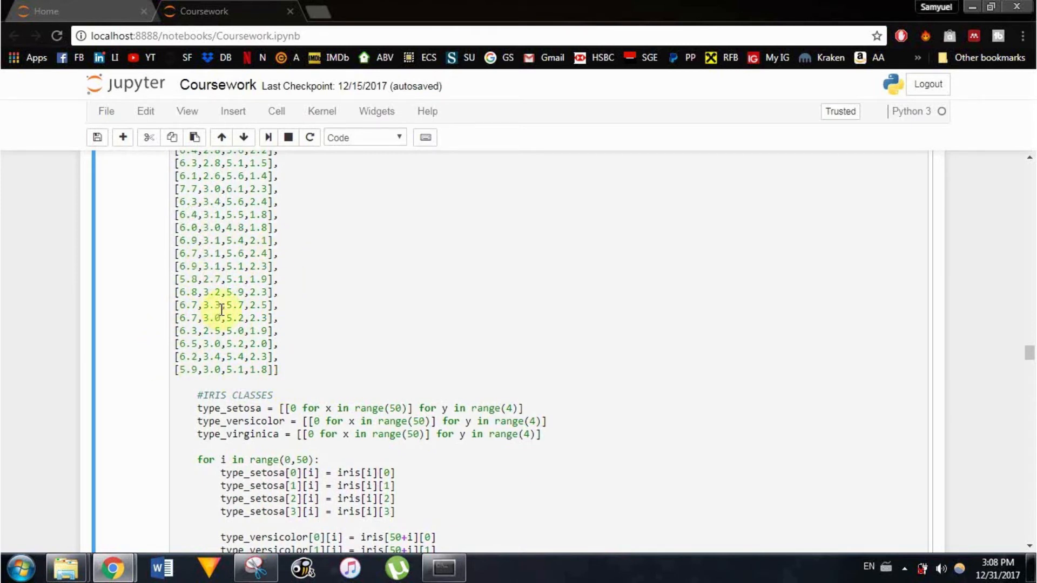
Step: Scroll through the class-splitting cell down to the S_B and S_W covariance code
scroll(down, 3)
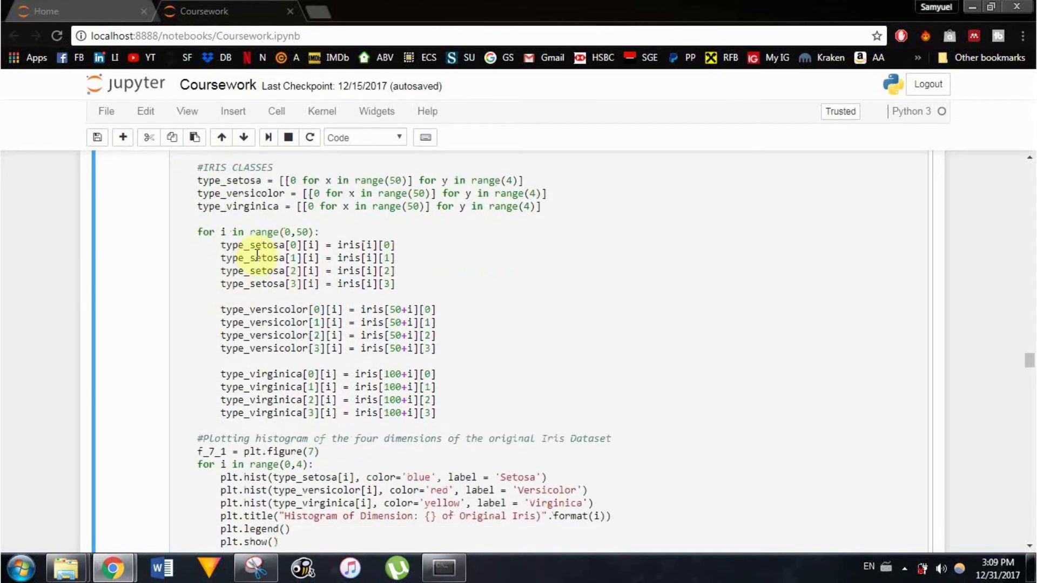
click(361, 245)
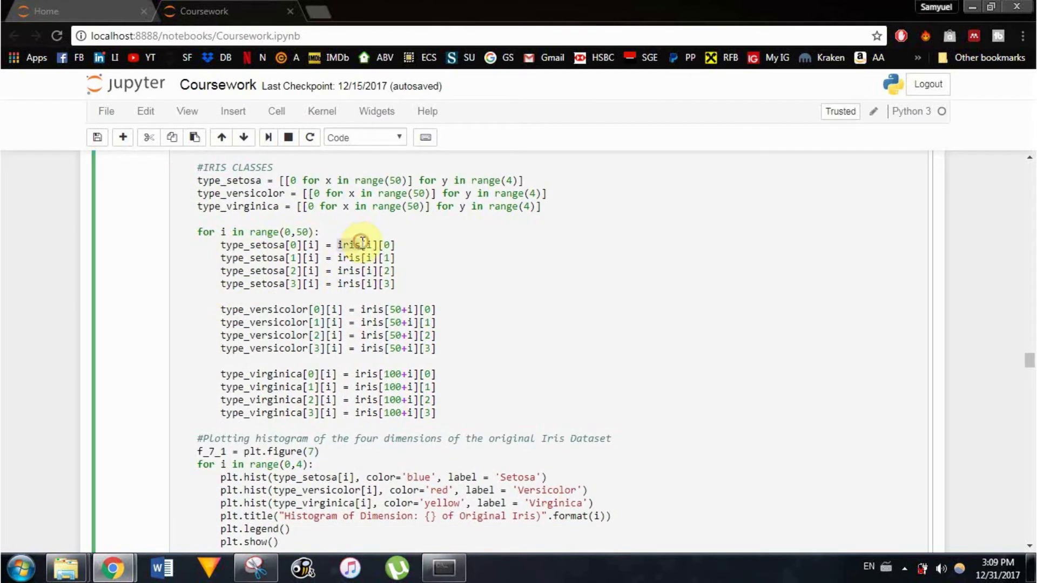
scroll(down, 3)
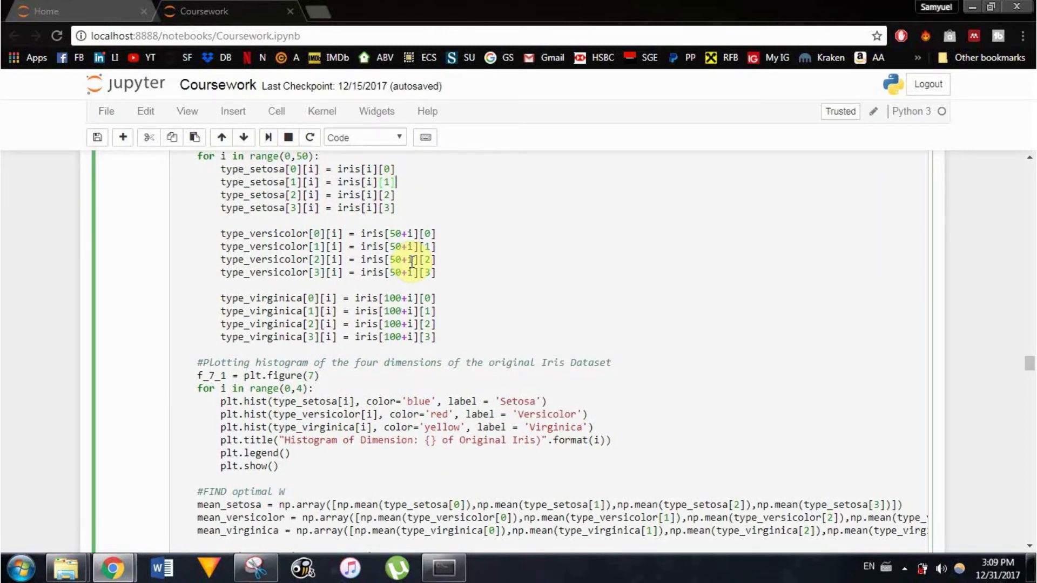
scroll(down, 3)
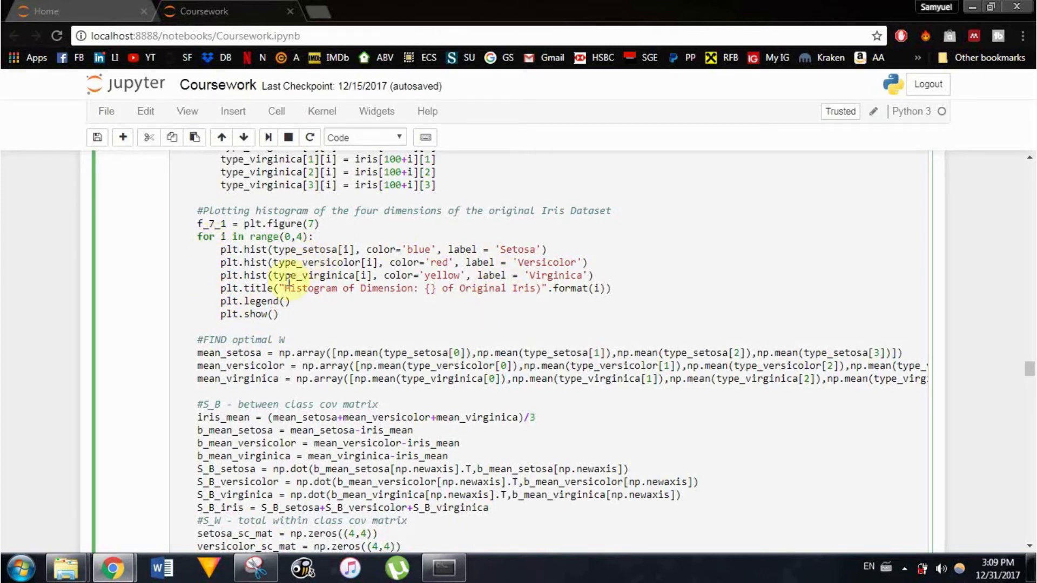
scroll(down, 3)
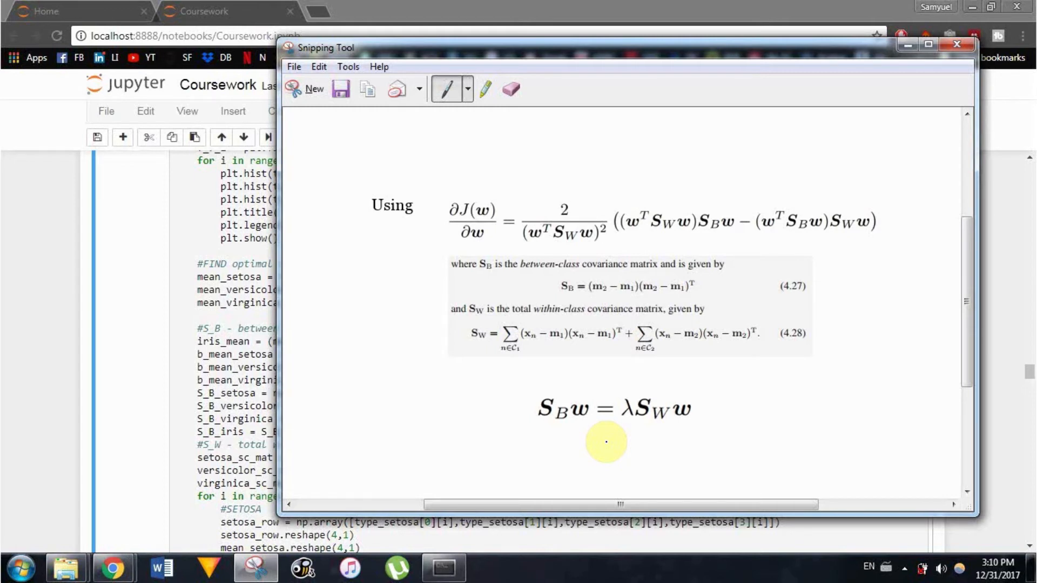
mouse_move(359, 351)
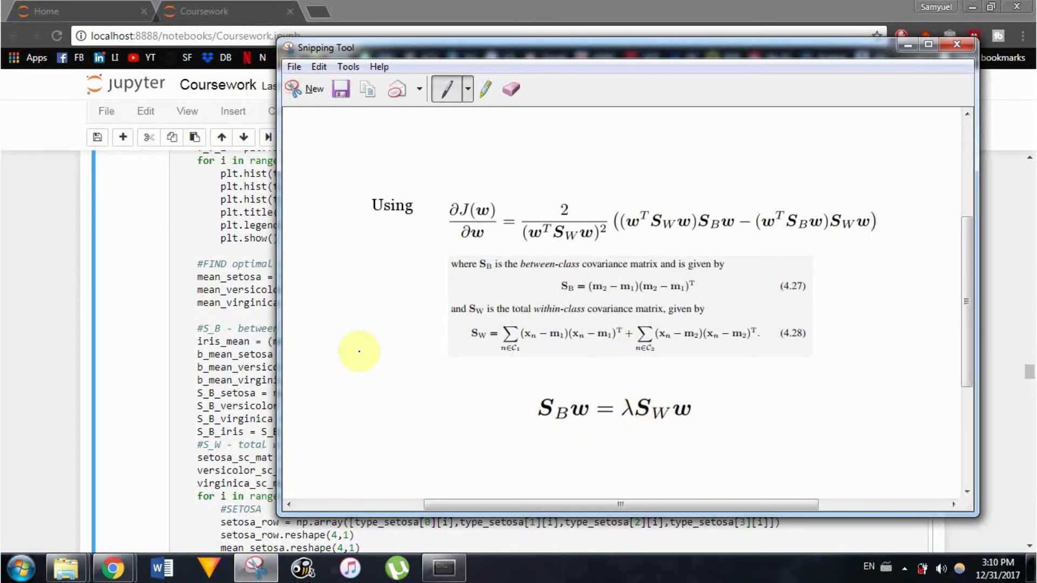
Step: Alternate between the covariance formula snip and the S_B code, then move down to the S_W loop
click(954, 45)
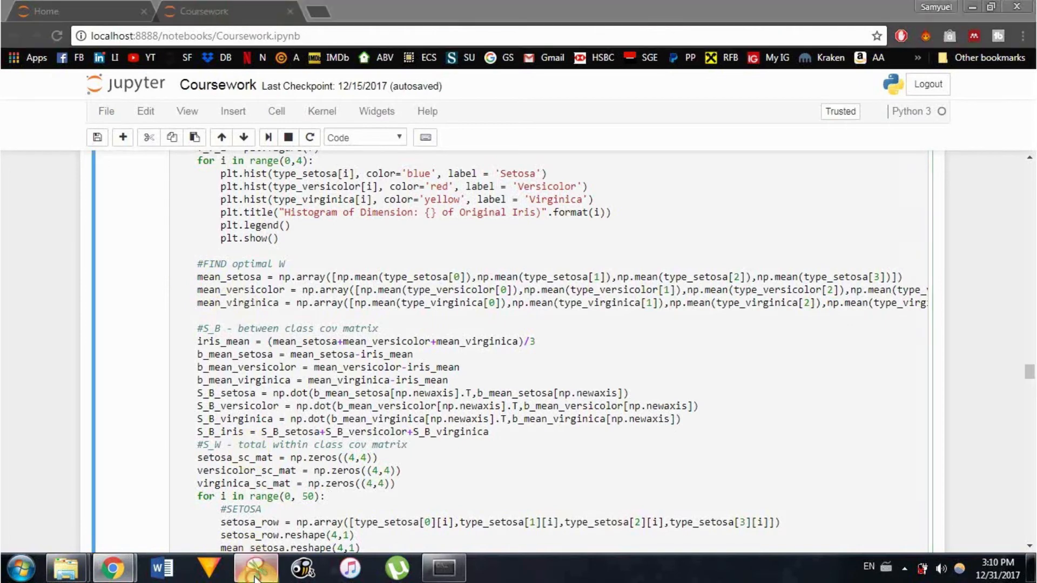
click(254, 569)
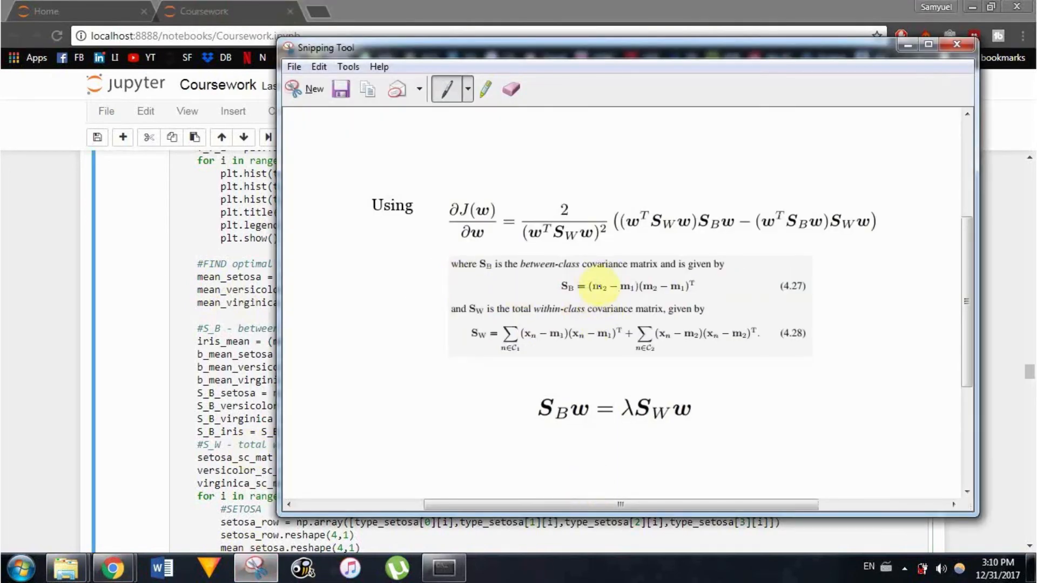
click(956, 45)
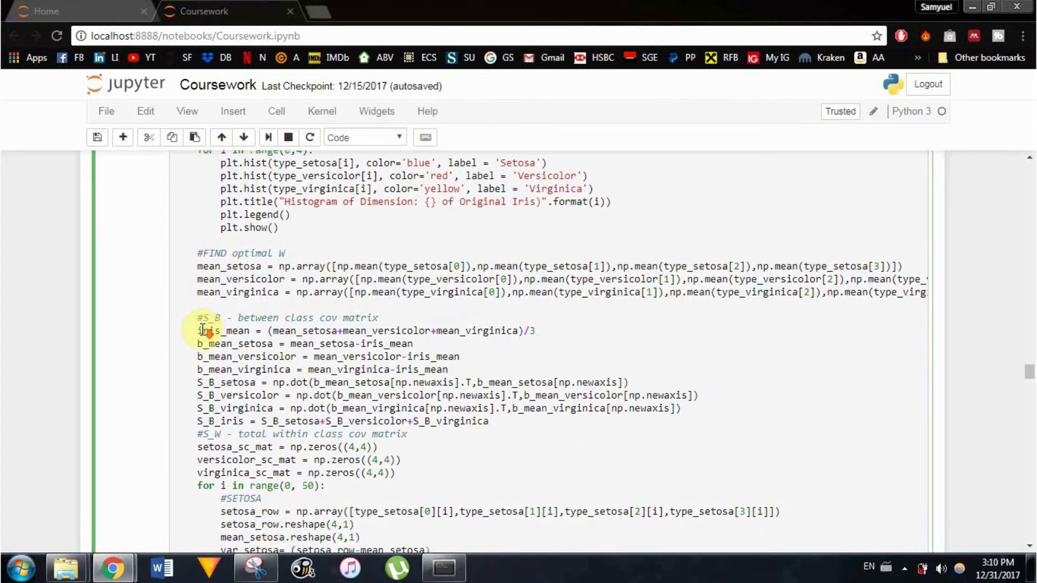
scroll(down, 3)
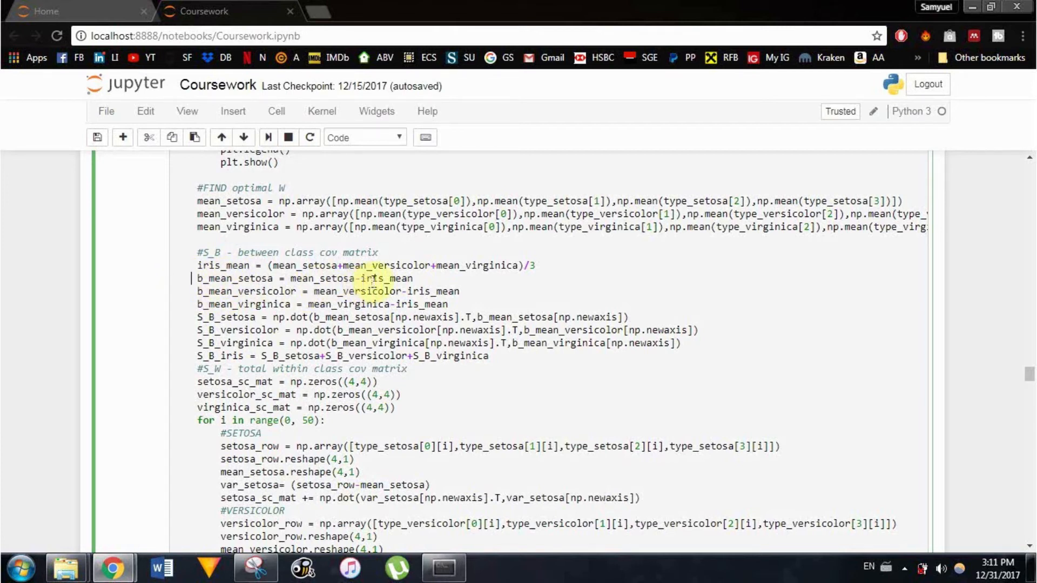
click(253, 568)
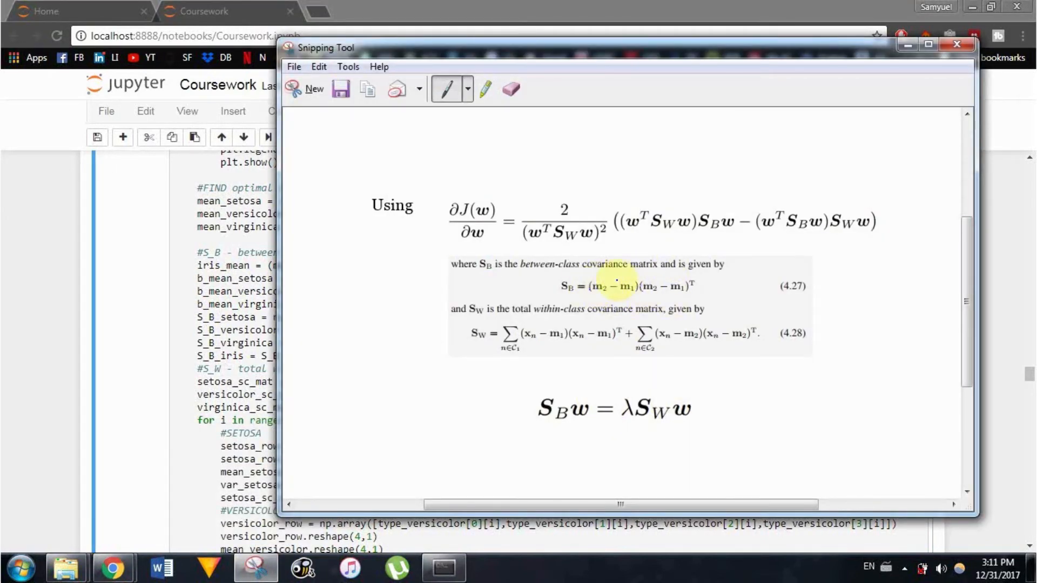
click(956, 46)
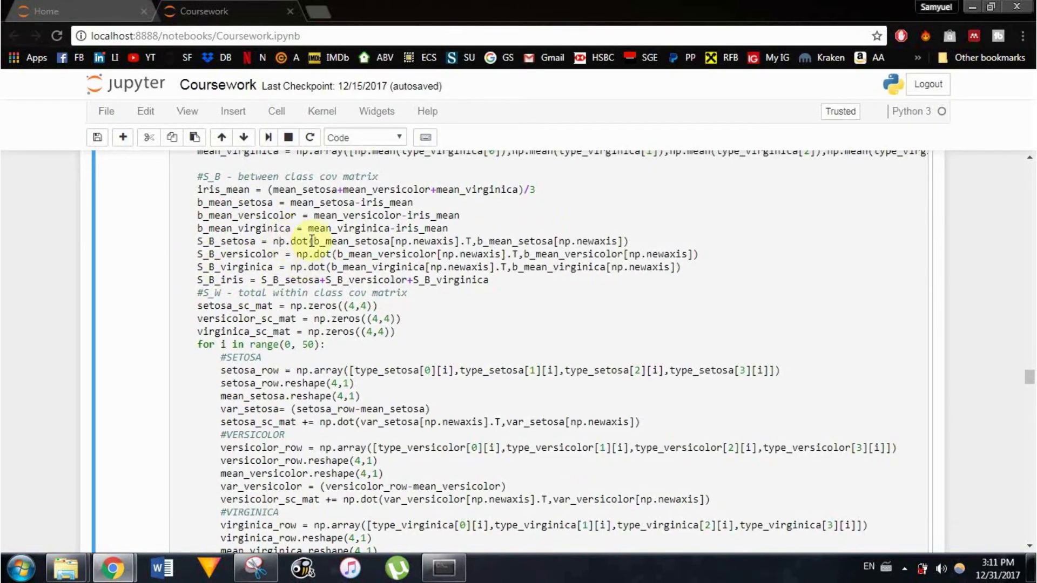
double_click(238, 241)
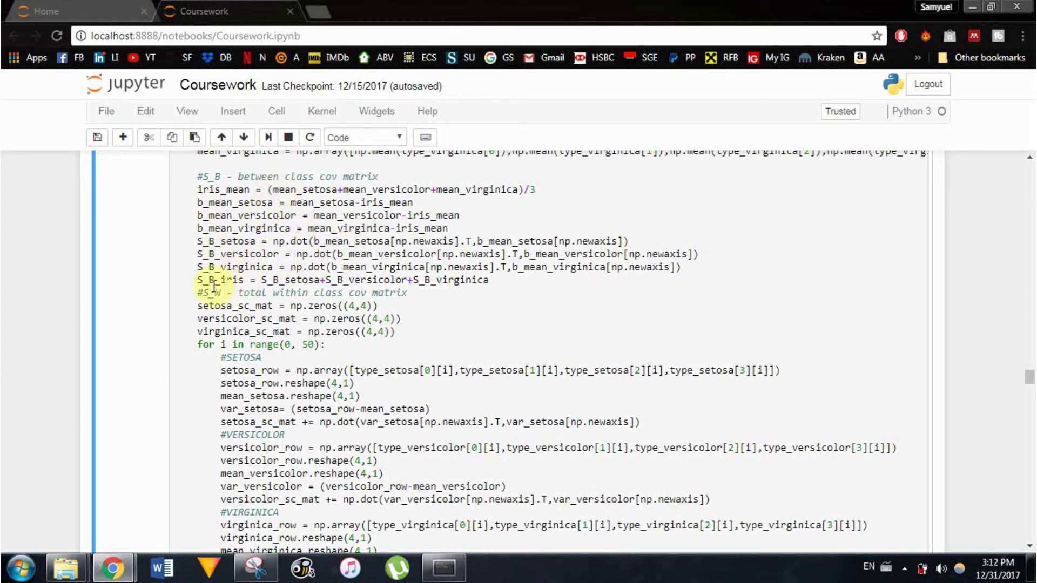
mouse_move(213, 293)
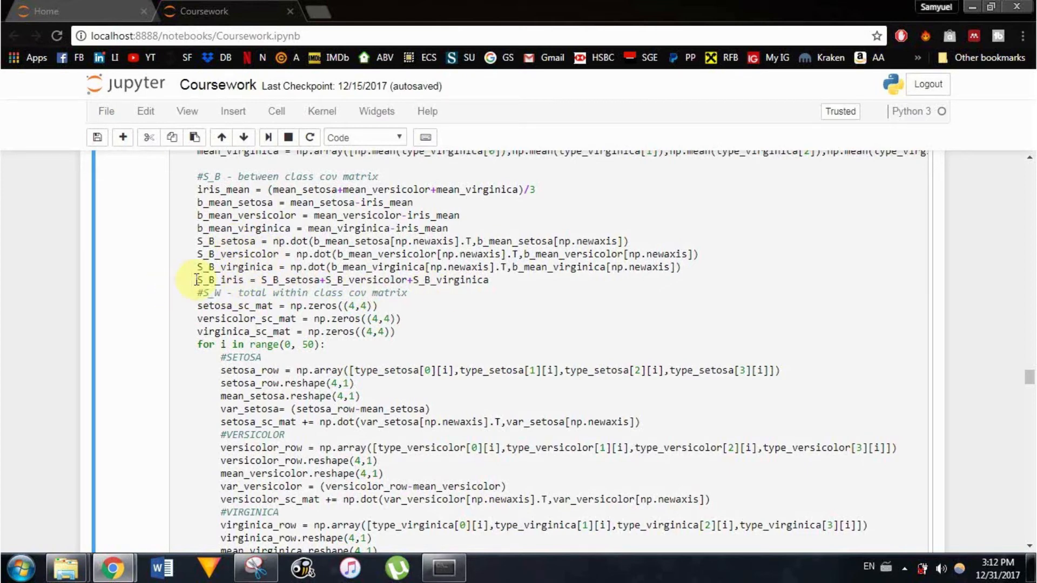
scroll(down, 3)
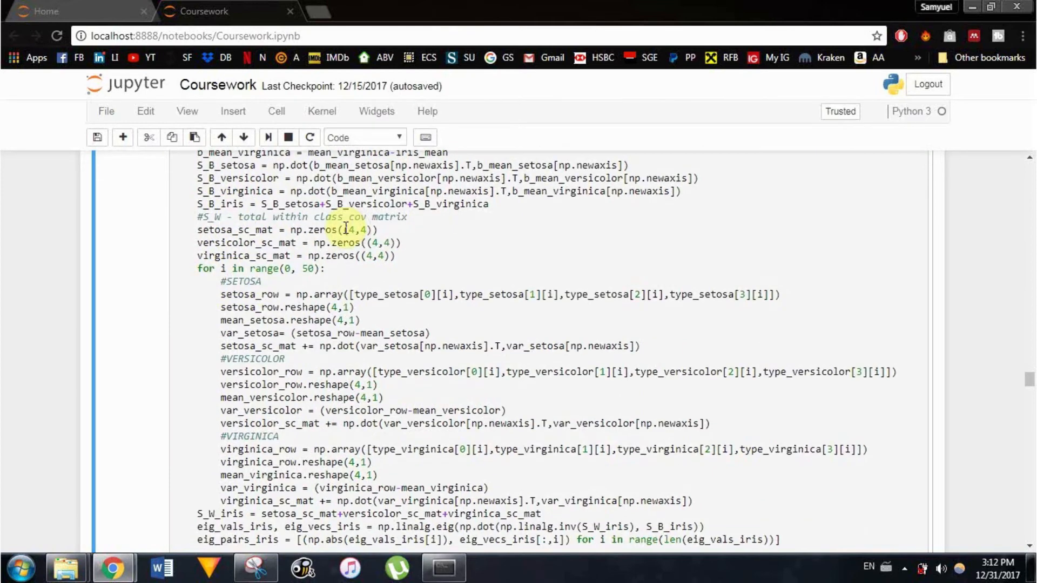
mouse_move(183, 281)
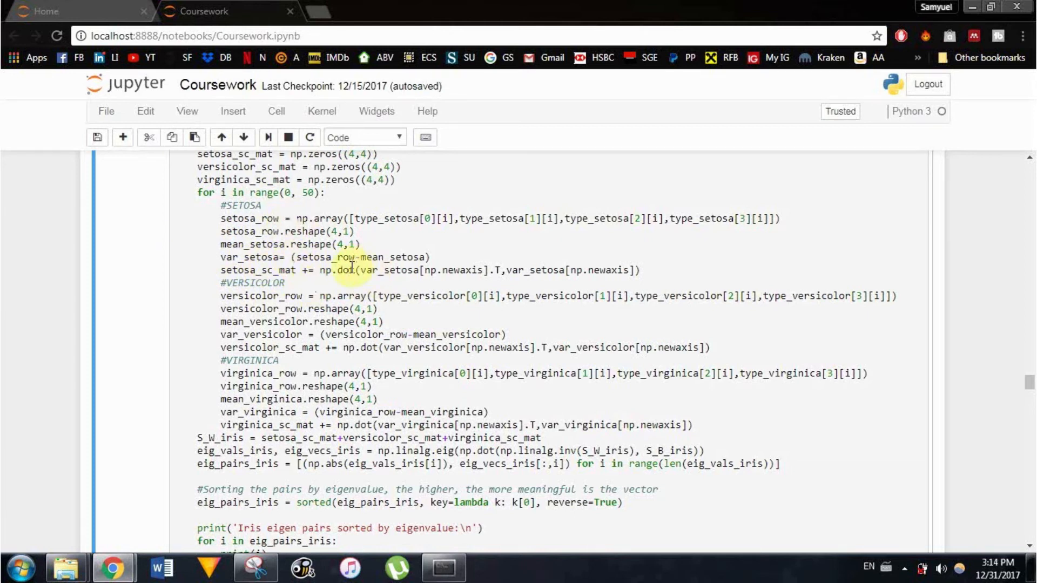
mouse_move(439, 304)
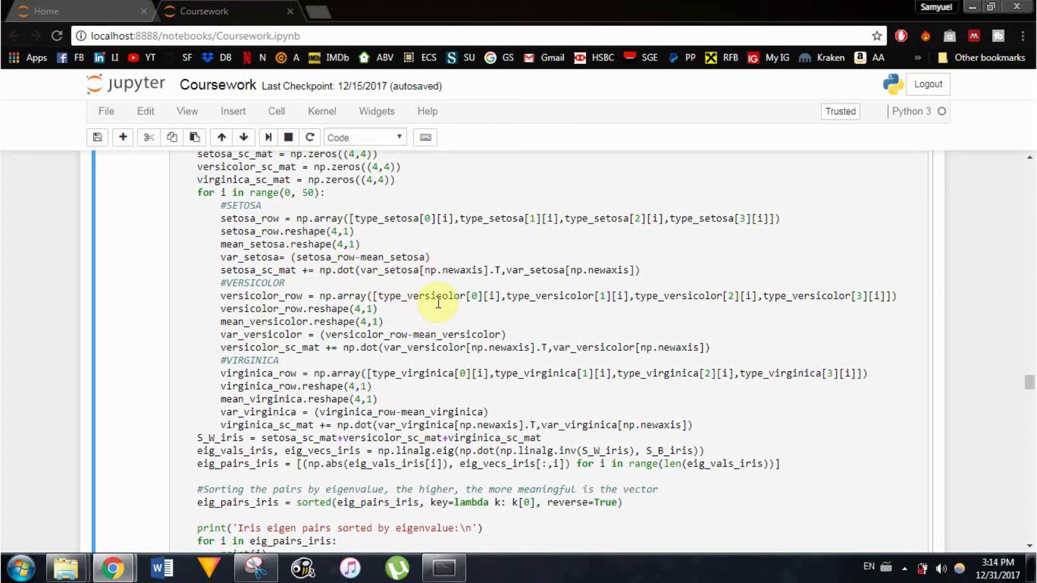
Step: Check the within-class formula snip, then scroll to the Iris X, y and load_iris() section
double_click(249, 296)
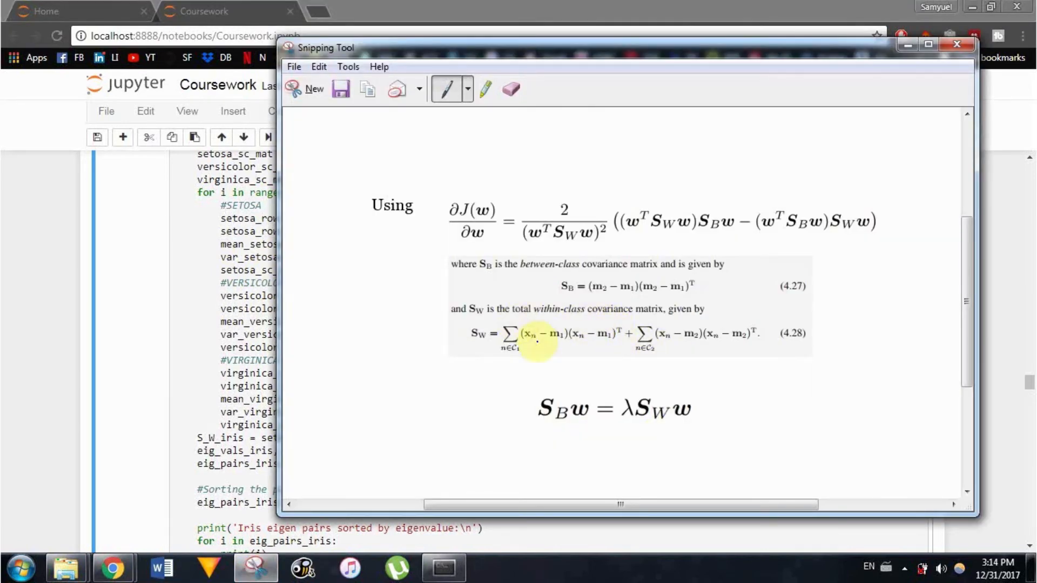
mouse_move(588, 346)
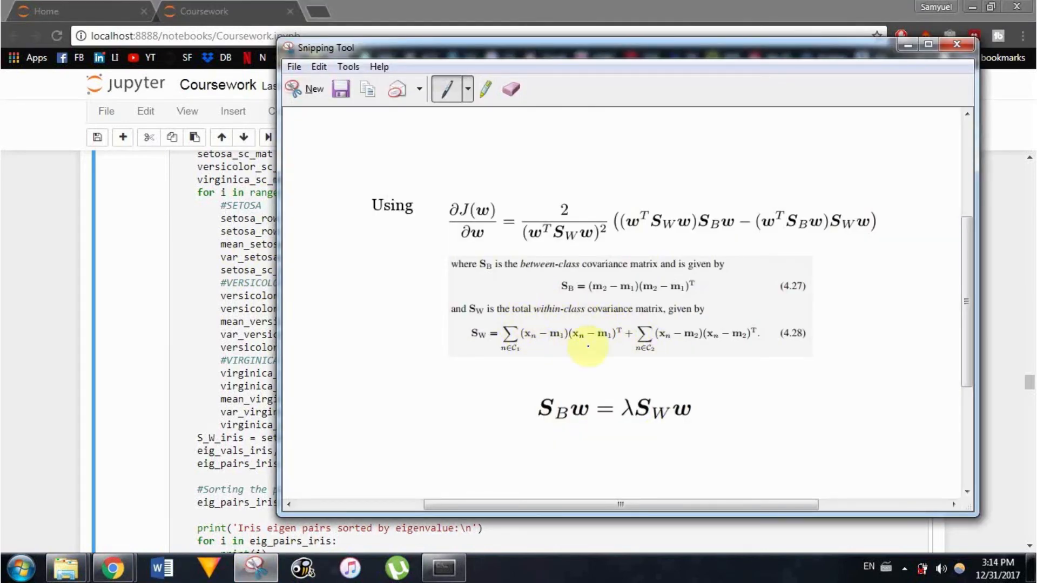
mouse_move(510, 352)
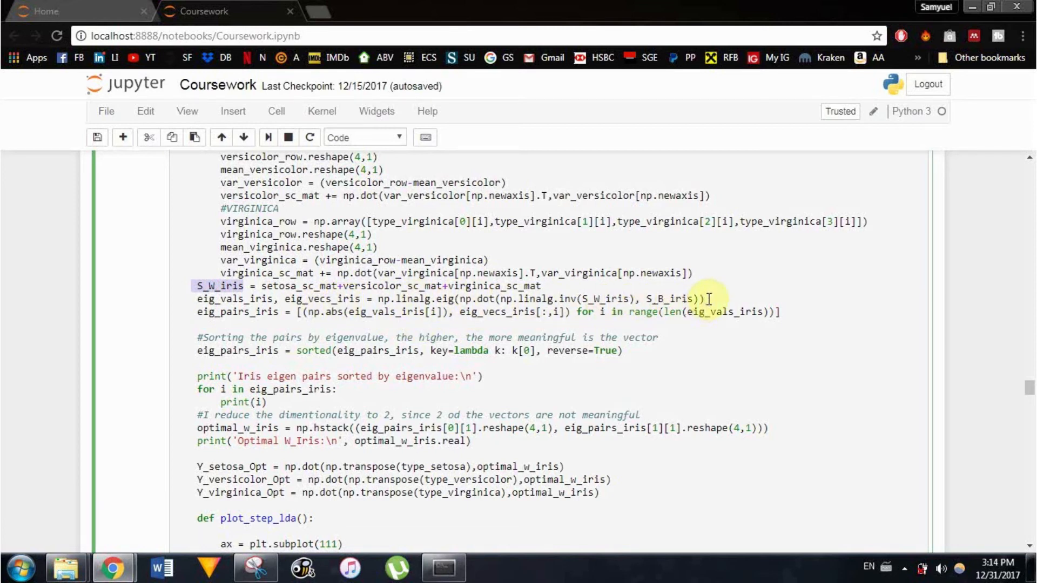
mouse_move(685, 298)
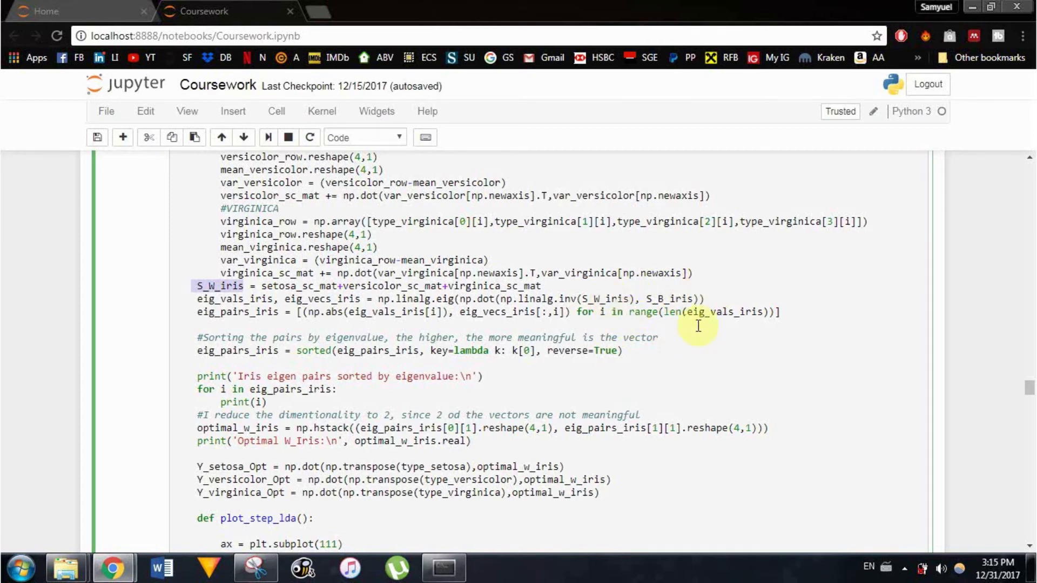
scroll(down, 3)
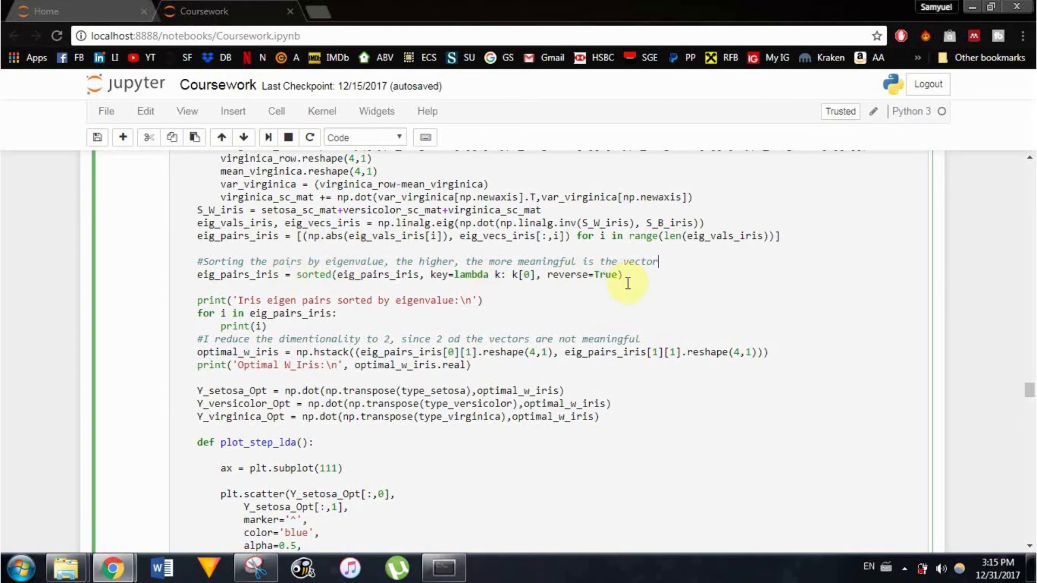
scroll(down, 3)
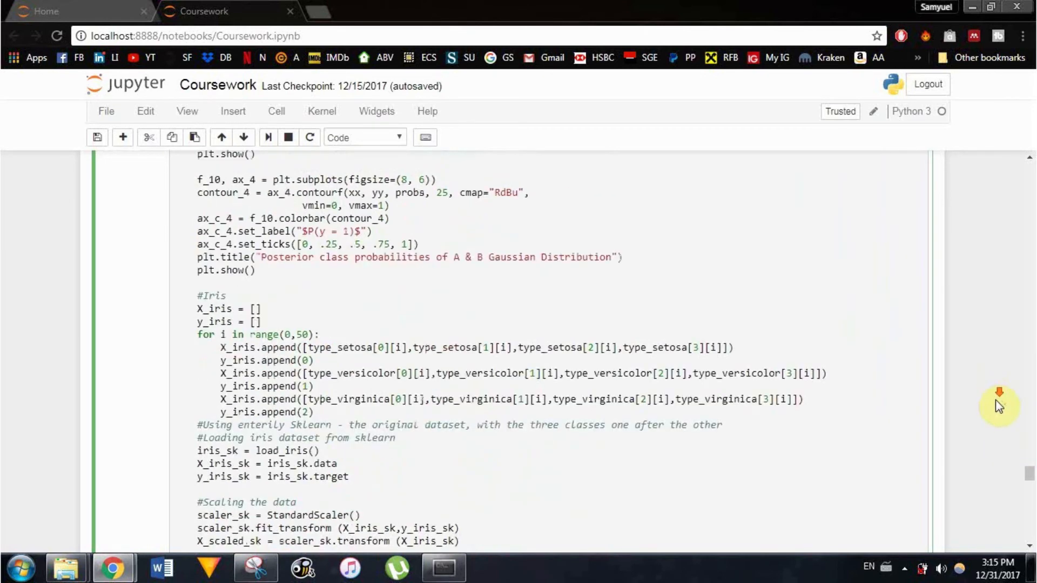
Step: Scroll to the printed sorted Iris eigen pairs and Optimal W_Iris matrix
scroll(down, 3)
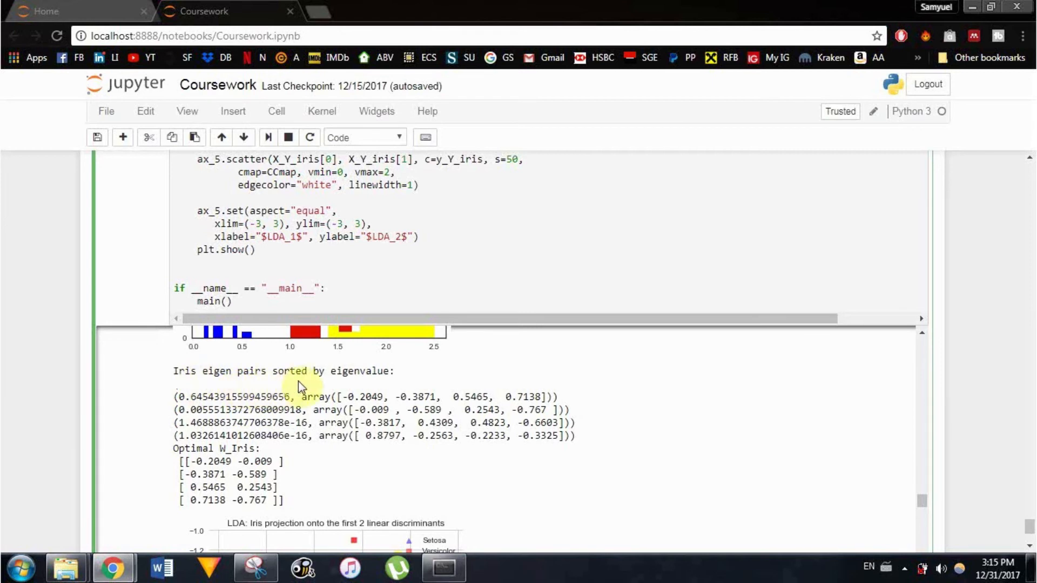
mouse_move(365, 396)
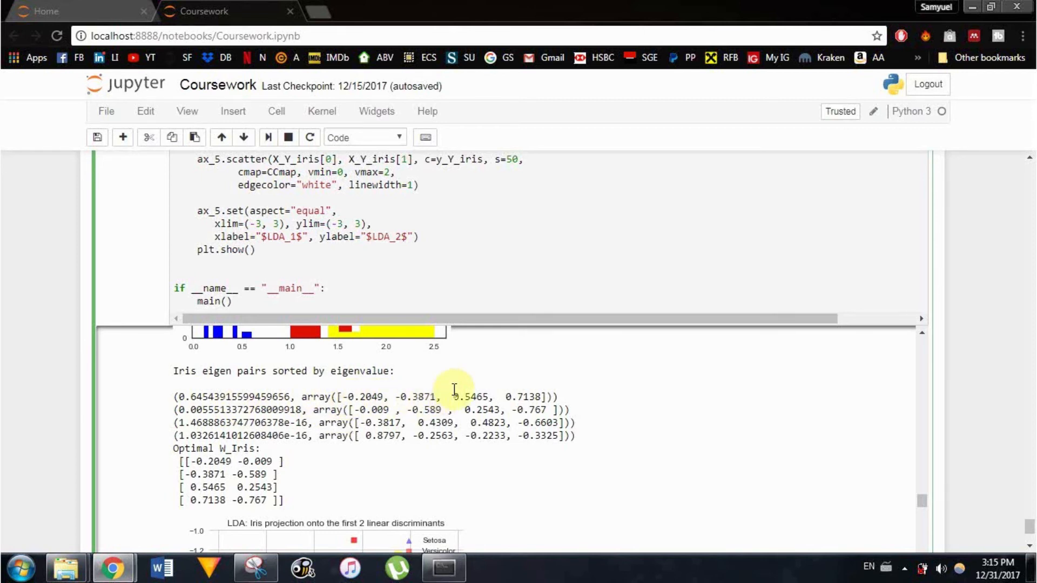
mouse_move(490, 376)
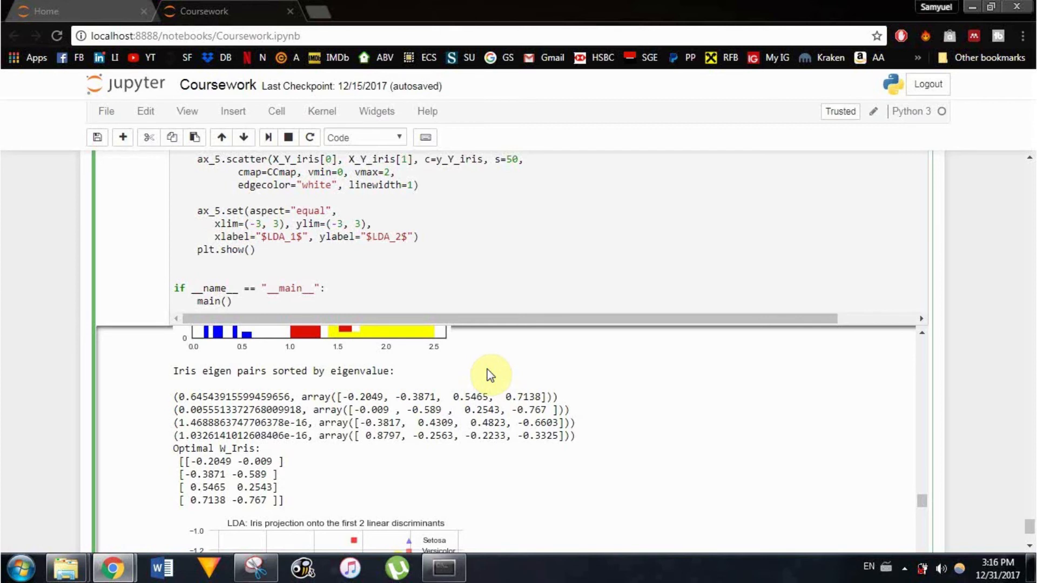
mouse_move(339, 397)
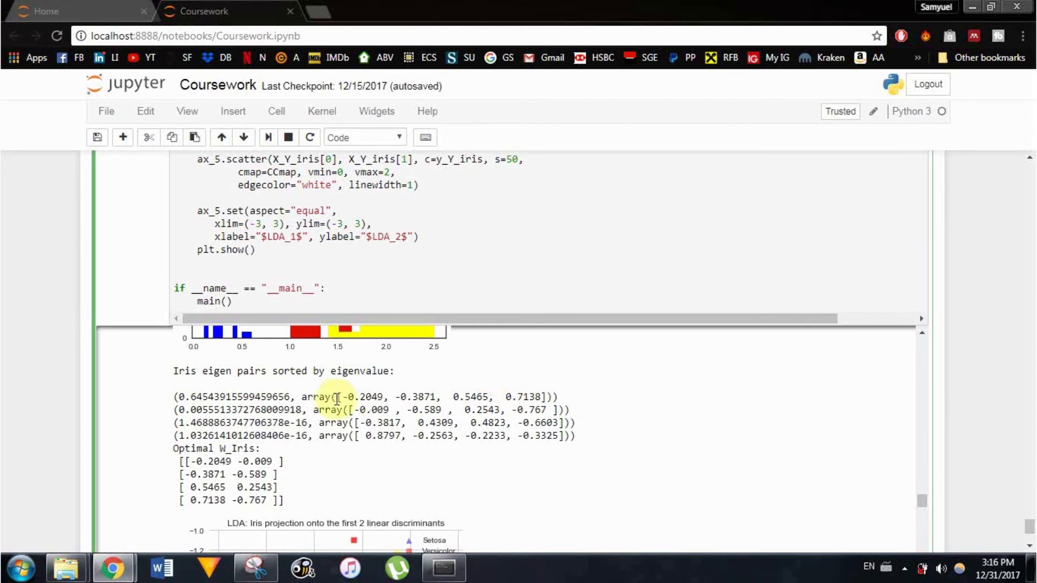
mouse_move(575, 404)
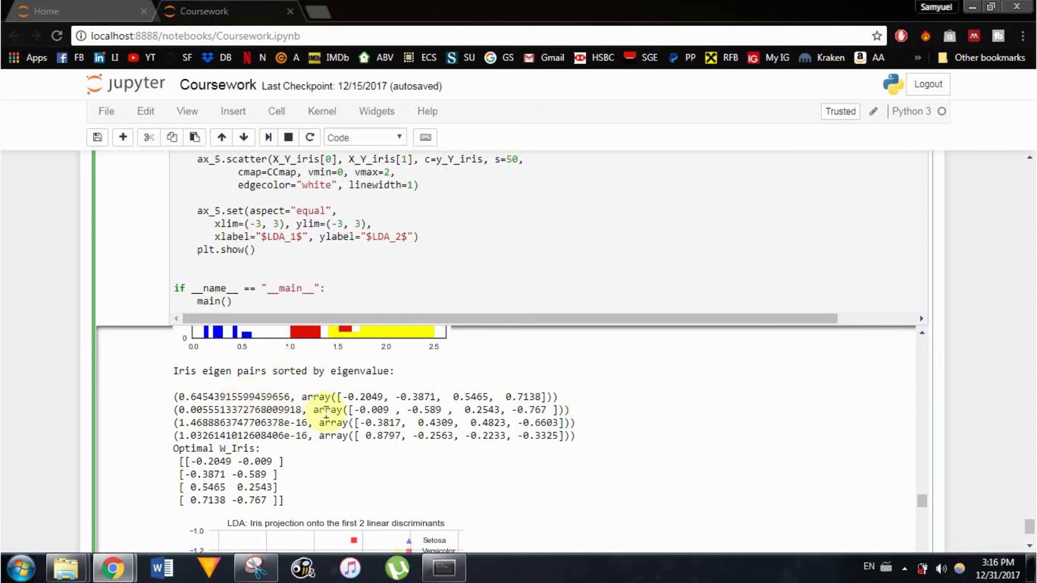
mouse_move(677, 401)
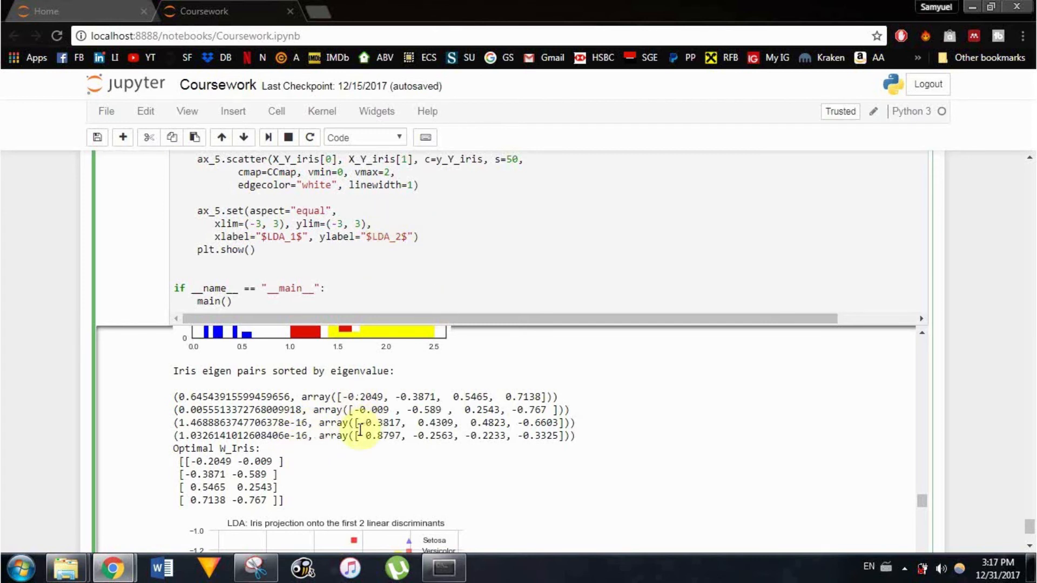
mouse_move(348, 460)
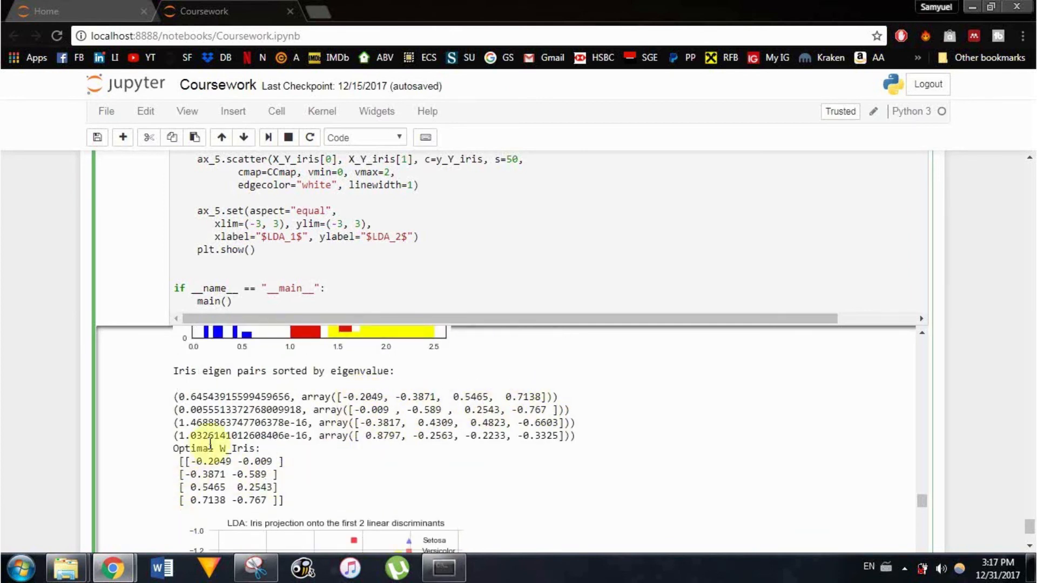
Step: Scroll to the scatter of Iris projected onto the first two linear discriminants
scroll(down, 3)
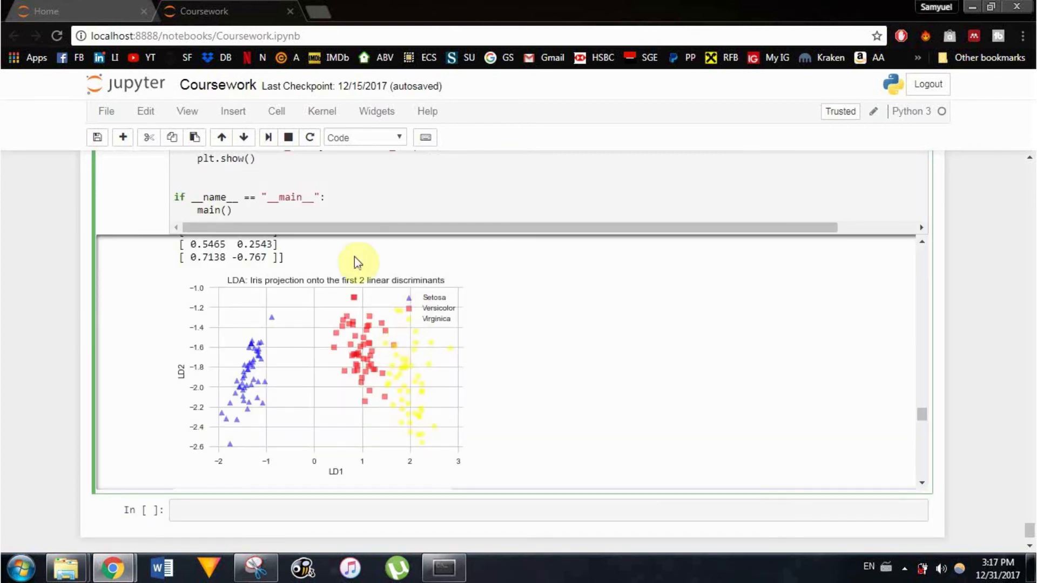
mouse_move(542, 311)
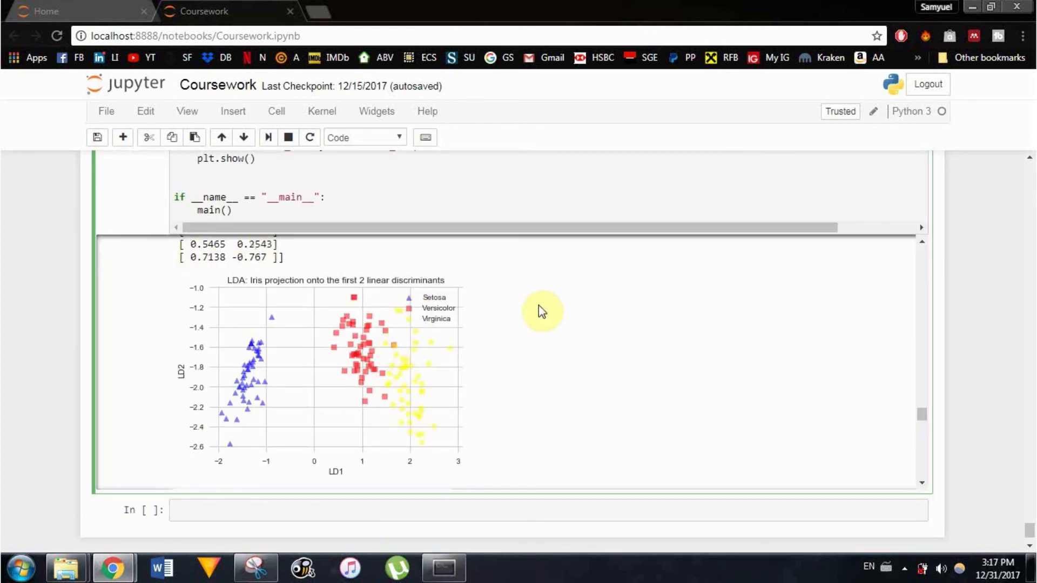
mouse_move(431, 271)
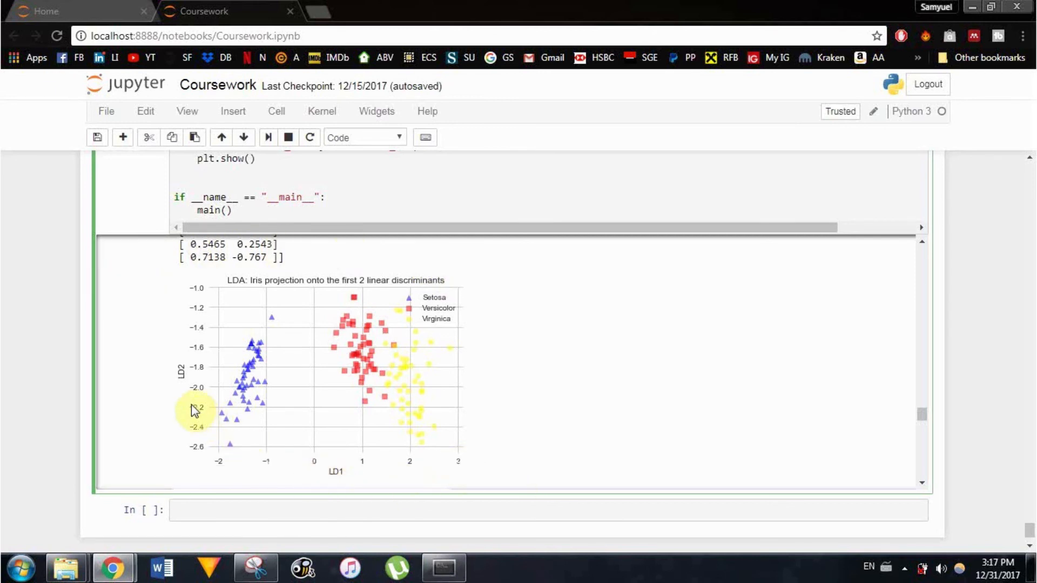
mouse_move(257, 356)
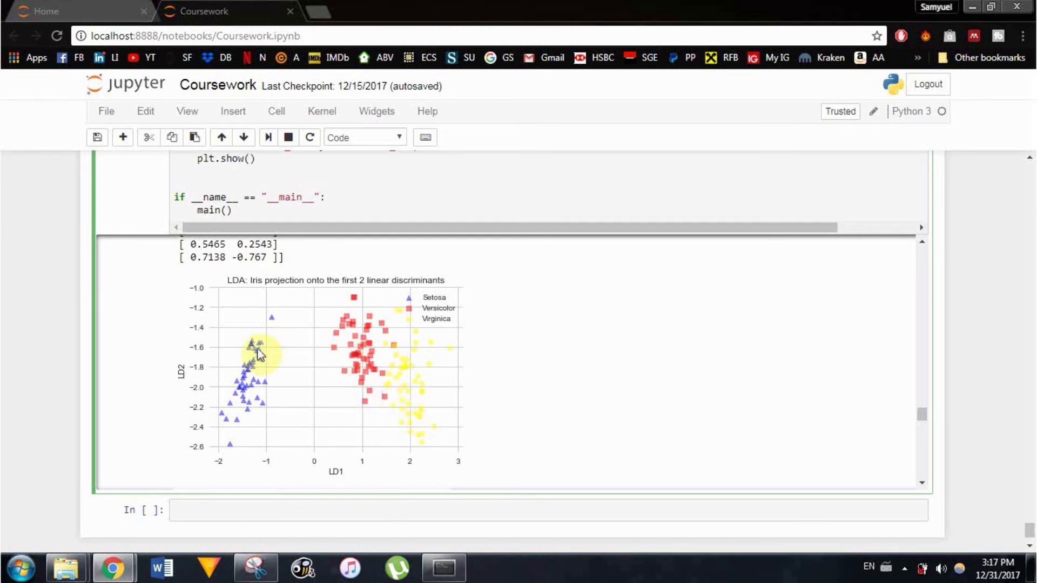
mouse_move(298, 408)
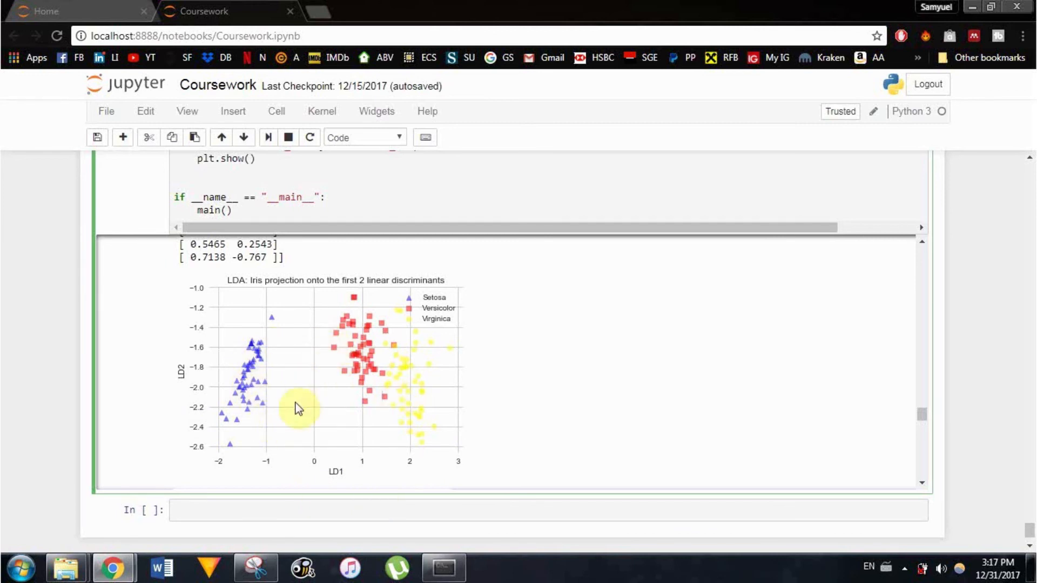
mouse_move(278, 433)
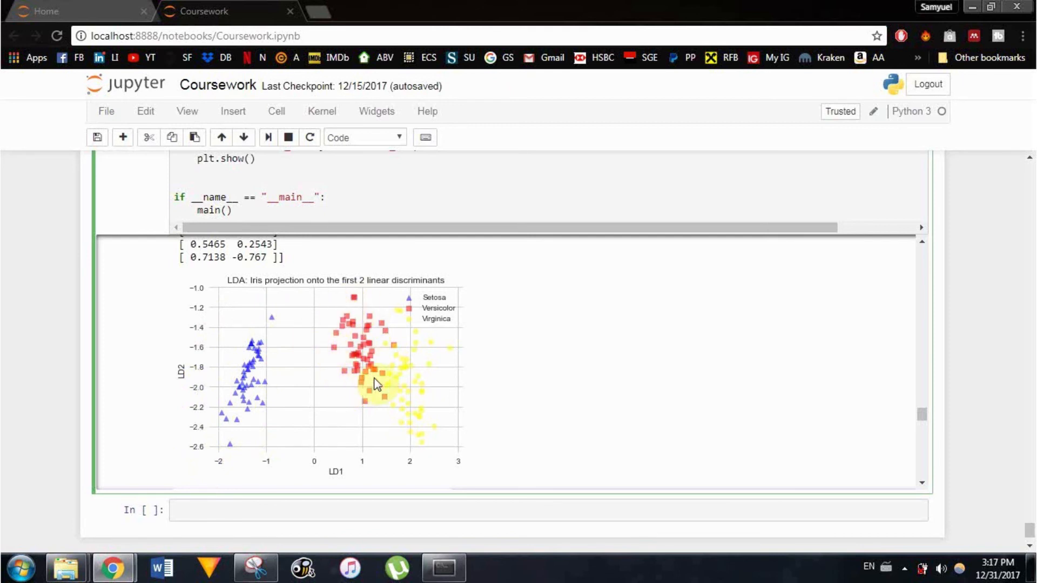
mouse_move(444, 404)
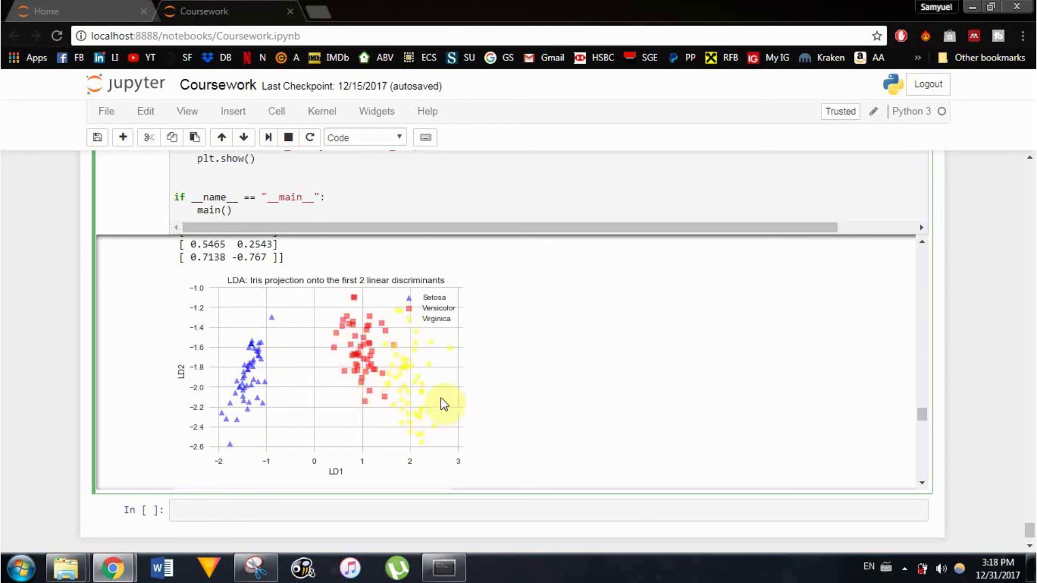
mouse_move(385, 389)
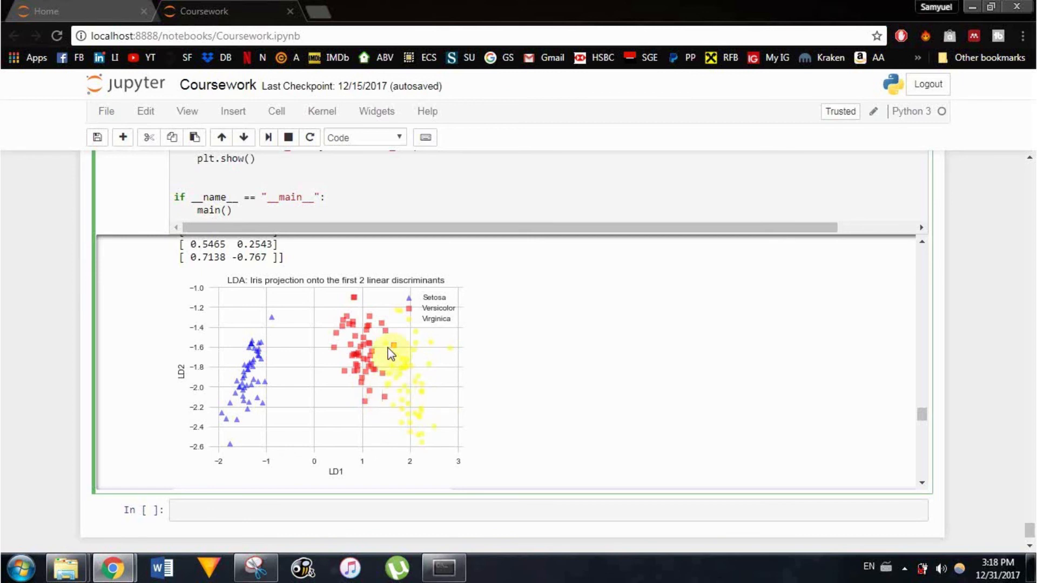
mouse_move(386, 361)
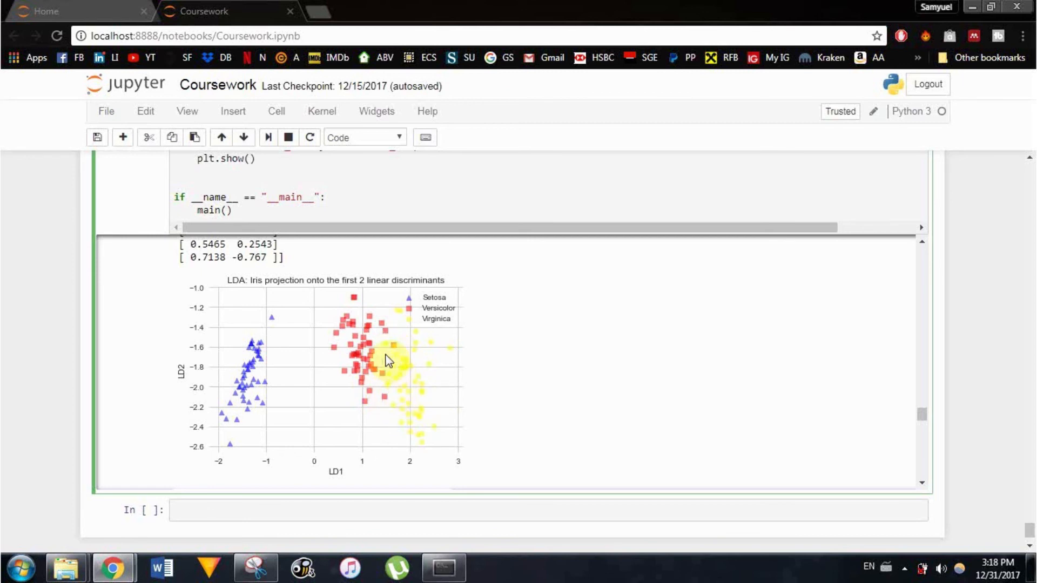
mouse_move(384, 389)
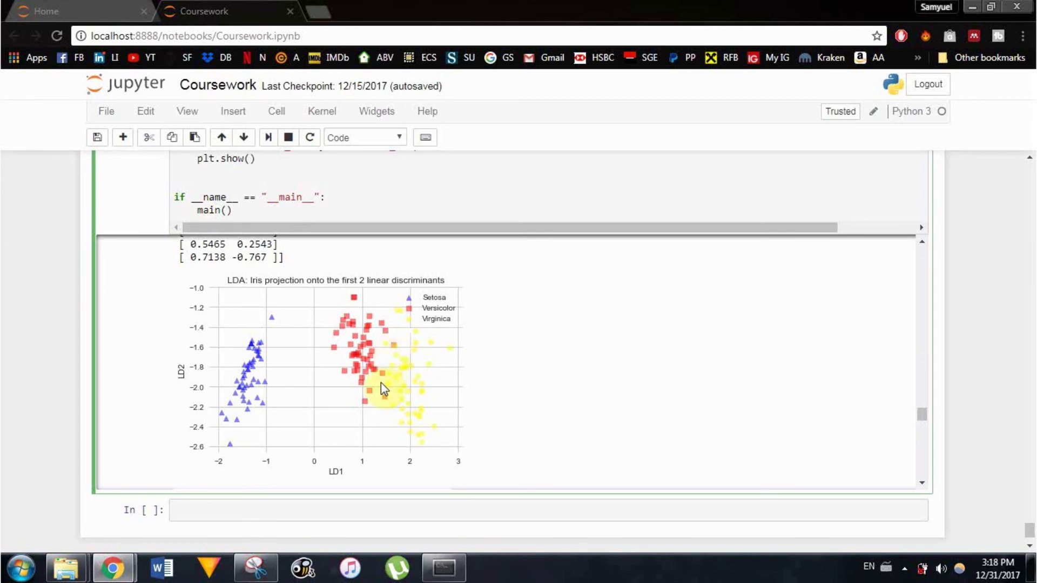
mouse_move(400, 410)
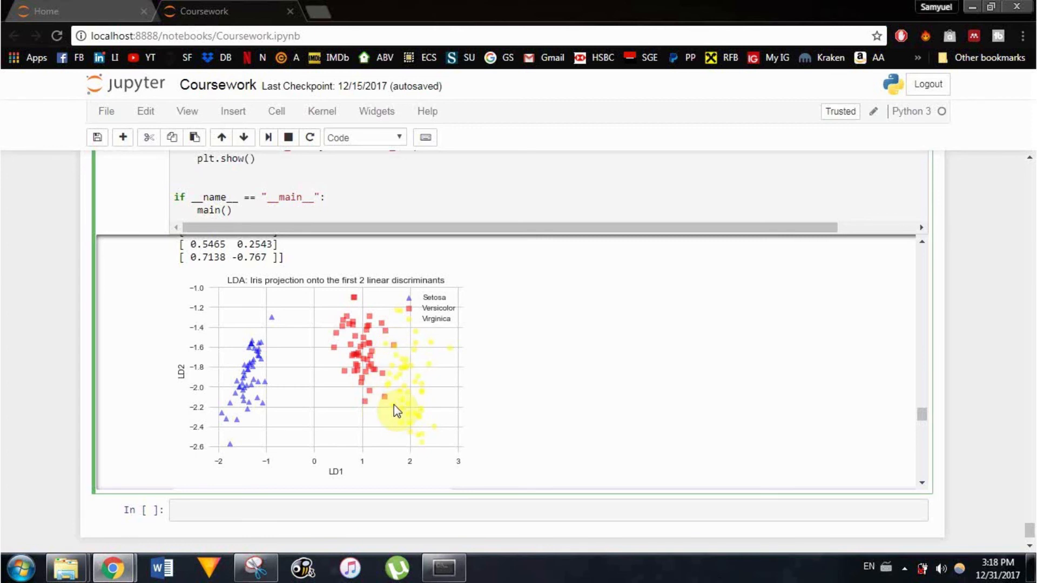
scroll(down, 3)
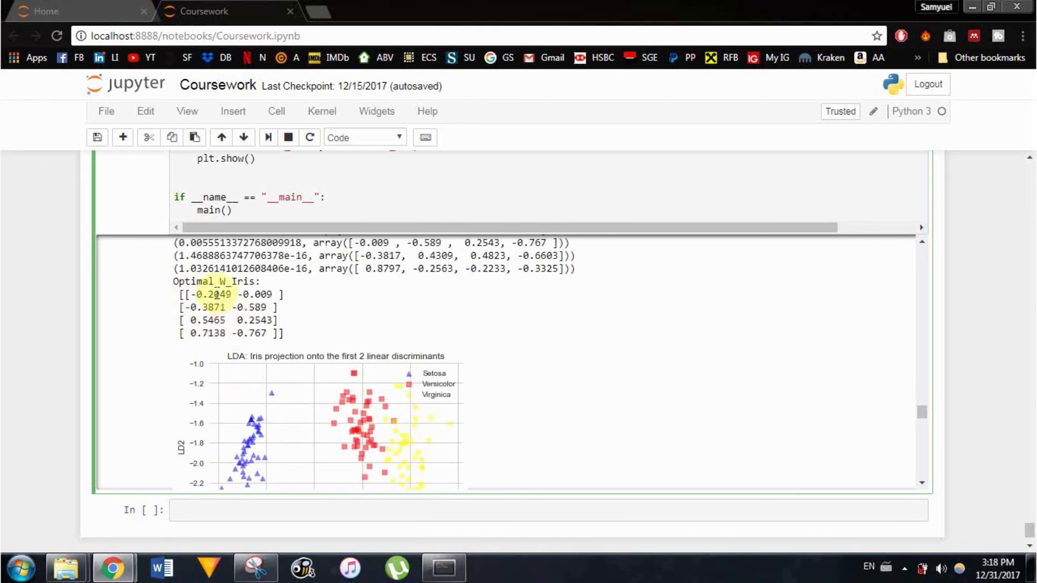
Step: Scroll past the scatter to the per-species histogram of Y(optimal_w_iris) in dimension 1
scroll(down, 3)
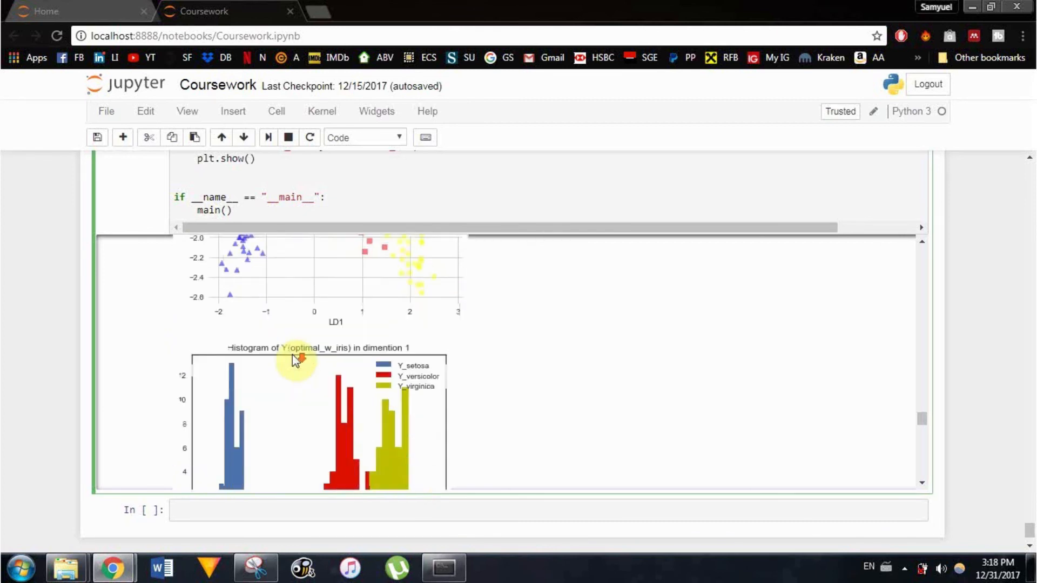
scroll(down, 3)
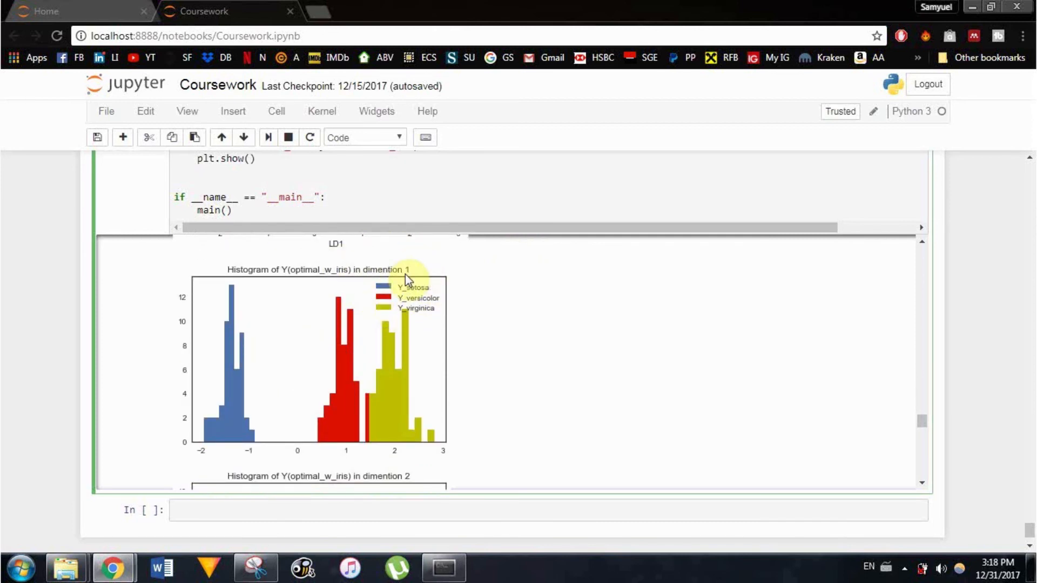
mouse_move(322, 432)
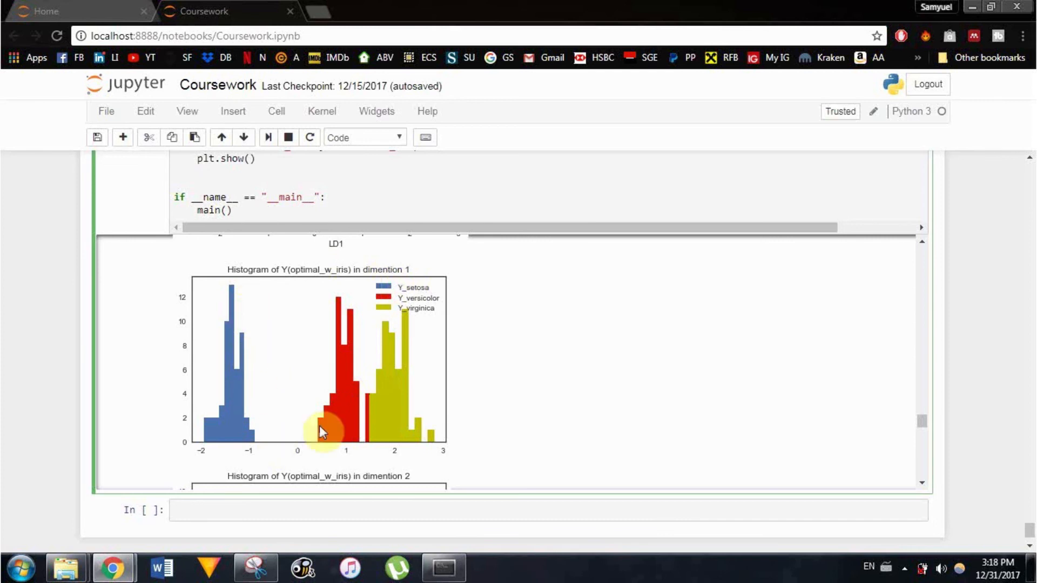
mouse_move(403, 378)
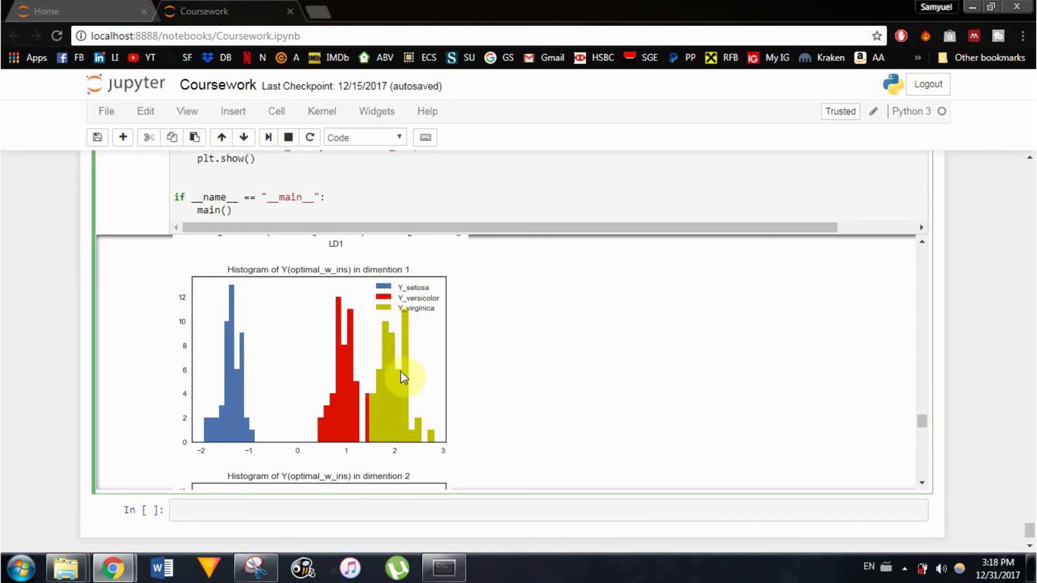
mouse_move(287, 436)
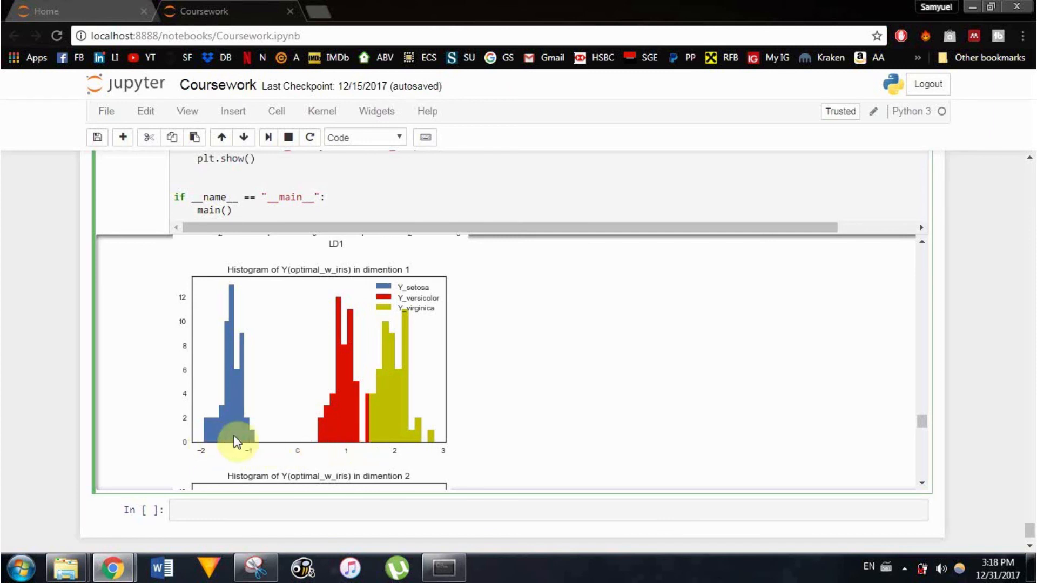
mouse_move(231, 292)
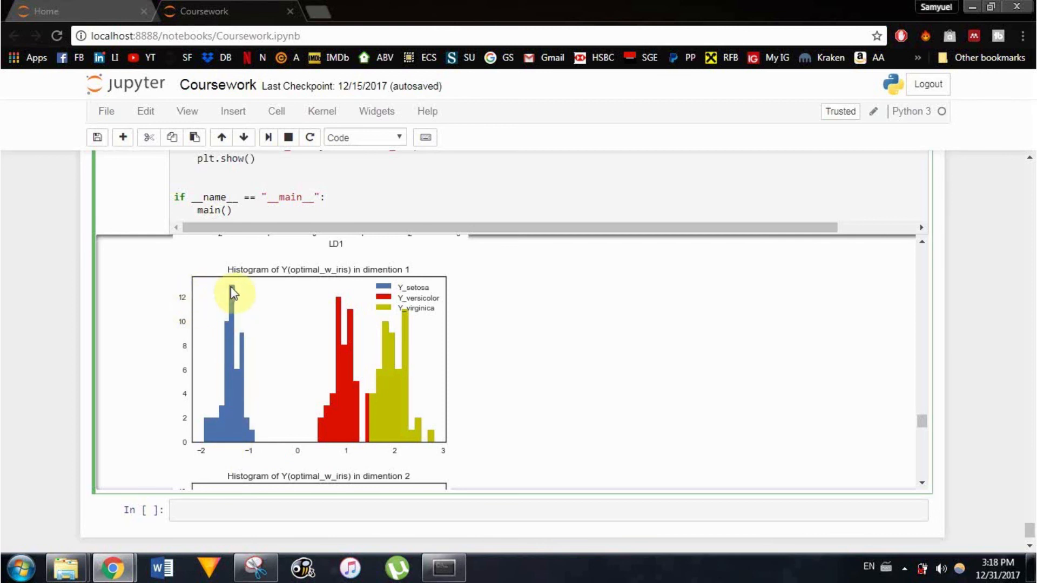
mouse_move(354, 313)
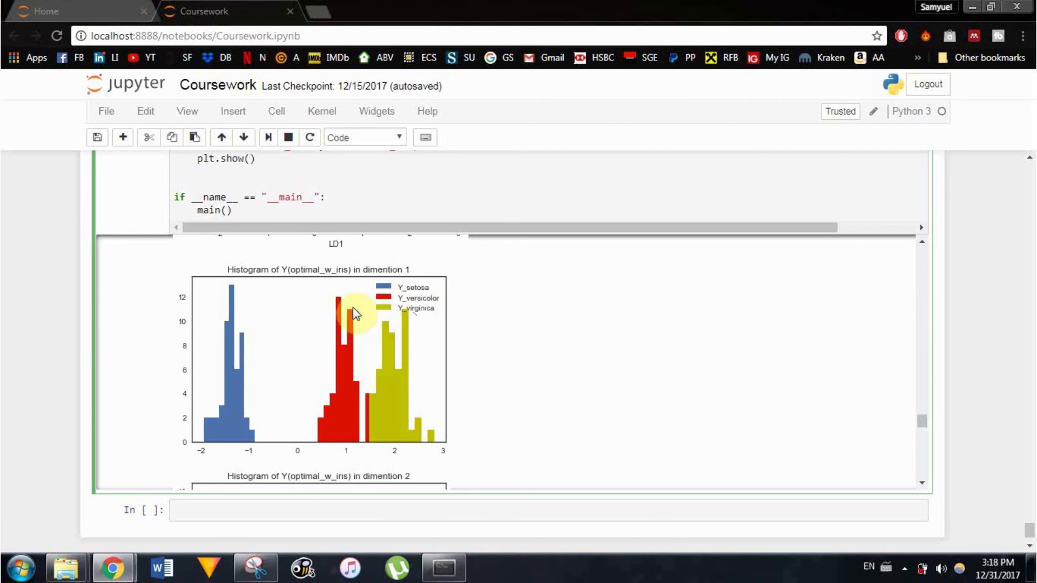
mouse_move(357, 428)
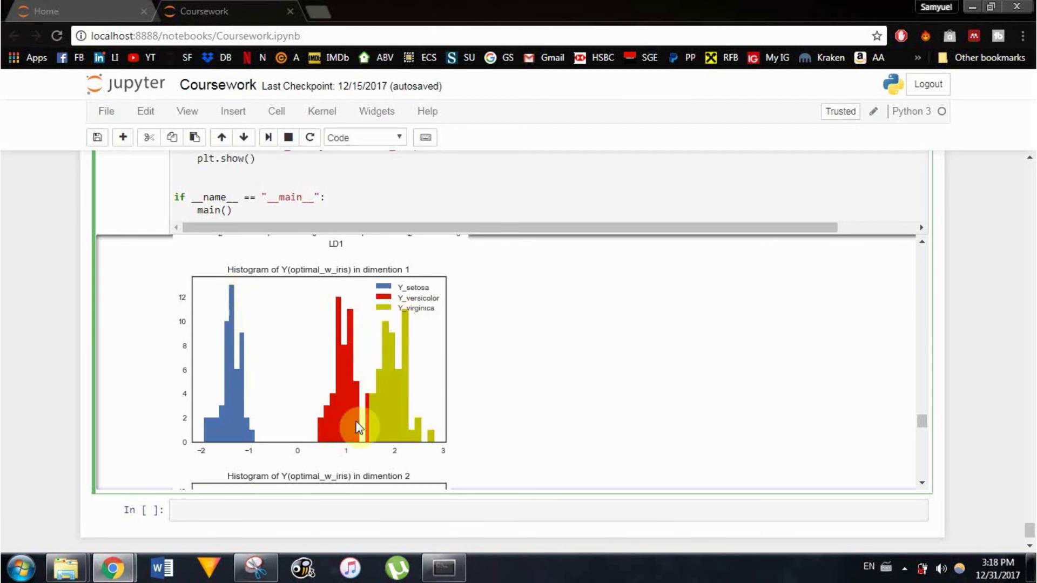
mouse_move(404, 389)
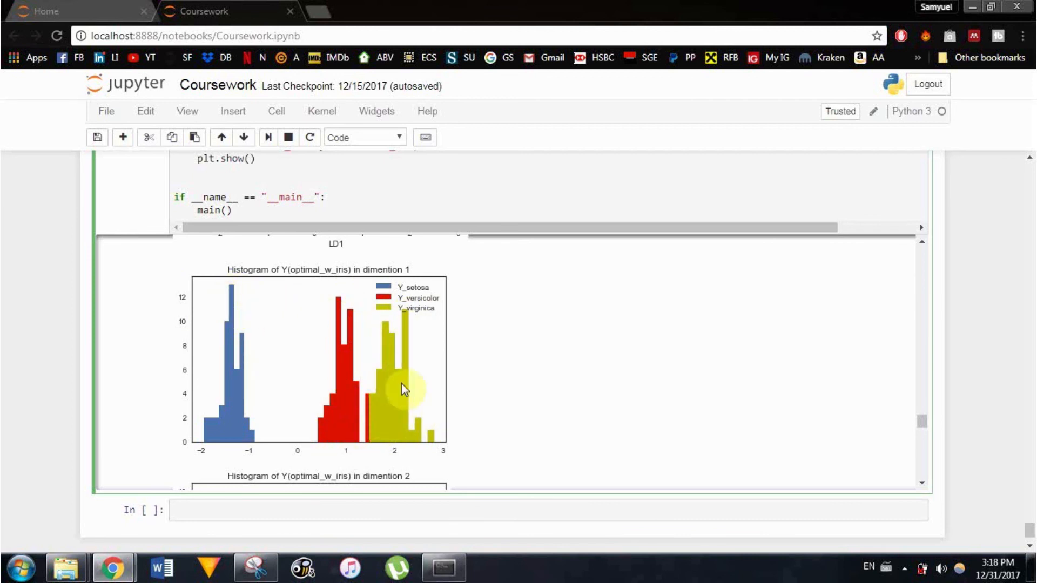
mouse_move(447, 384)
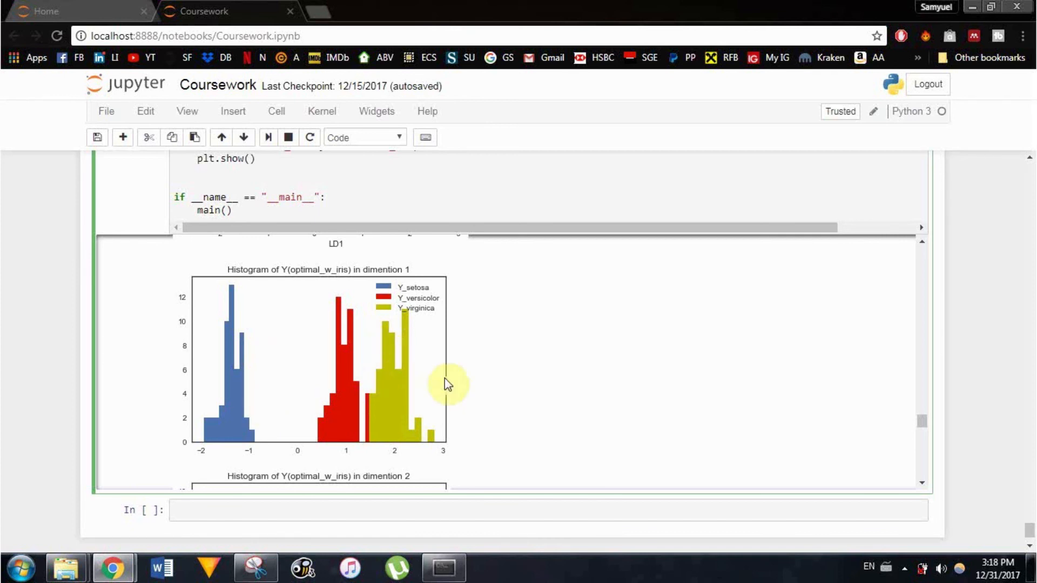
Step: Scroll to the histogram of Y(optimal_w_iris) in dimension 2 with overlapping classes
scroll(down, 3)
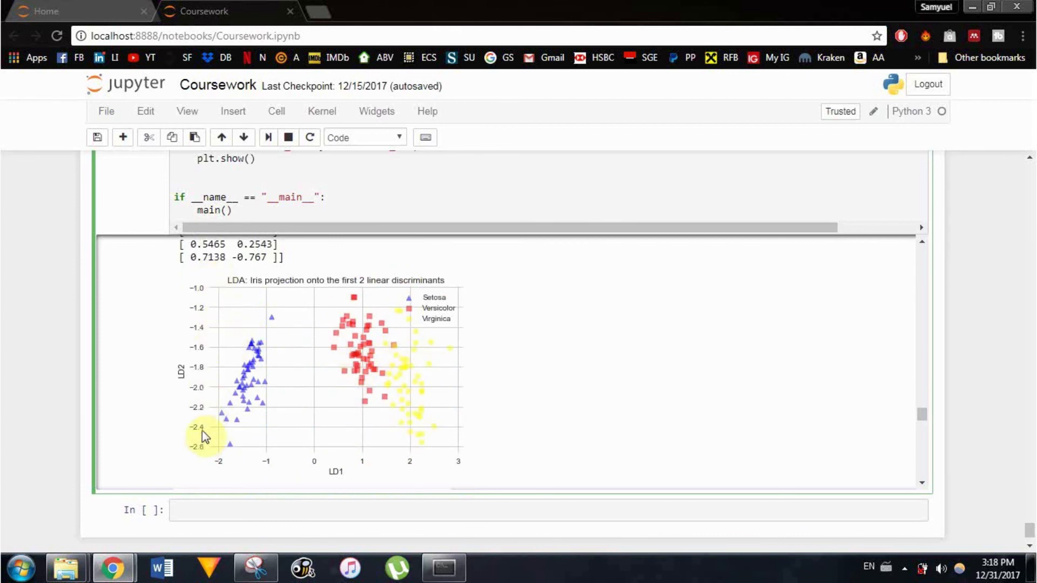
mouse_move(189, 373)
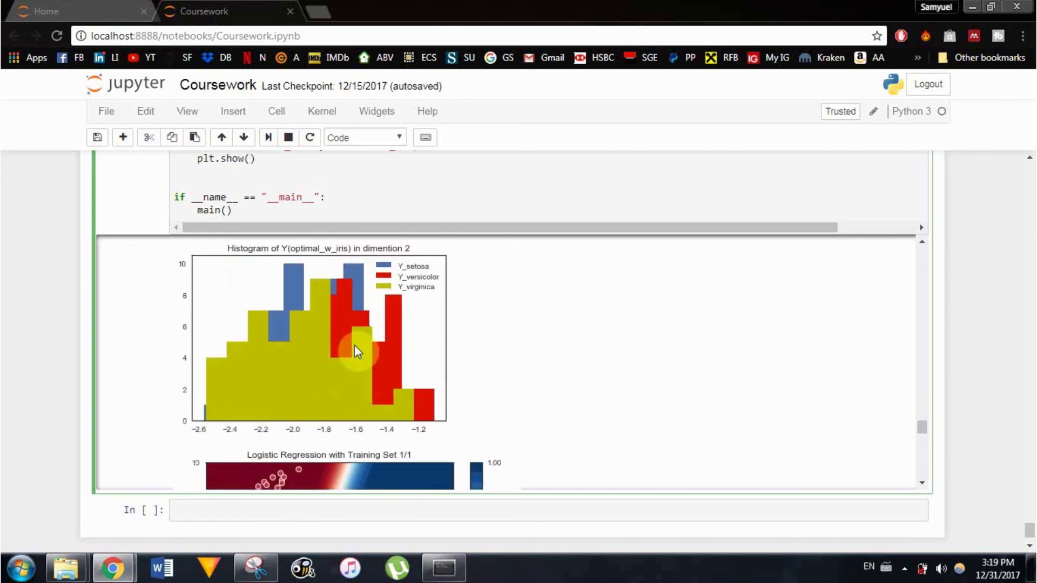
mouse_move(361, 360)
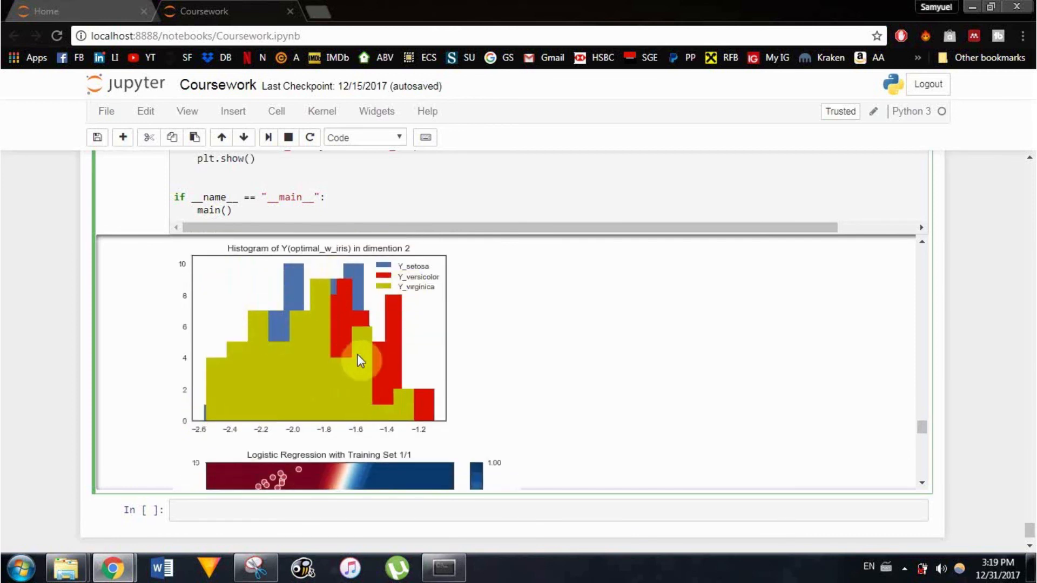
mouse_move(353, 343)
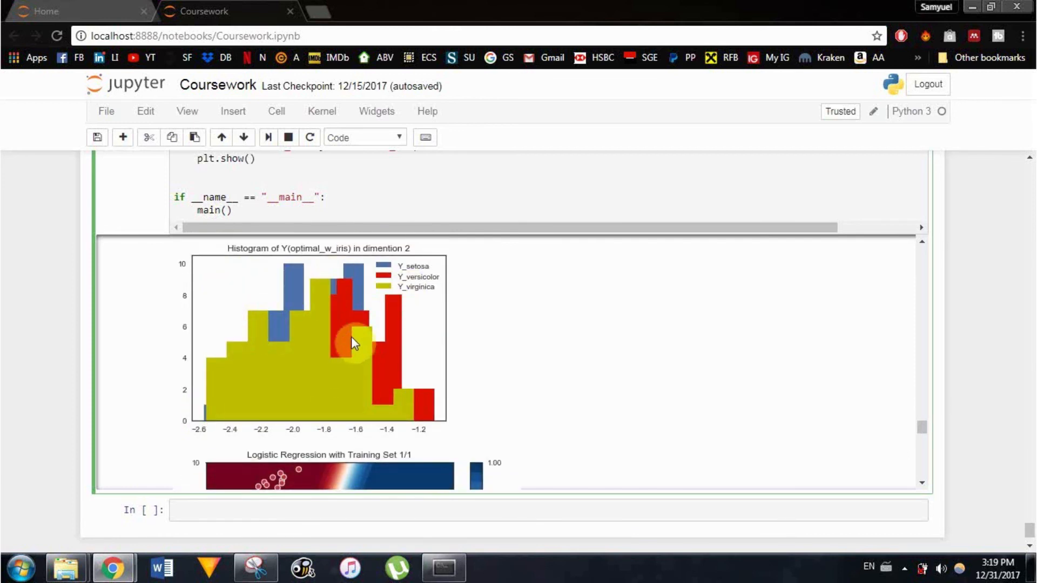
mouse_move(436, 383)
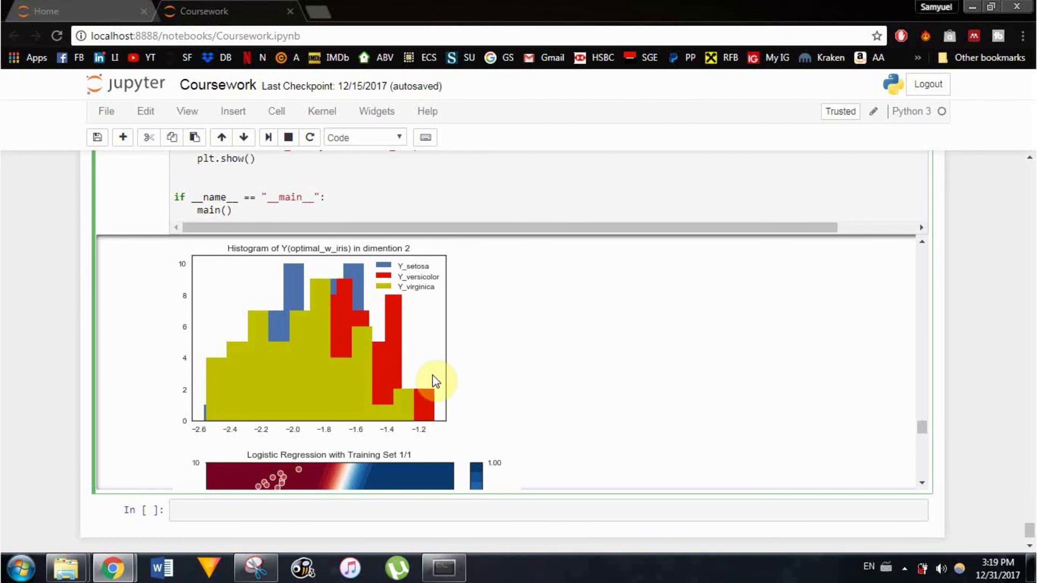